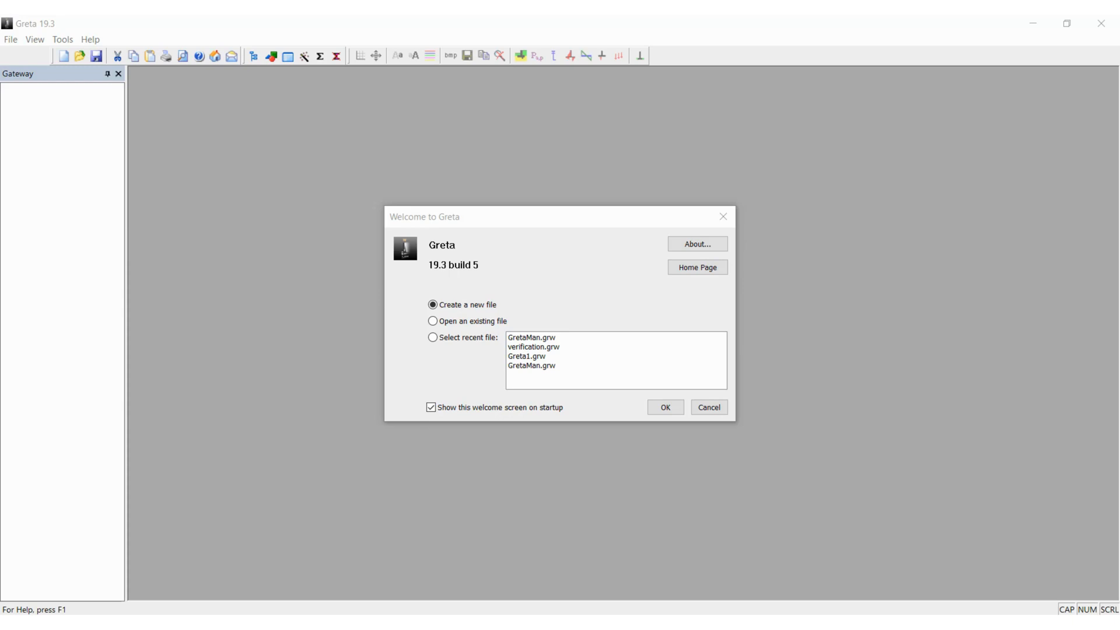
pyautogui.moveTo(717, 403)
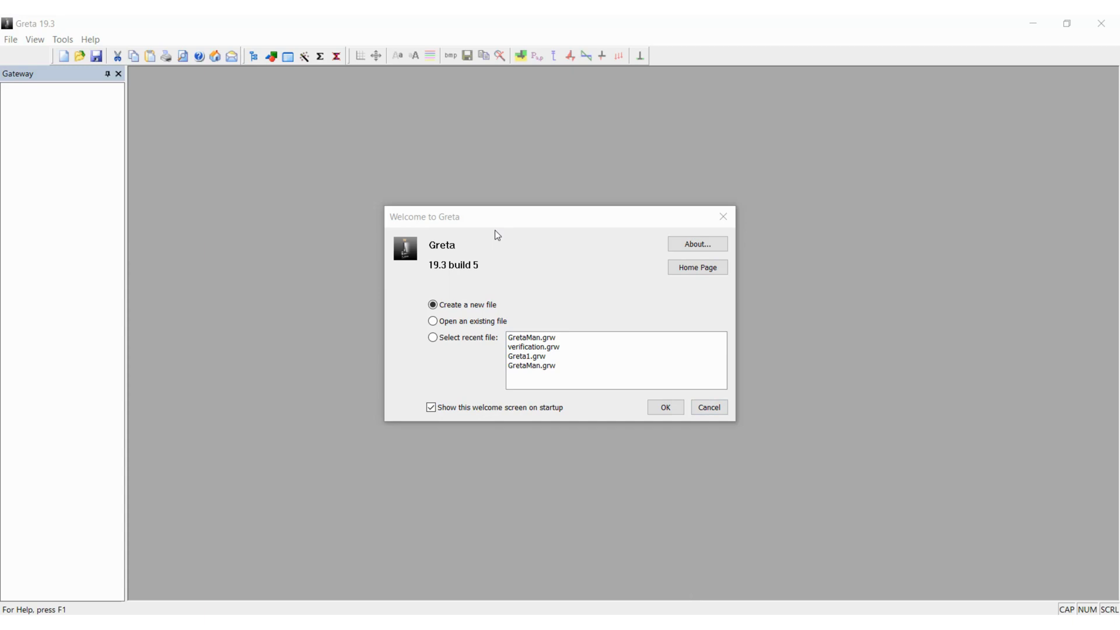
# - Start a brand new Greta file
pyautogui.click(432, 305)
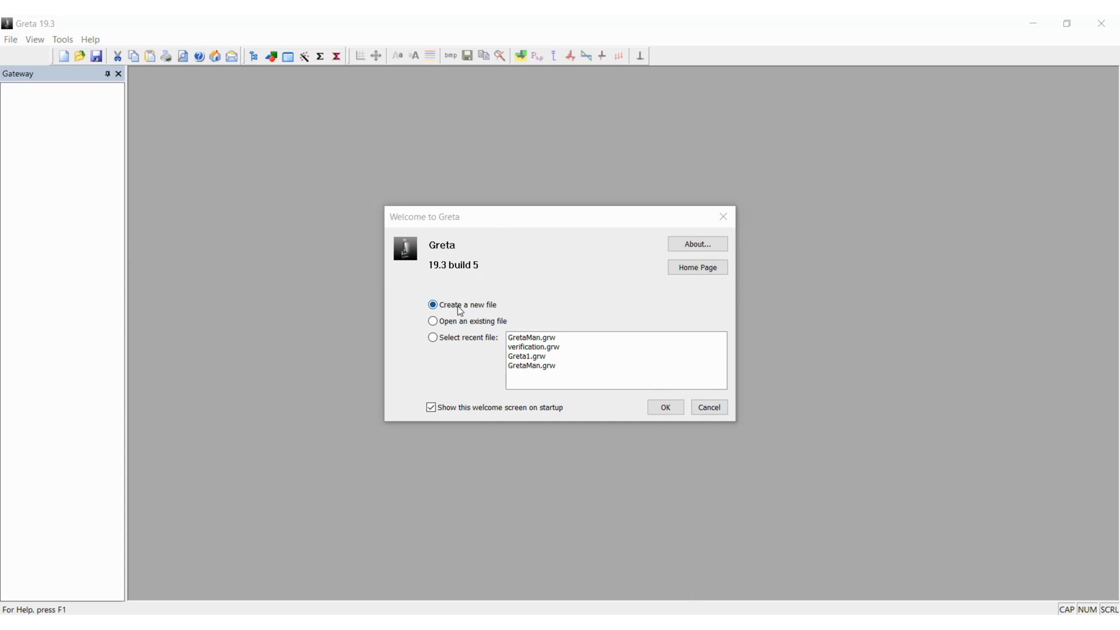
pyautogui.moveTo(681, 388)
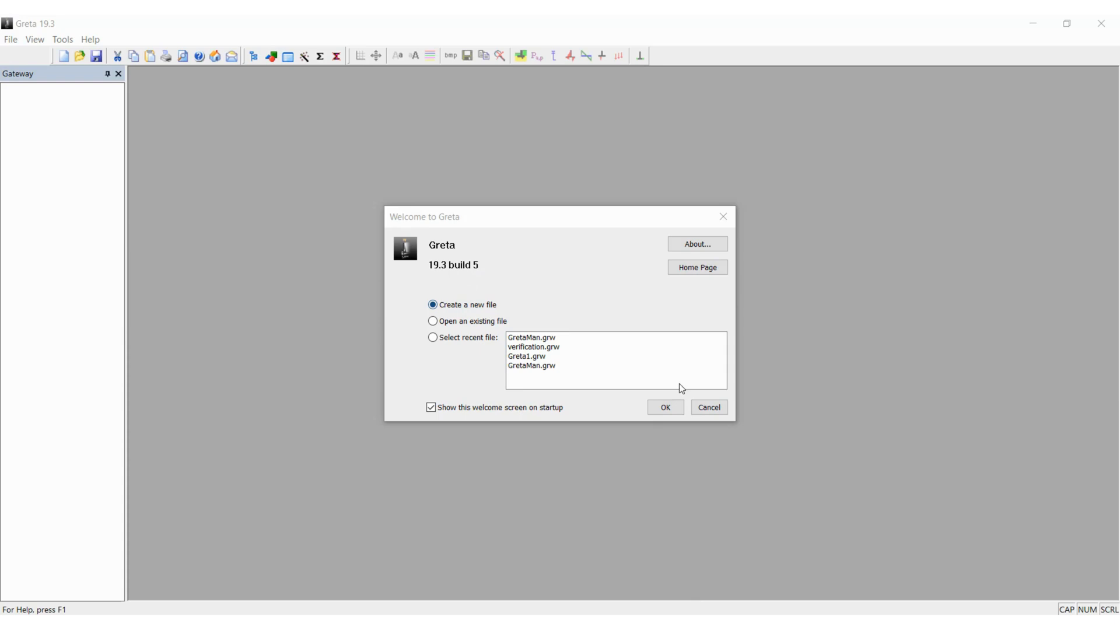
pyautogui.click(665, 406)
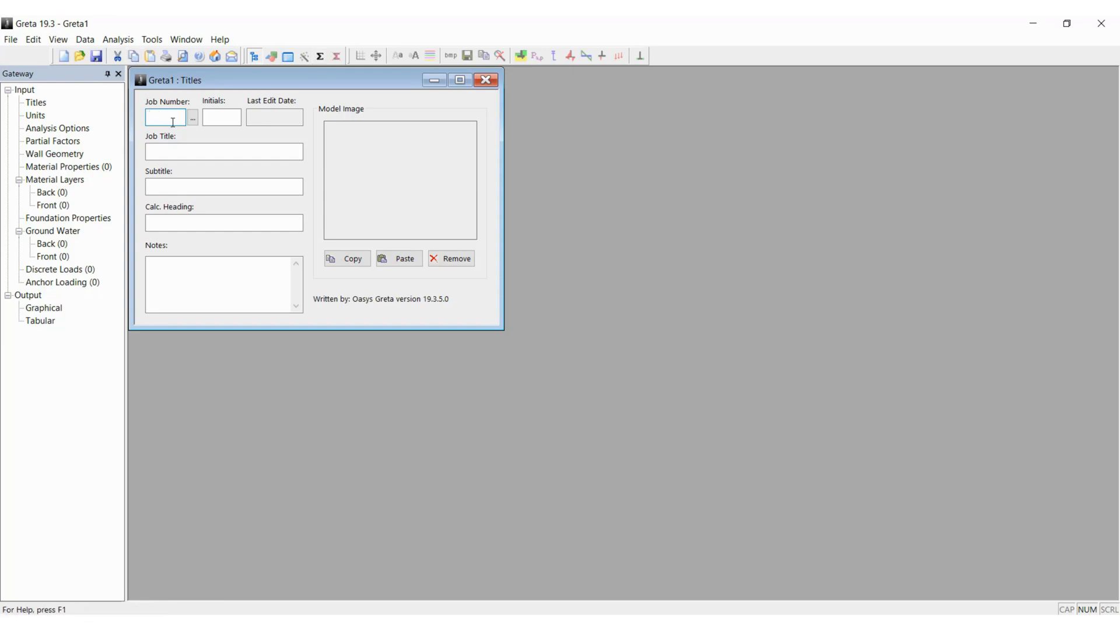
# - Enter job number 001, initials SP and job title Sample in the Titles window
pyautogui.write('001')
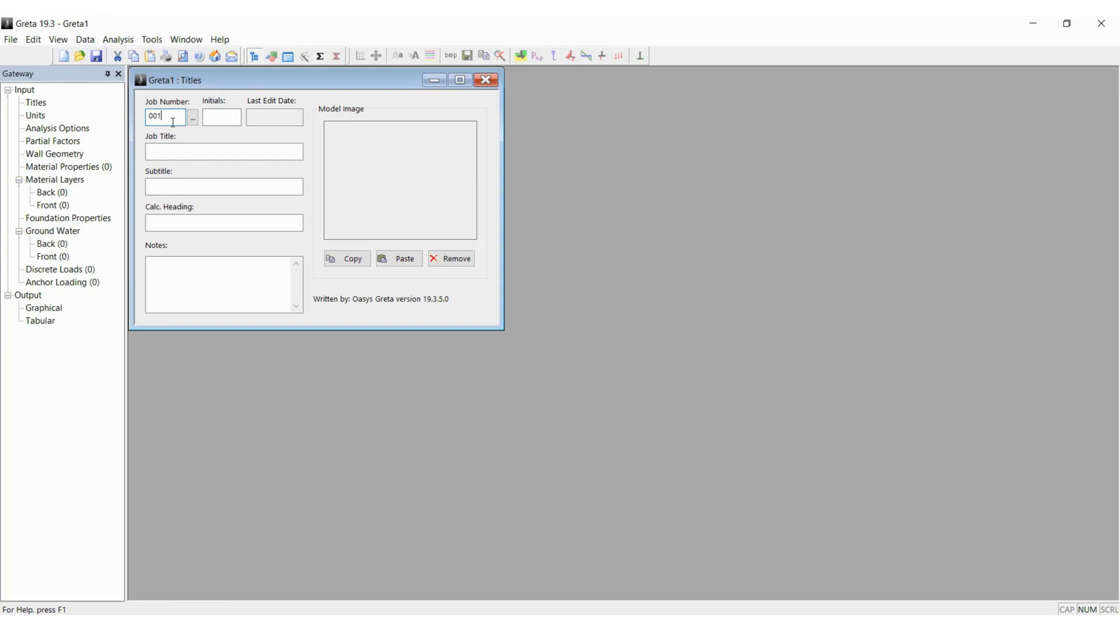
pyautogui.click(222, 117)
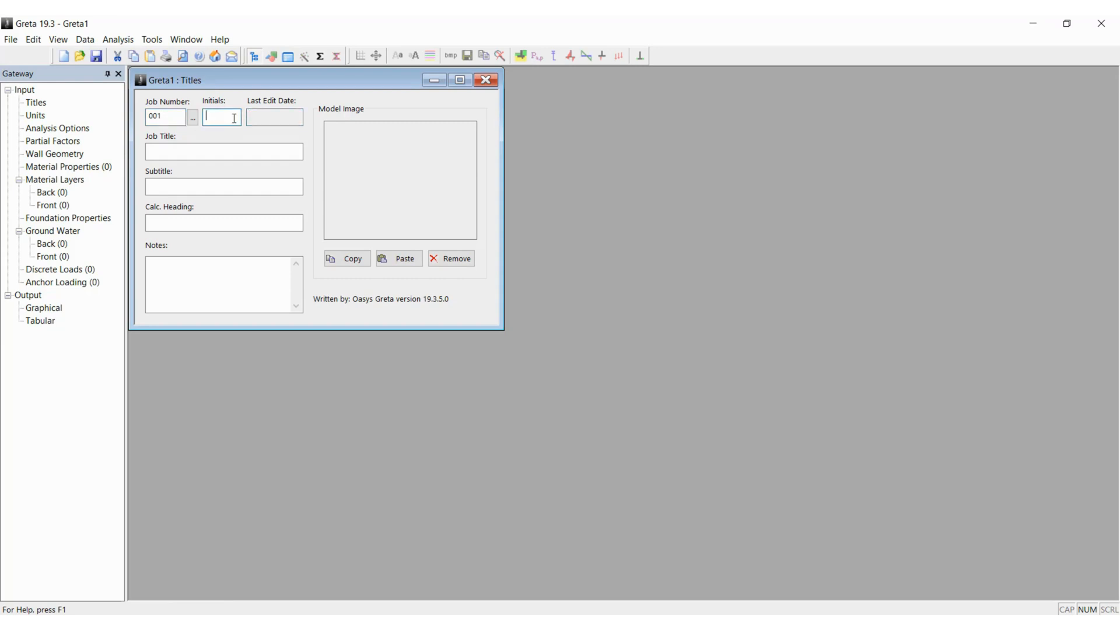
pyautogui.write('SP')
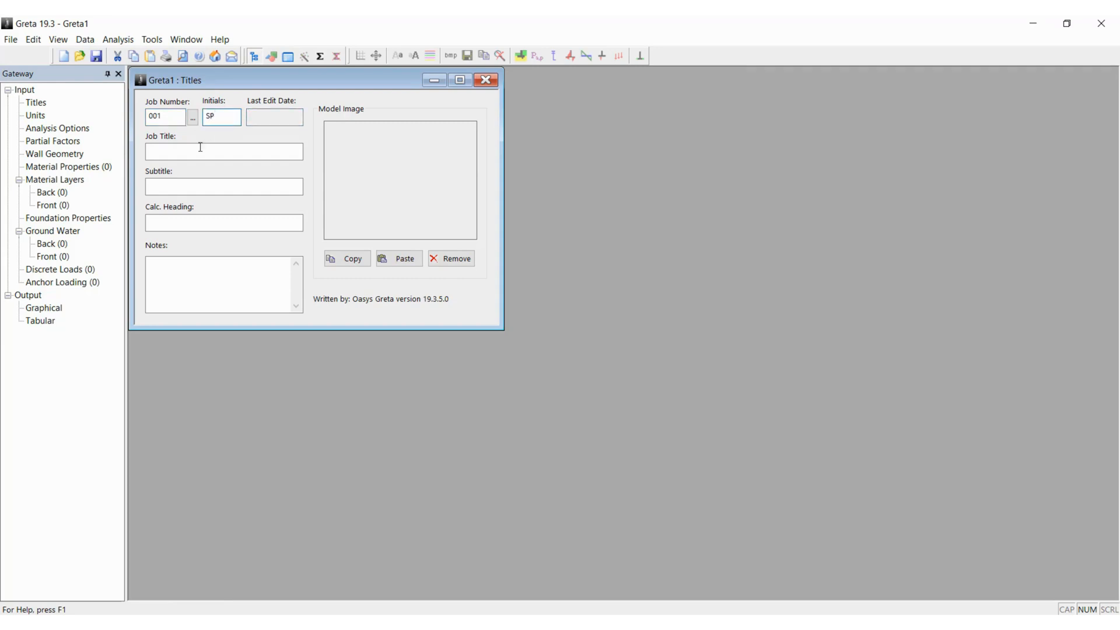
pyautogui.click(224, 151)
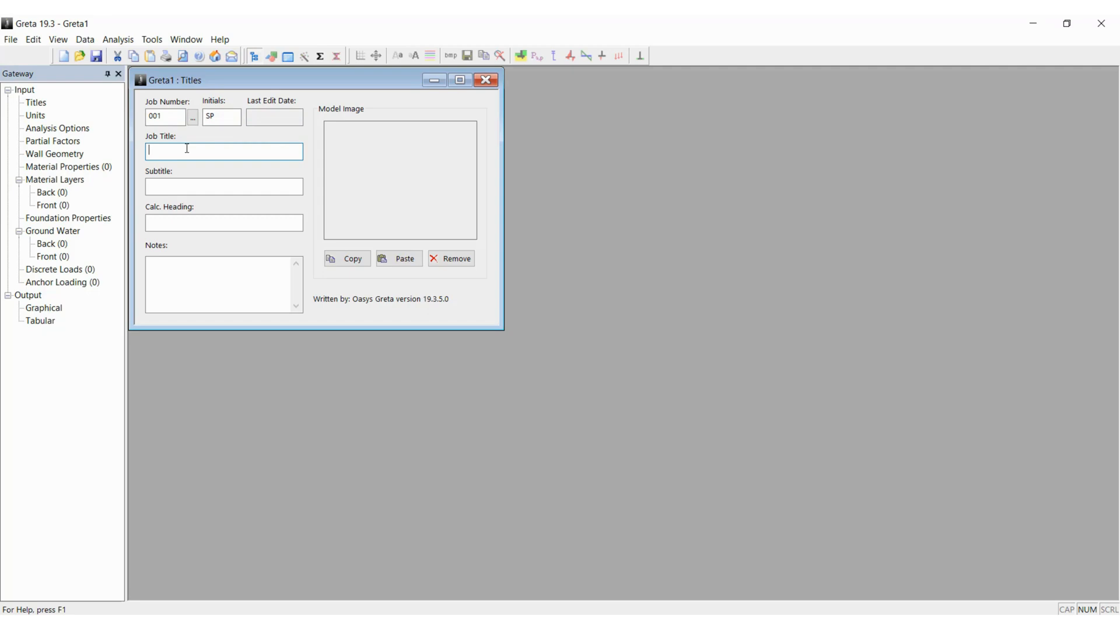
pyautogui.write('Sample')
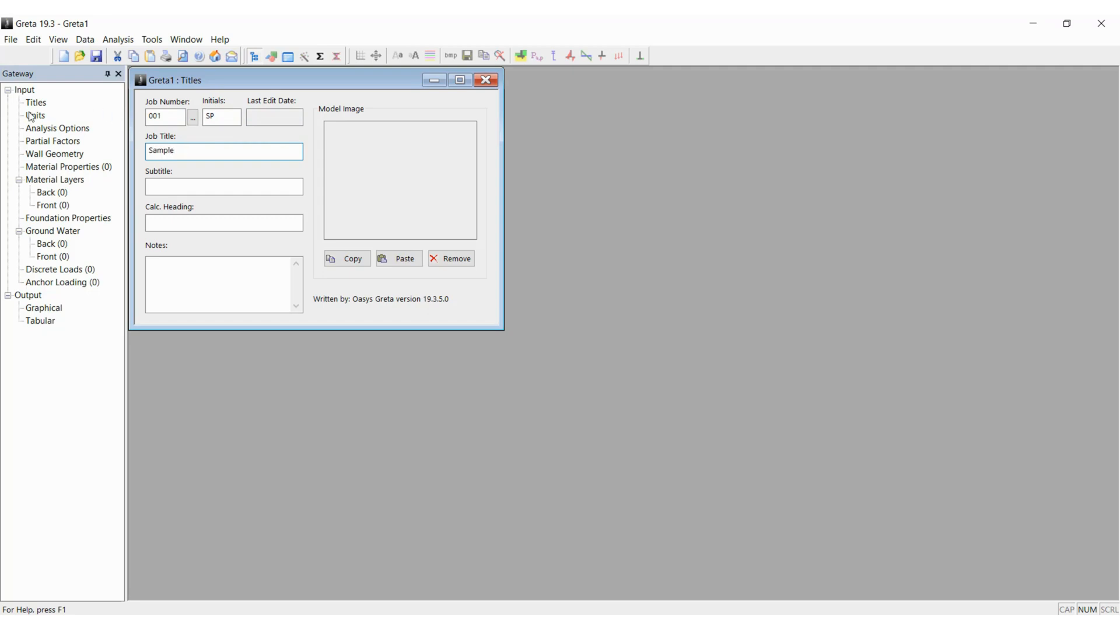
# - Confirm the model units as mm, kN, m and kPa
pyautogui.click(35, 103)
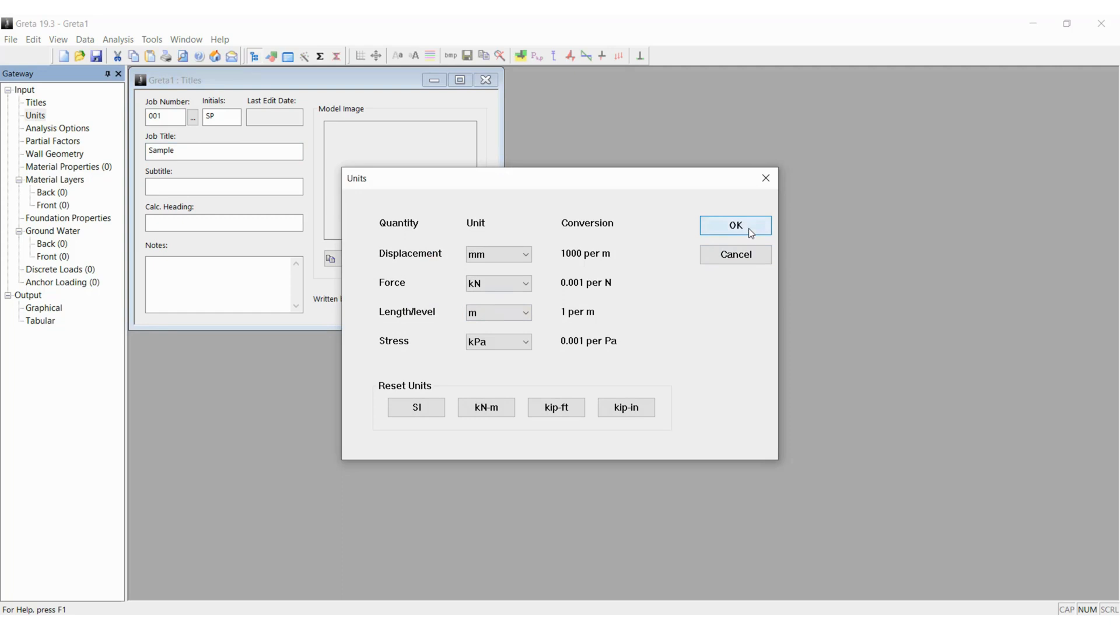
pyautogui.click(735, 225)
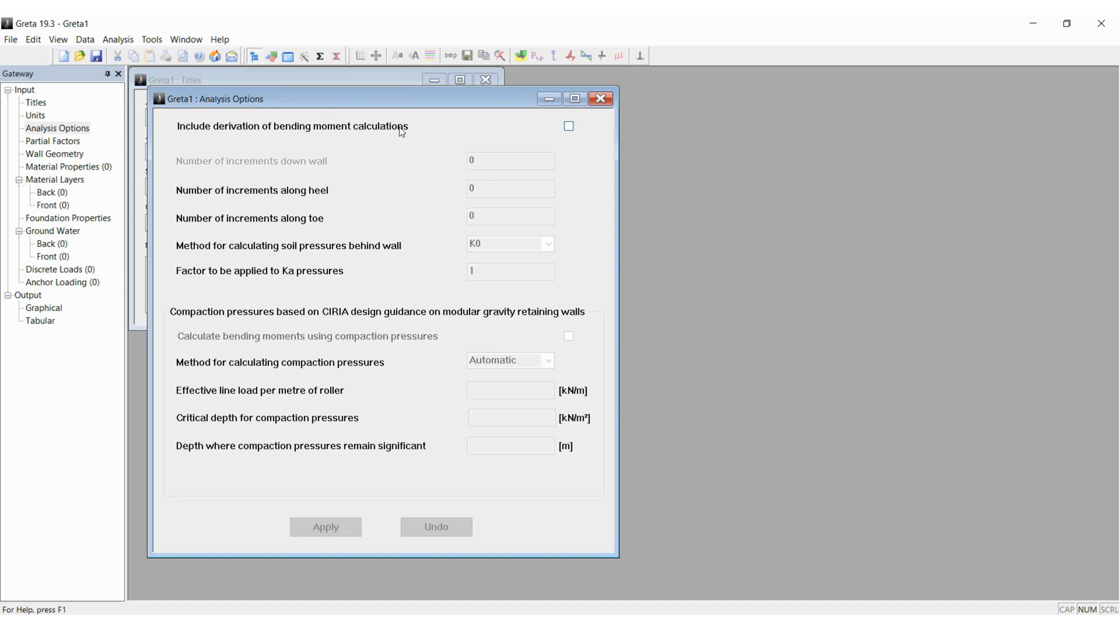
# - Include bending moment derivation and set 8 increments down the wall, 5 along the heel
pyautogui.click(568, 126)
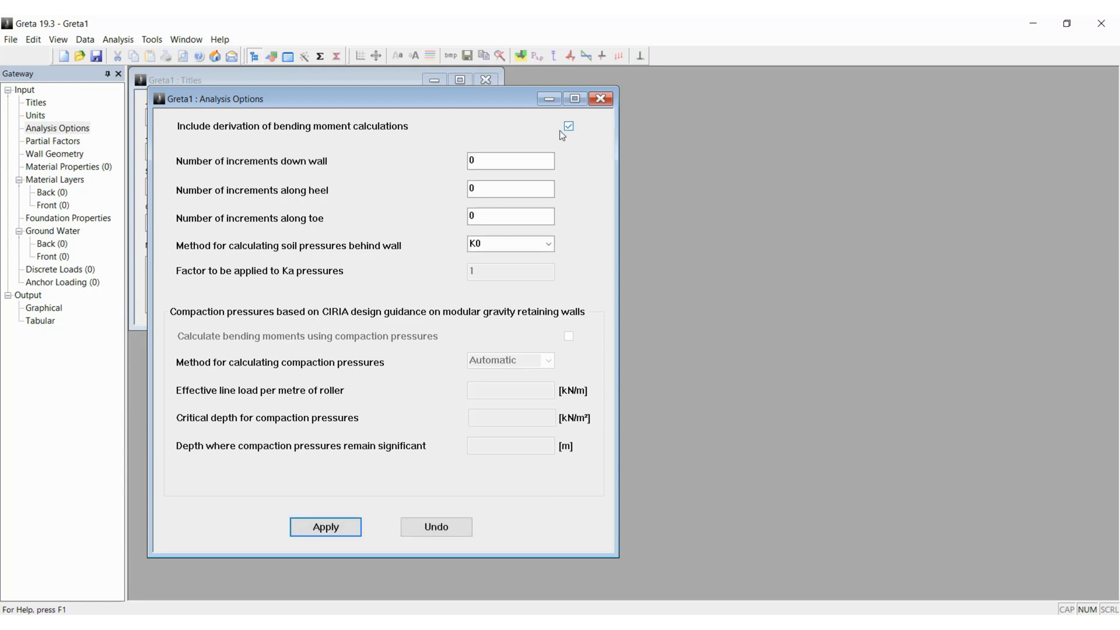
pyautogui.click(511, 161)
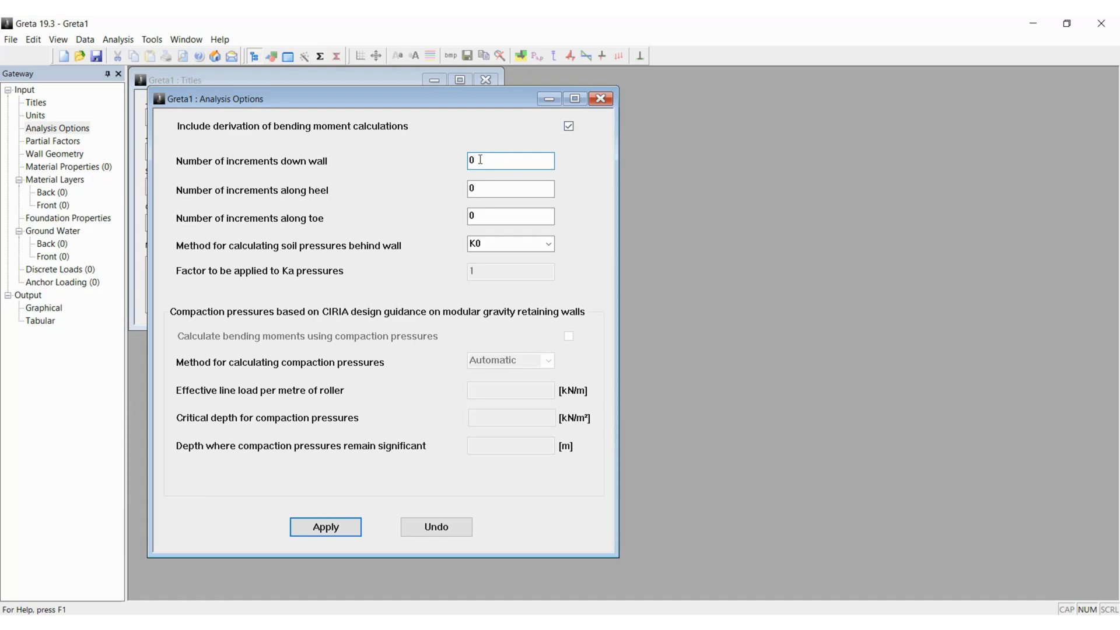
pyautogui.tripleClick(511, 160)
pyautogui.write('8')
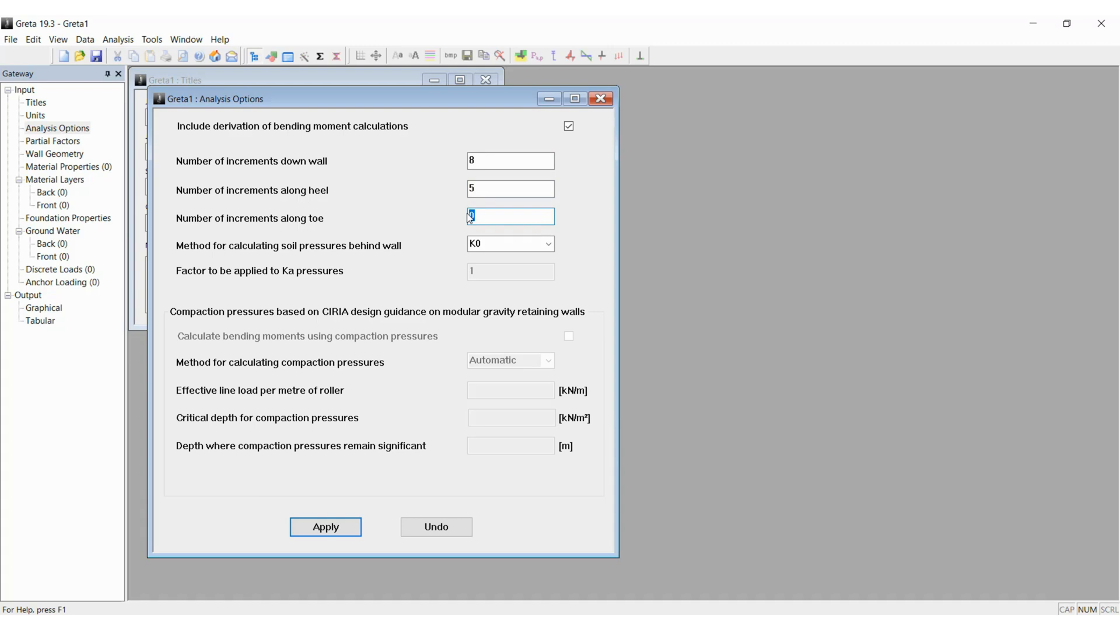
# - Set 4 toe increments and Ka for soil pressures behind the wall, then apply the options
pyautogui.write('4')
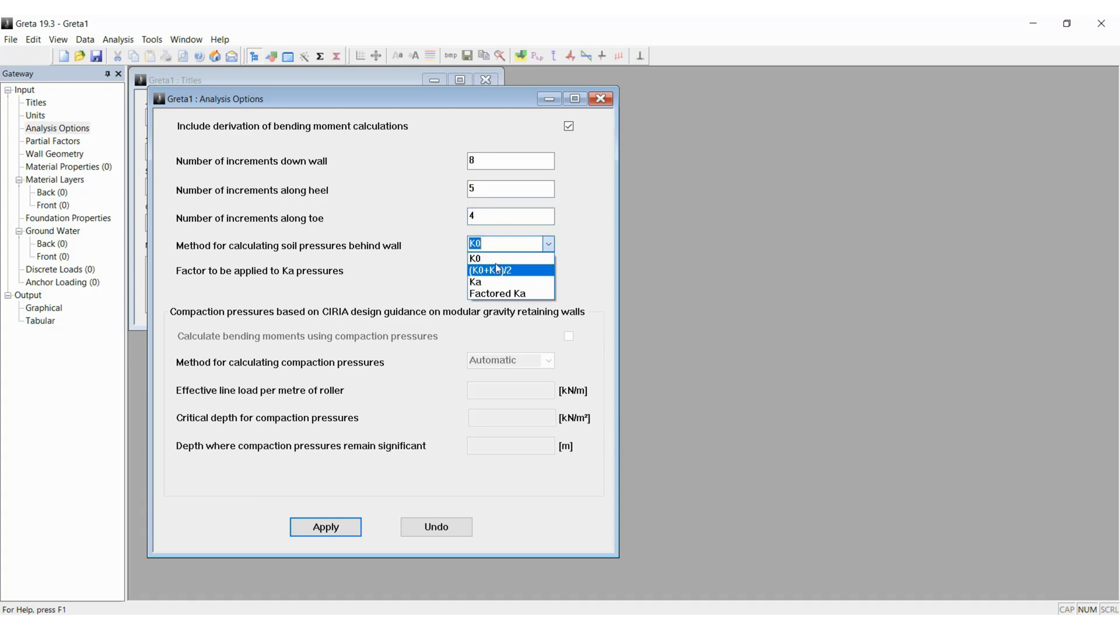
pyautogui.moveTo(489, 286)
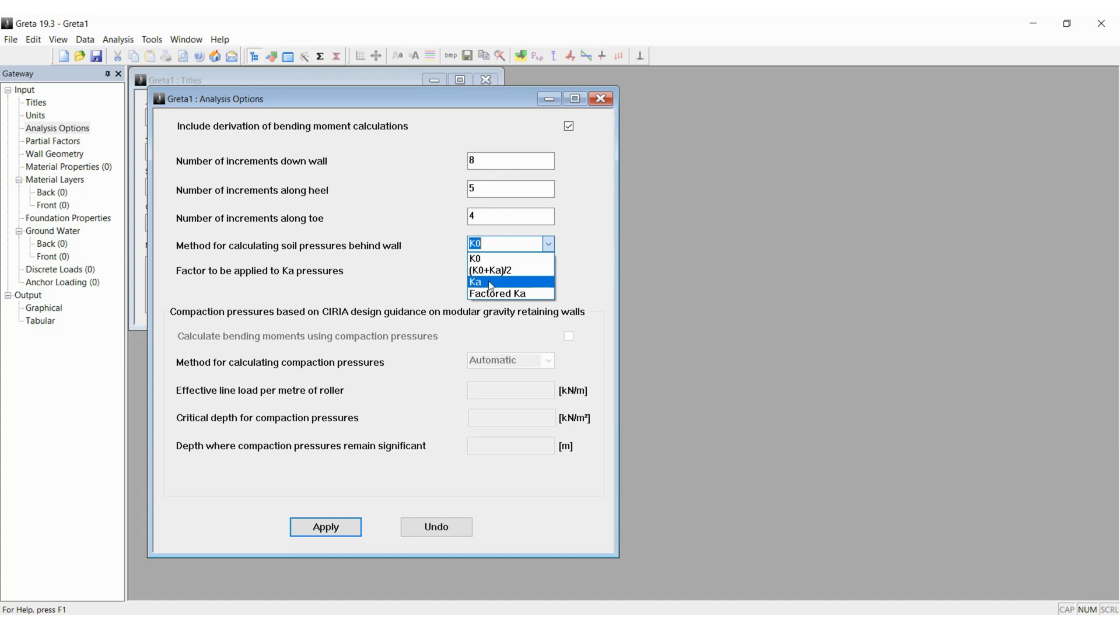
pyautogui.moveTo(486, 258)
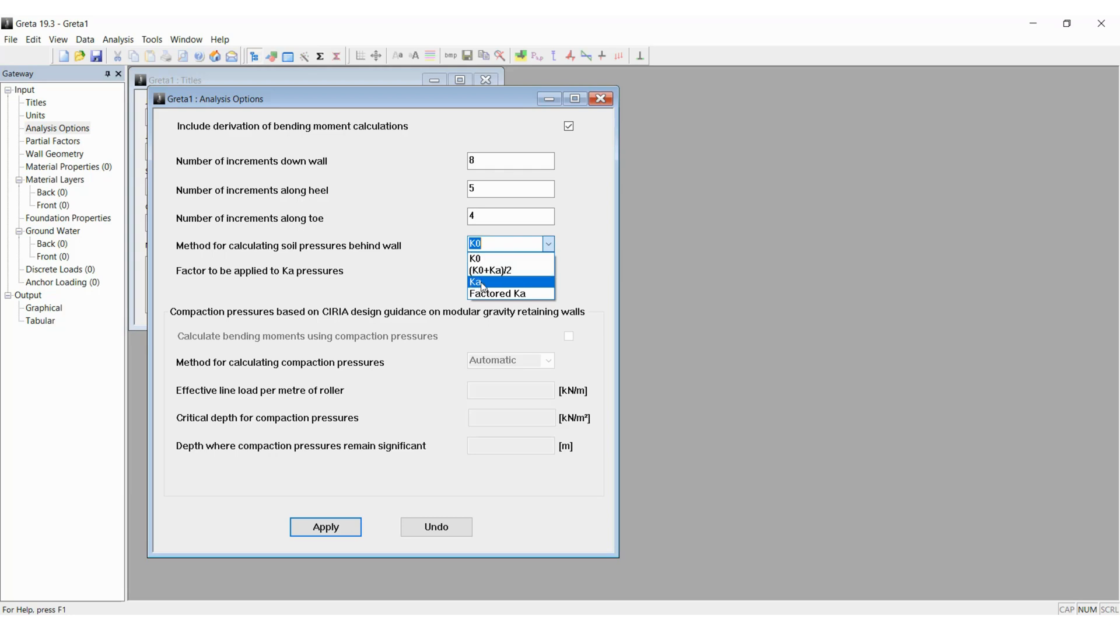
pyautogui.moveTo(483, 274)
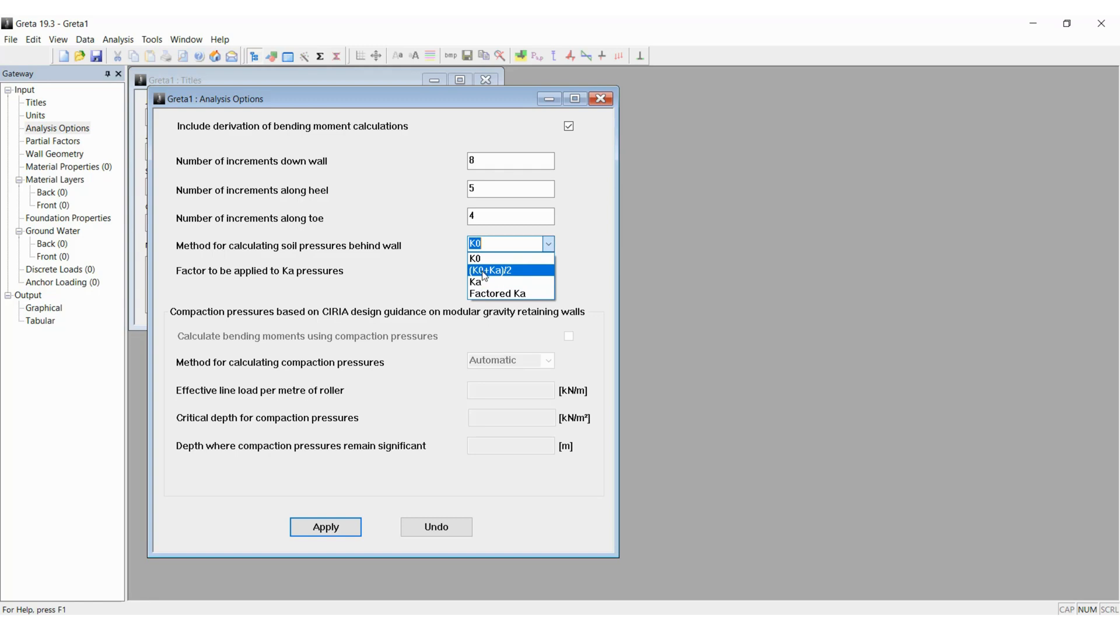
pyautogui.click(476, 281)
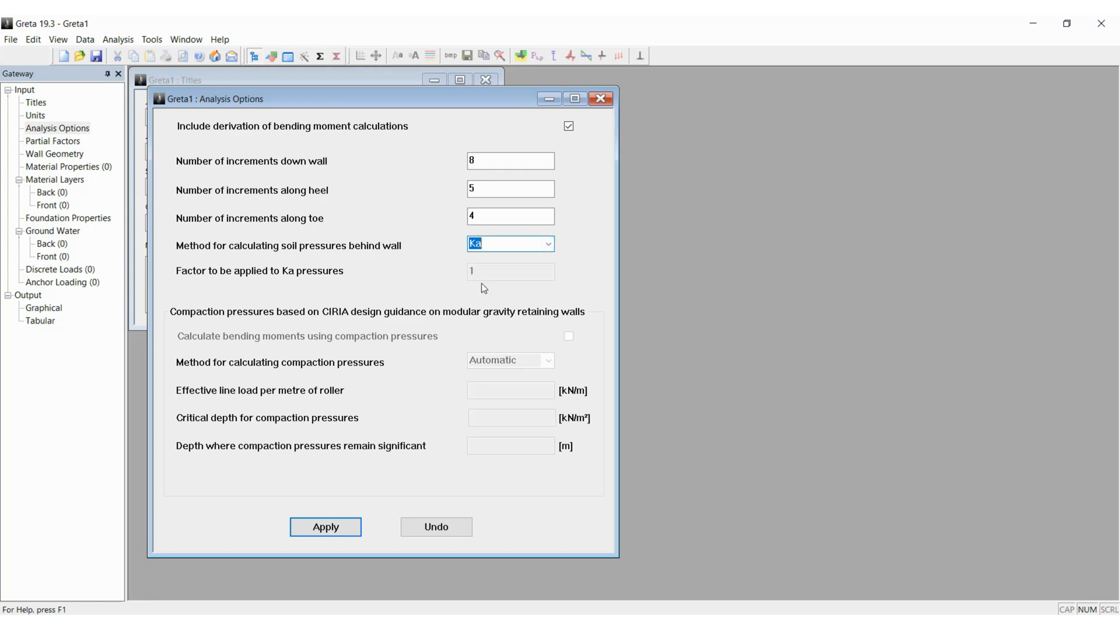
pyautogui.moveTo(489, 273)
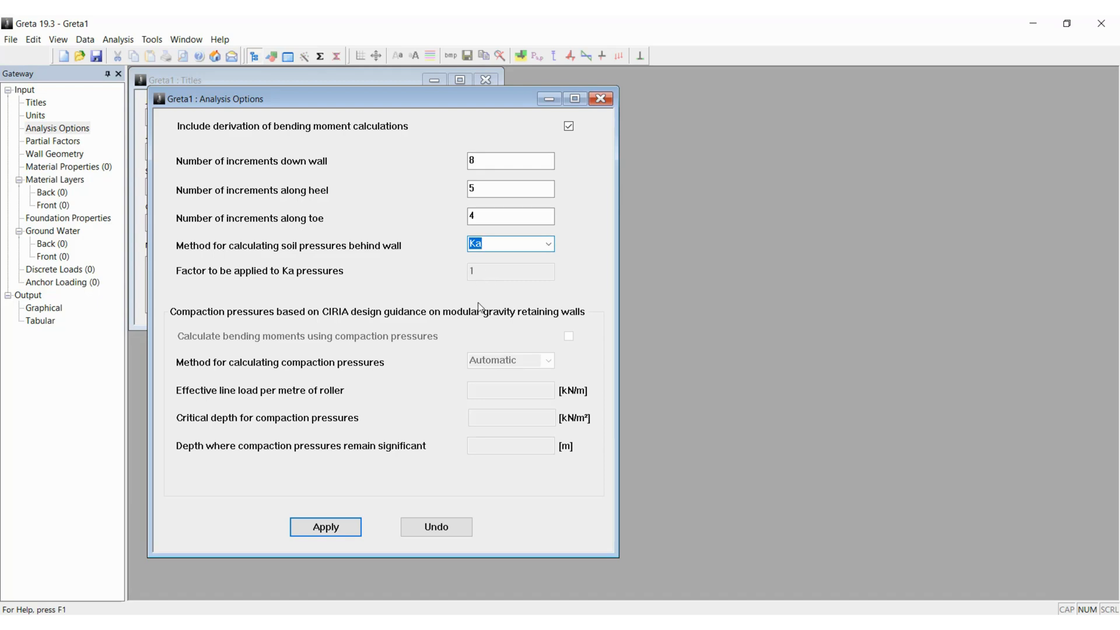
pyautogui.moveTo(336, 319)
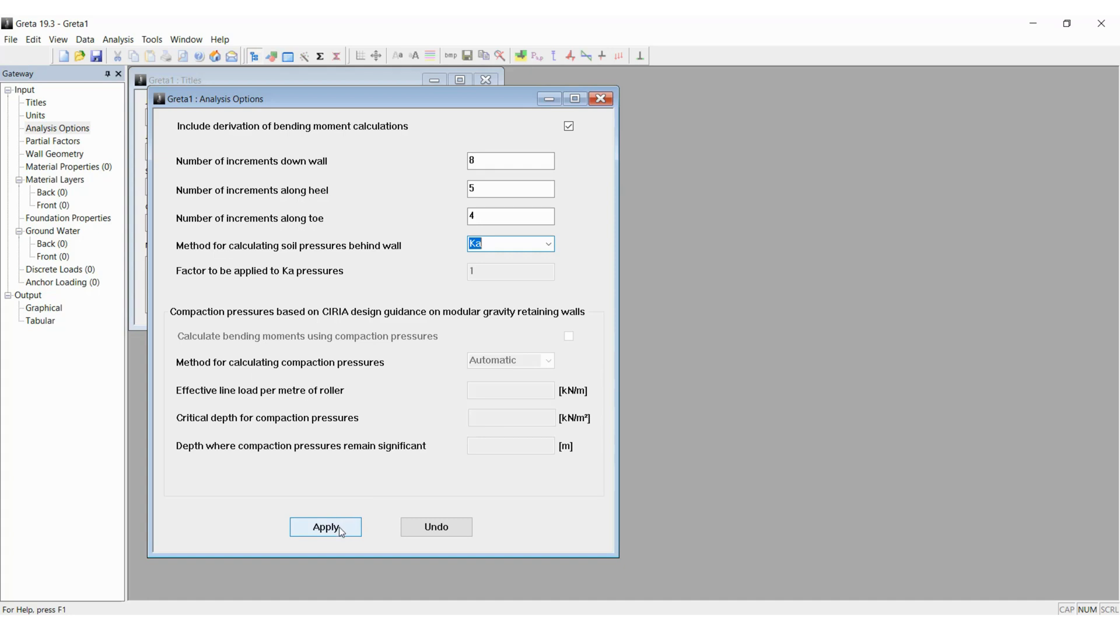
pyautogui.click(325, 527)
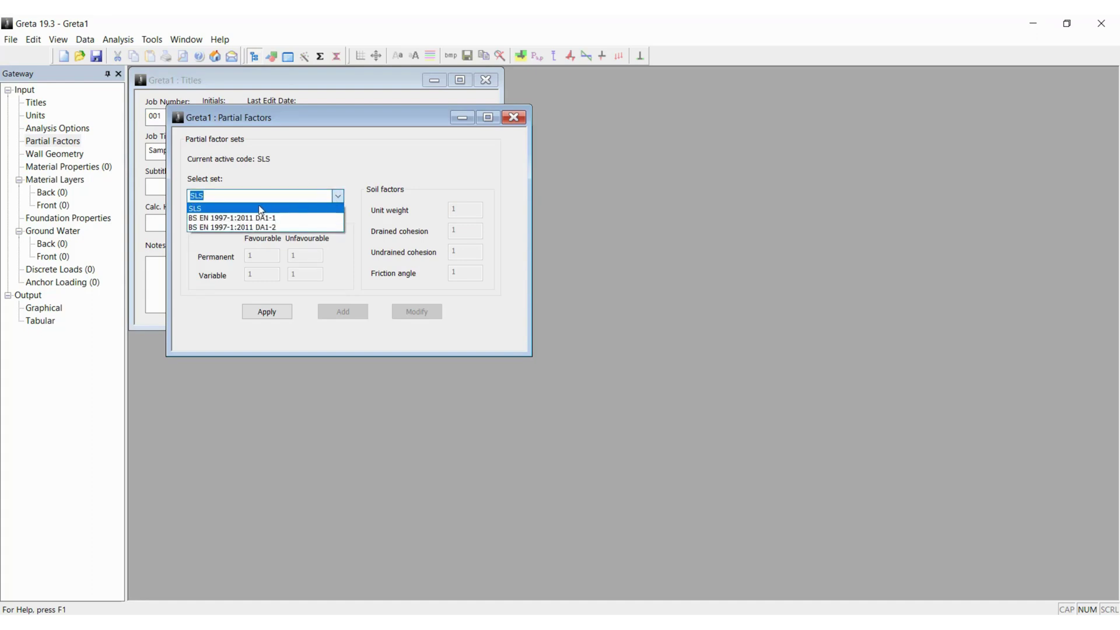
pyautogui.moveTo(224, 220)
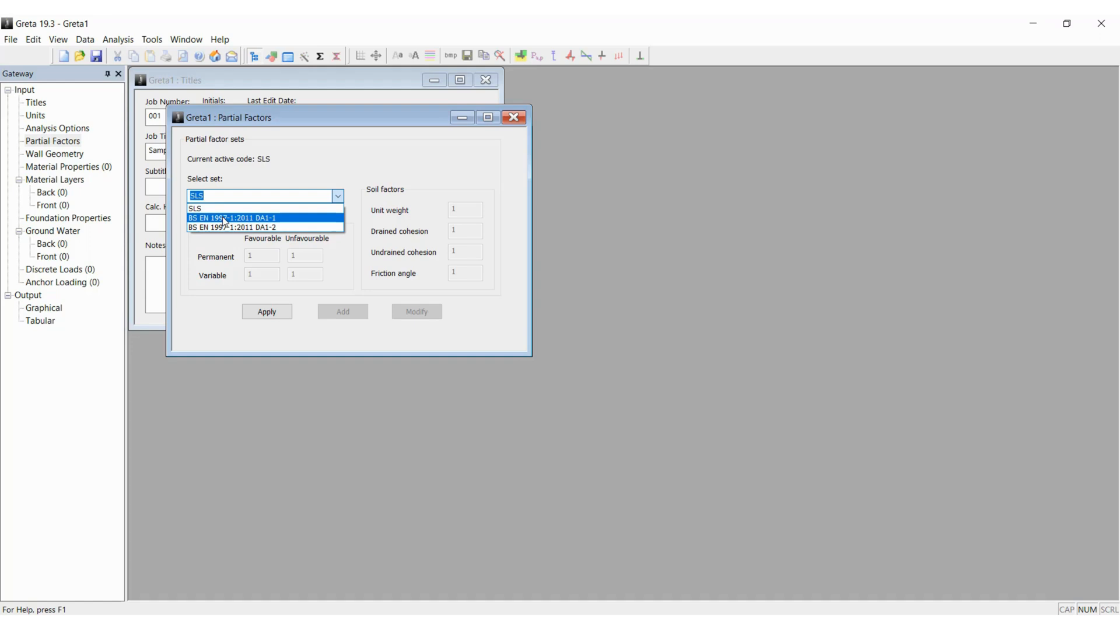
pyautogui.moveTo(259, 227)
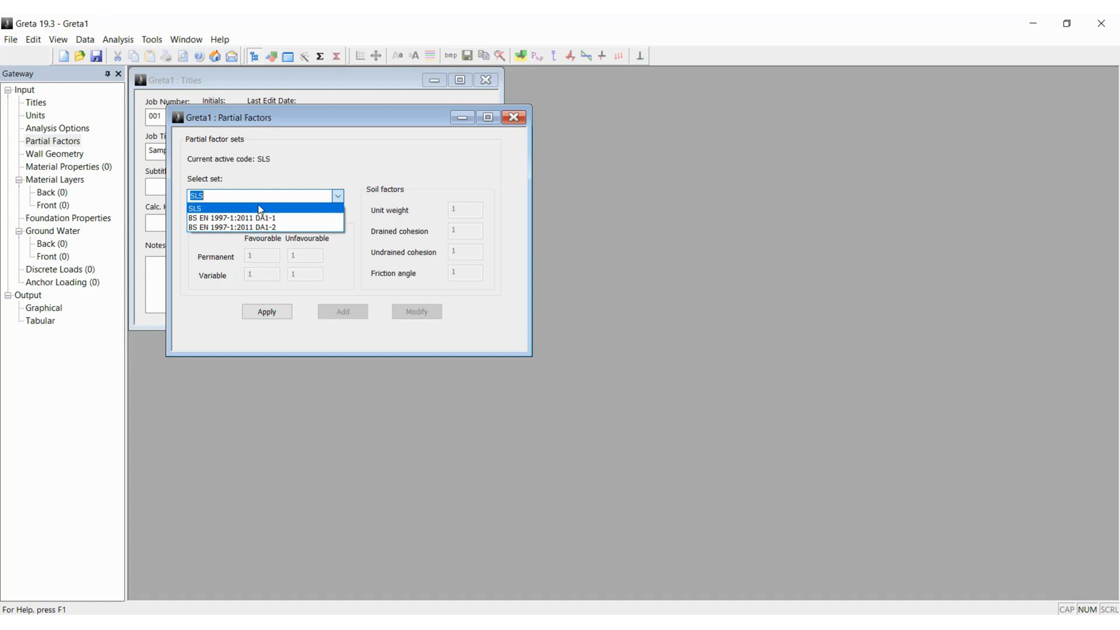
# - Keep SLS as the partial factor set and apply it
pyautogui.click(194, 208)
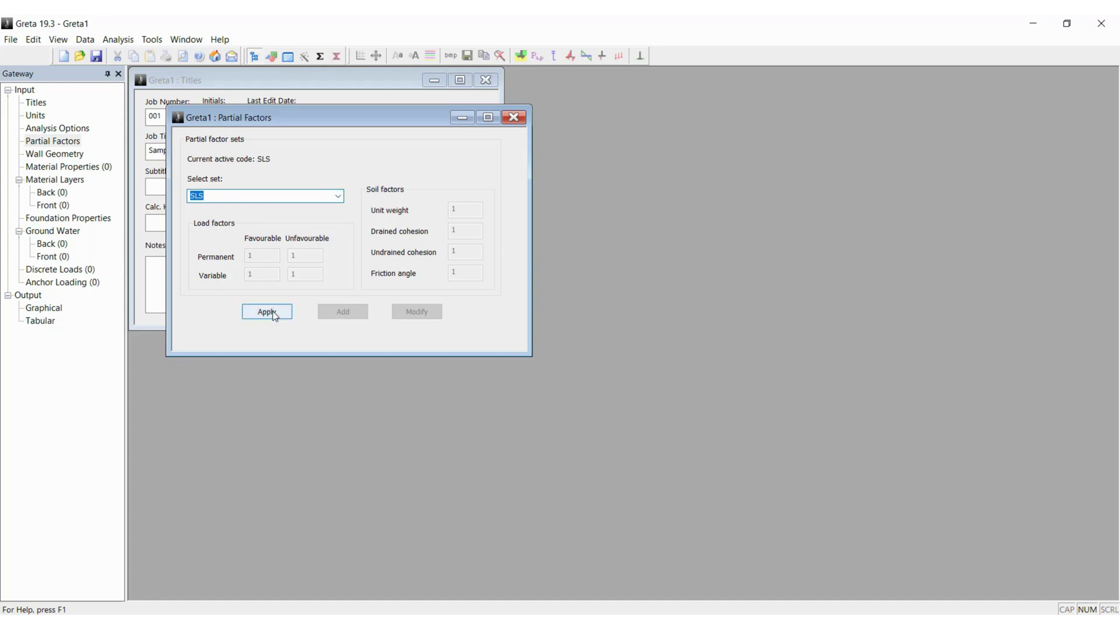
pyautogui.click(266, 311)
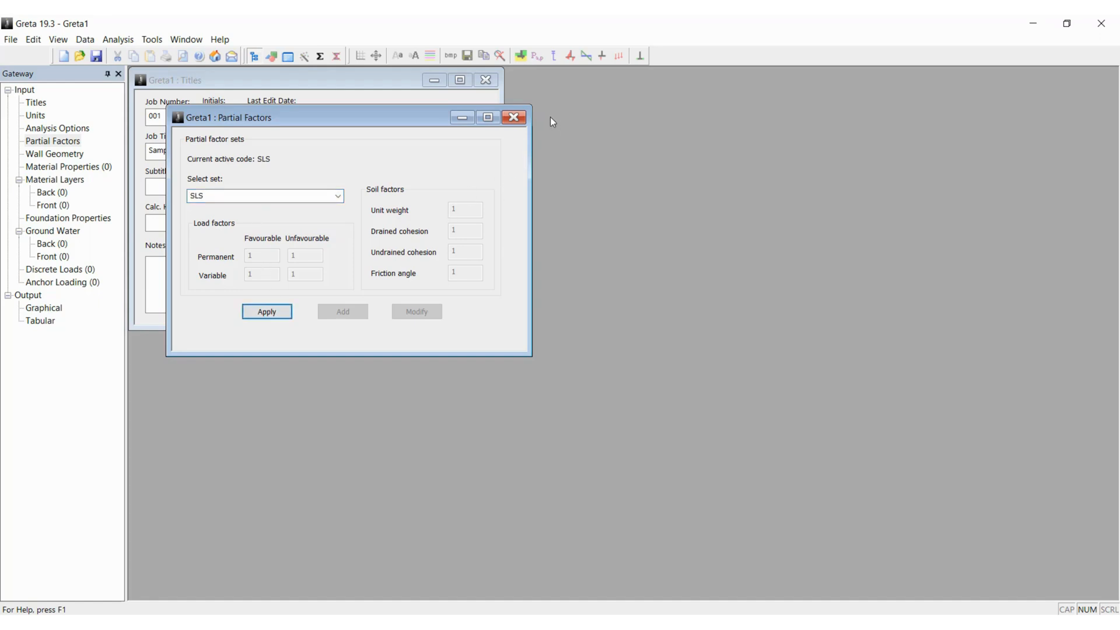
pyautogui.click(514, 117)
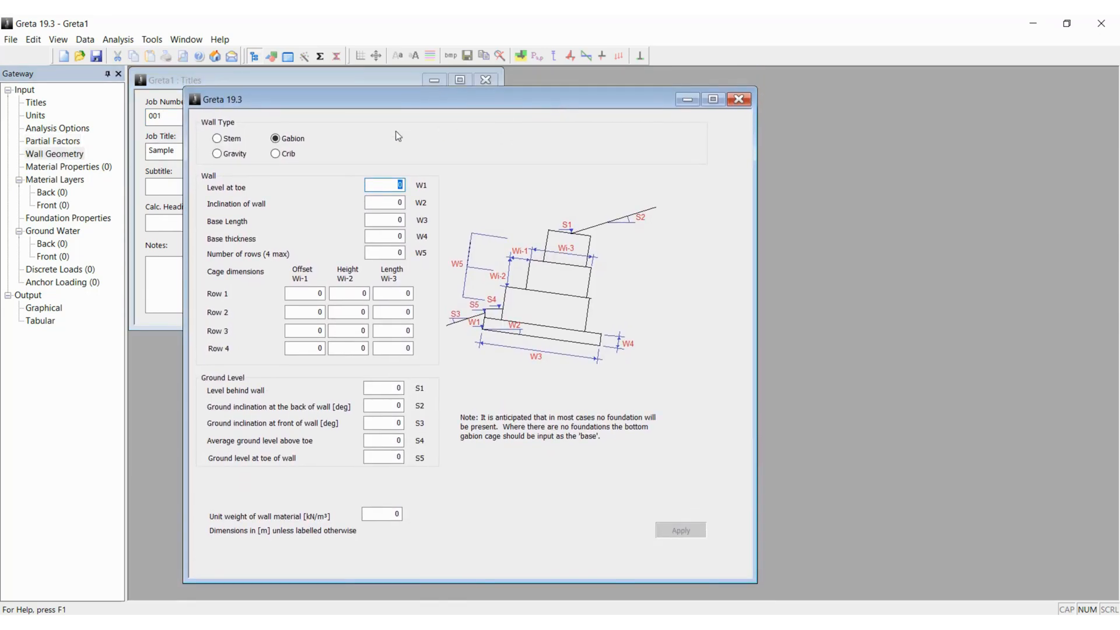
# - Define a stem wall: top level 5, stem thicknesses 0.25 and 3.7, base slab 0.5, toe 1.0, heel 2.5
pyautogui.click(216, 139)
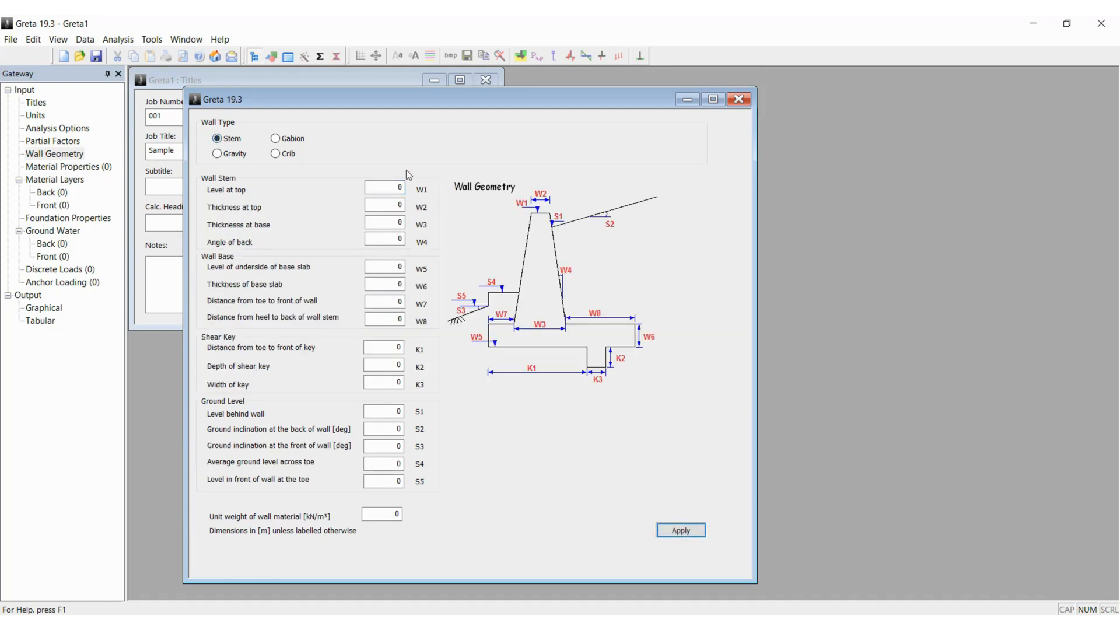
pyautogui.click(385, 186)
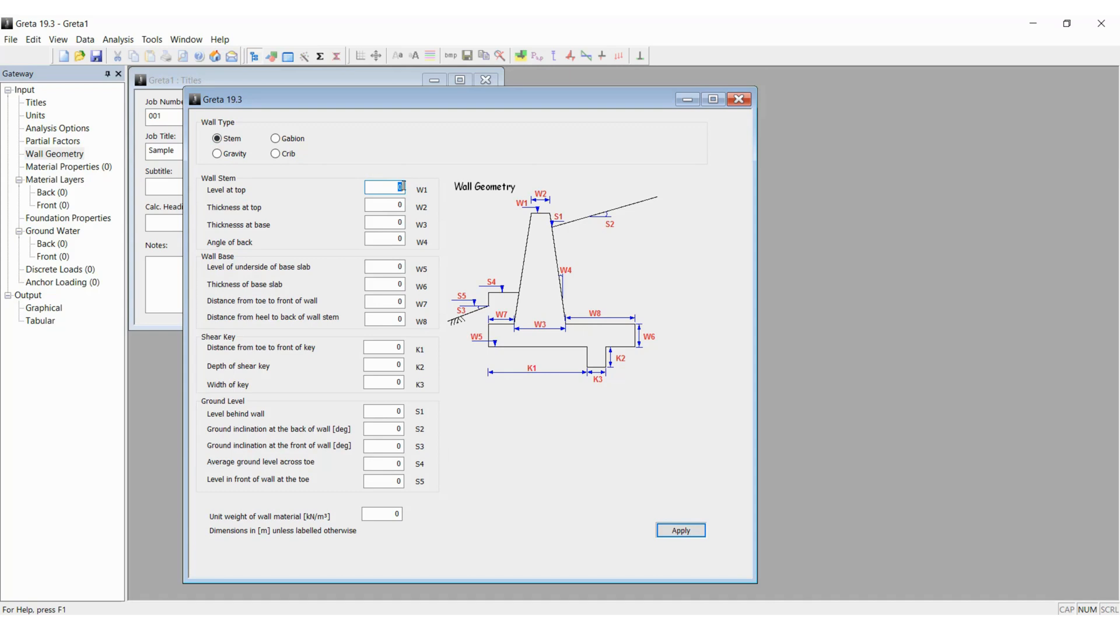
pyautogui.write('5.5')
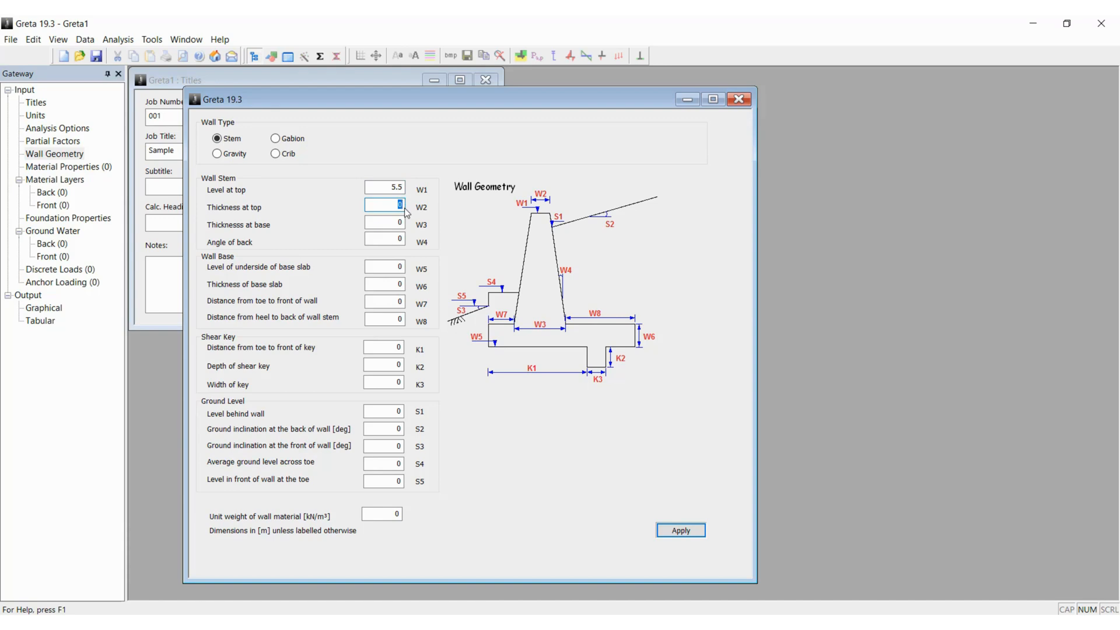
pyautogui.write('0.25')
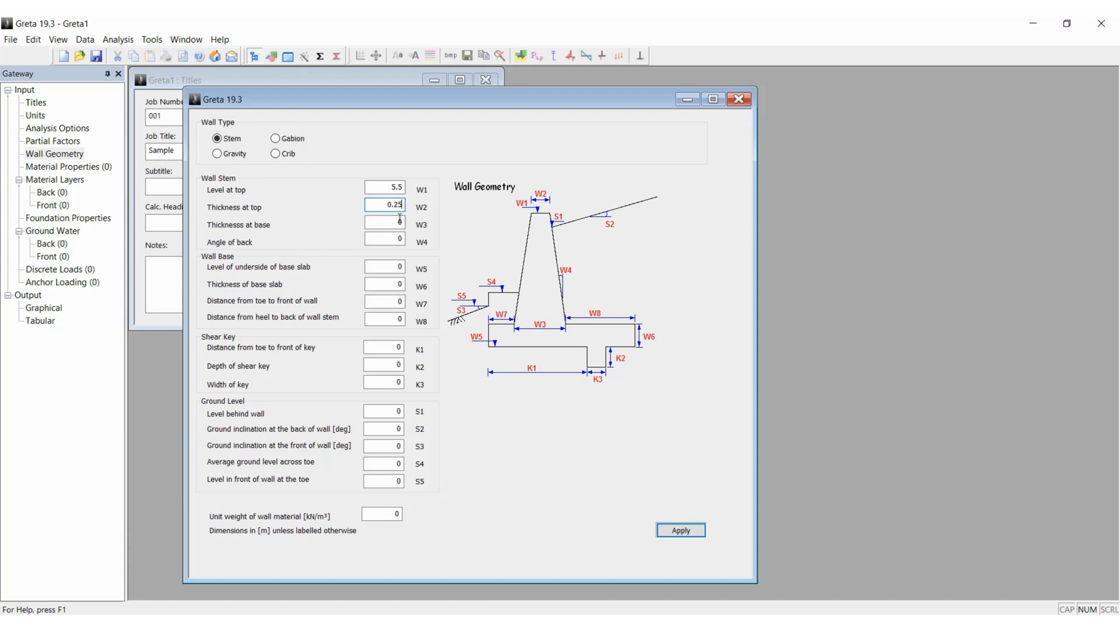
pyautogui.click(385, 225)
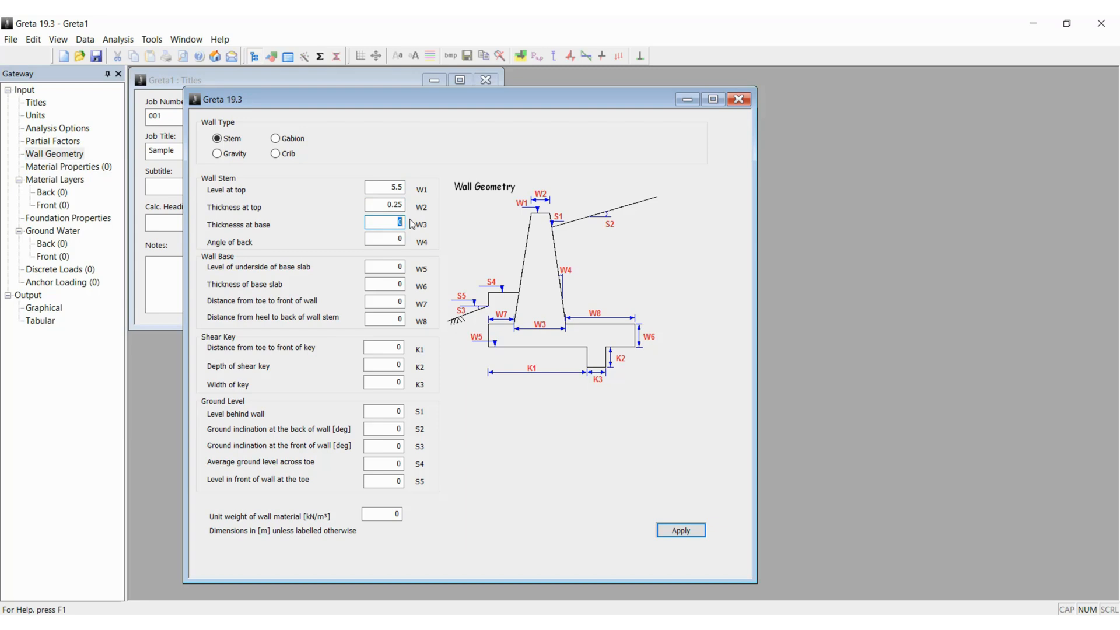
pyautogui.write('3')
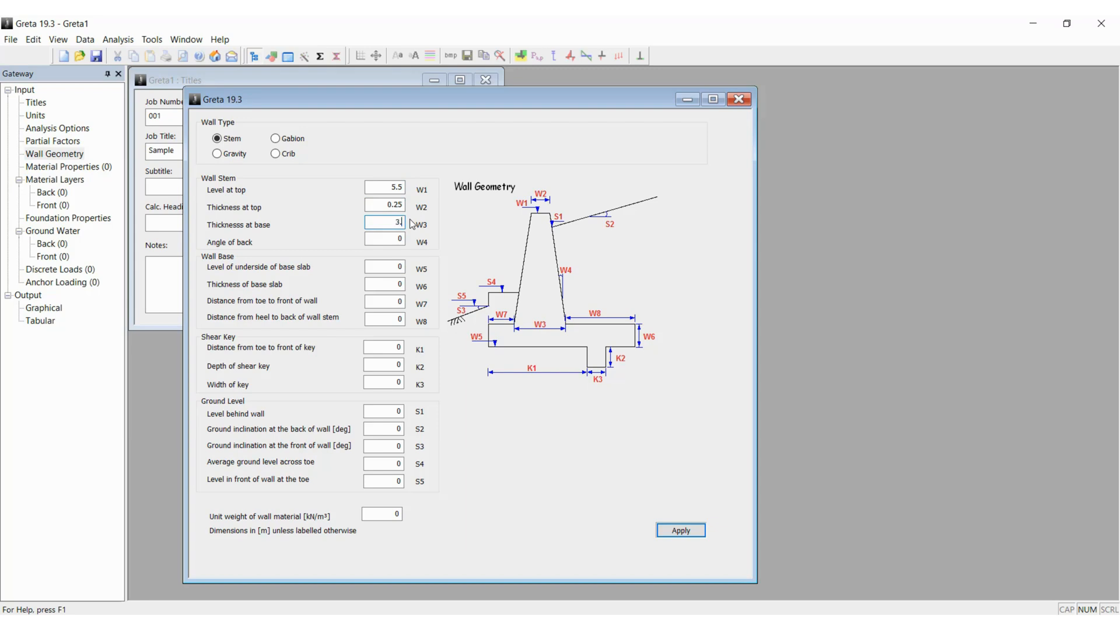
pyautogui.write('.7')
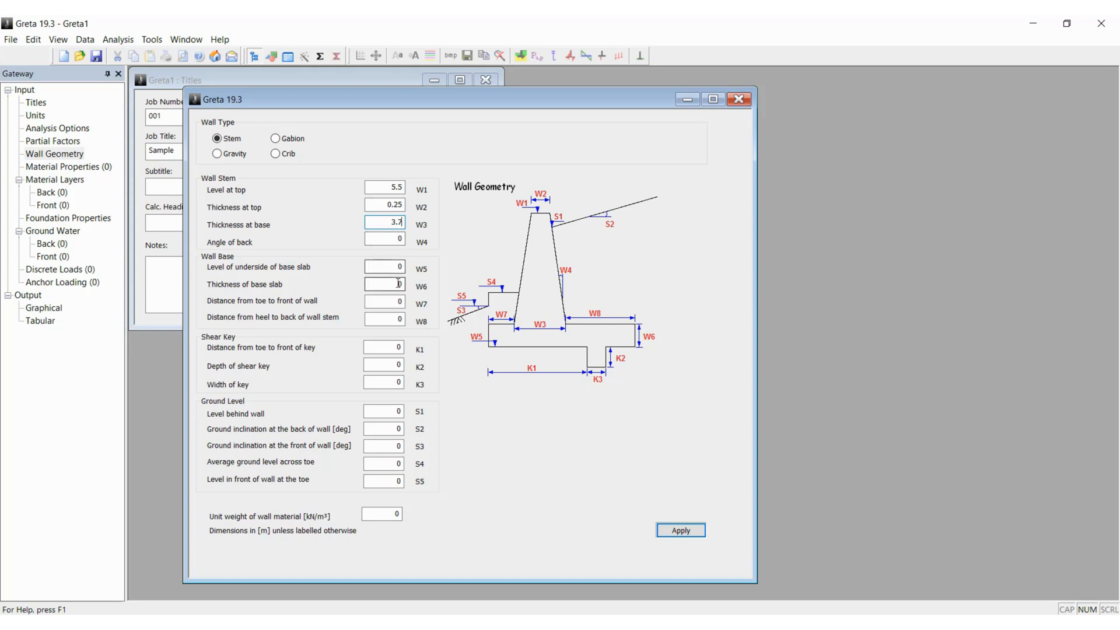
pyautogui.click(383, 283)
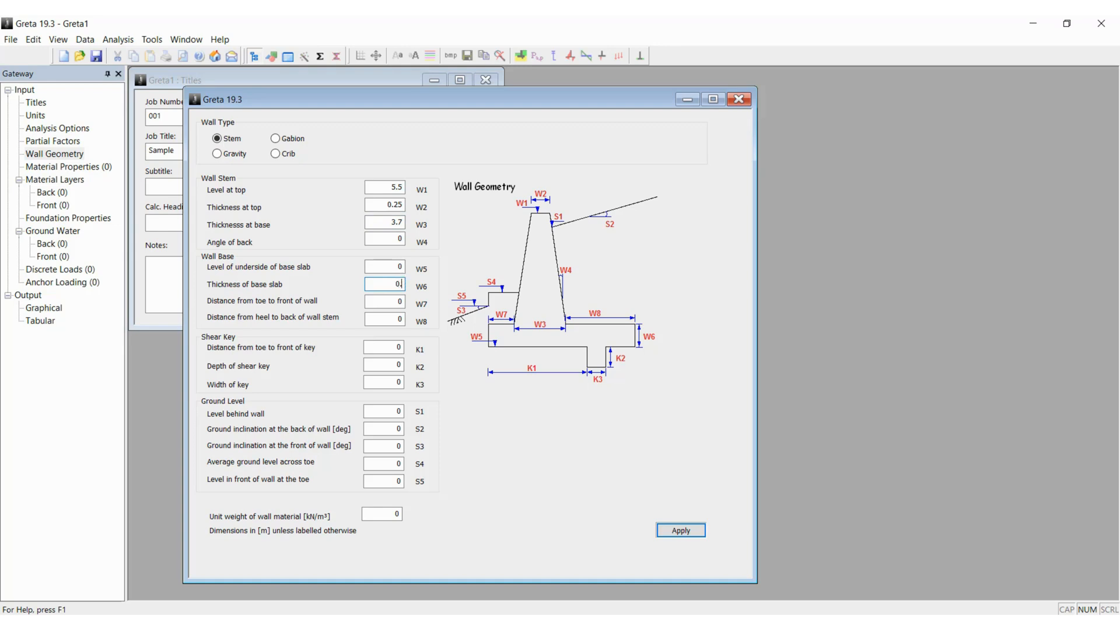
pyautogui.write('0.5')
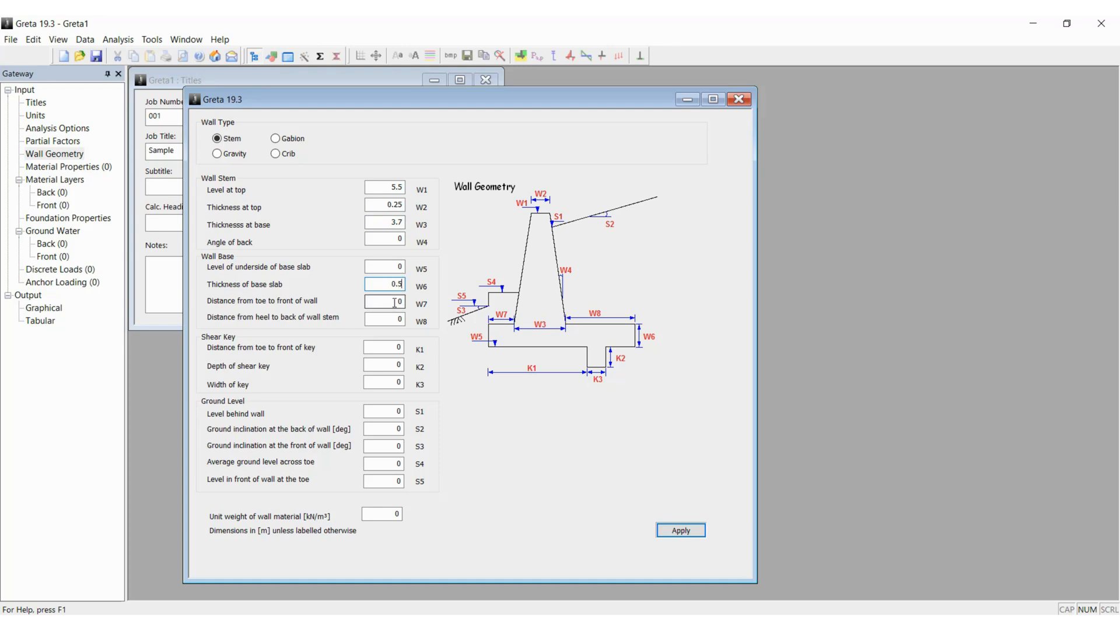
pyautogui.click(384, 301)
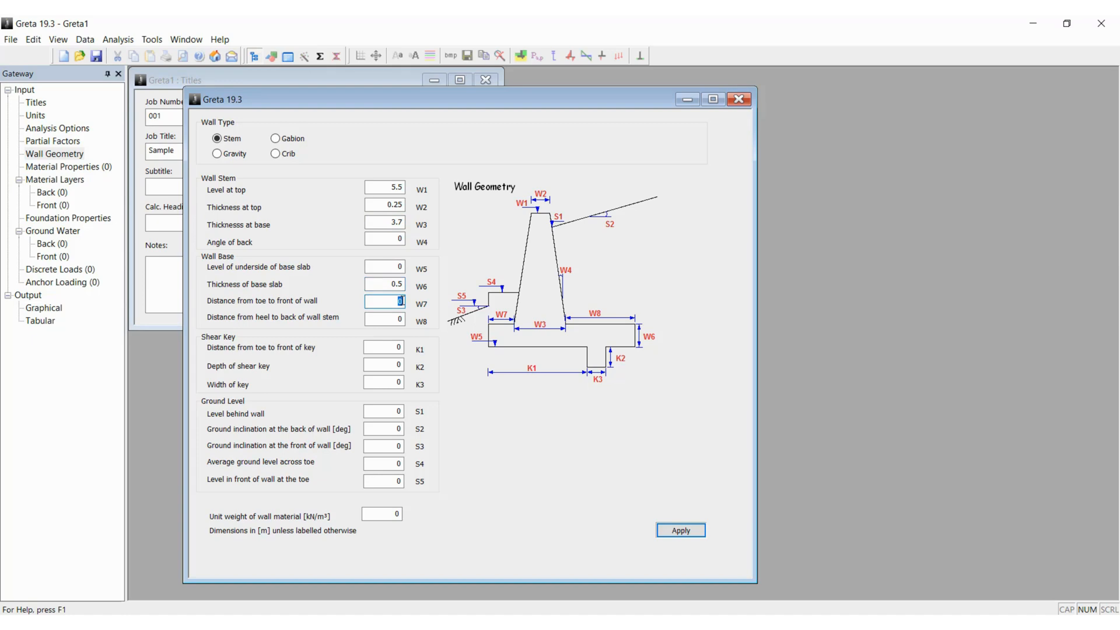
pyautogui.write('1.0')
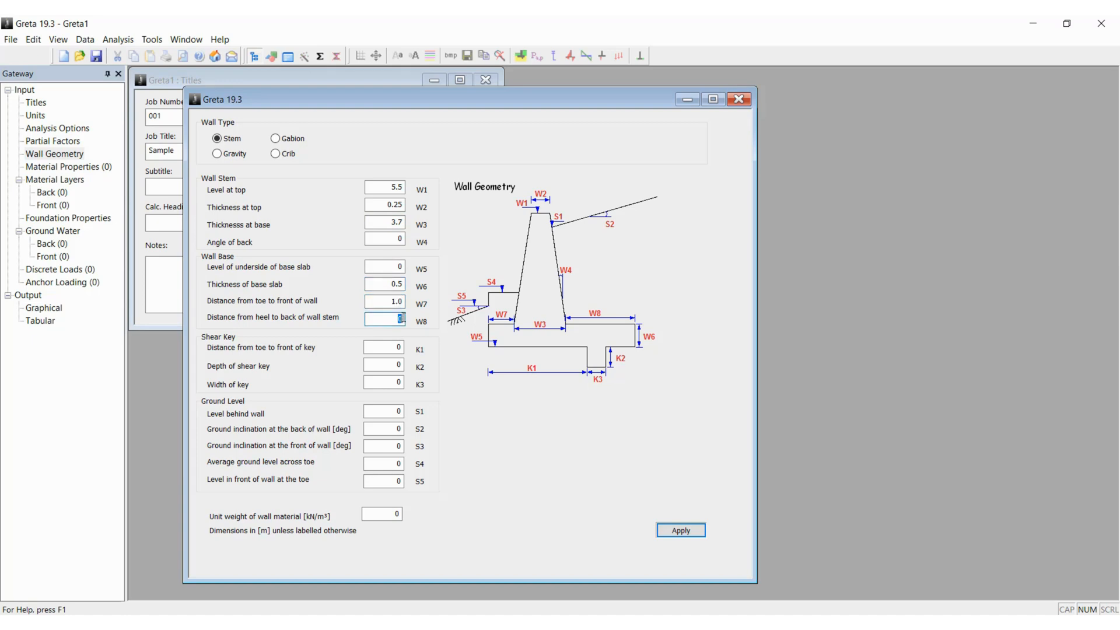
pyautogui.write('2.5')
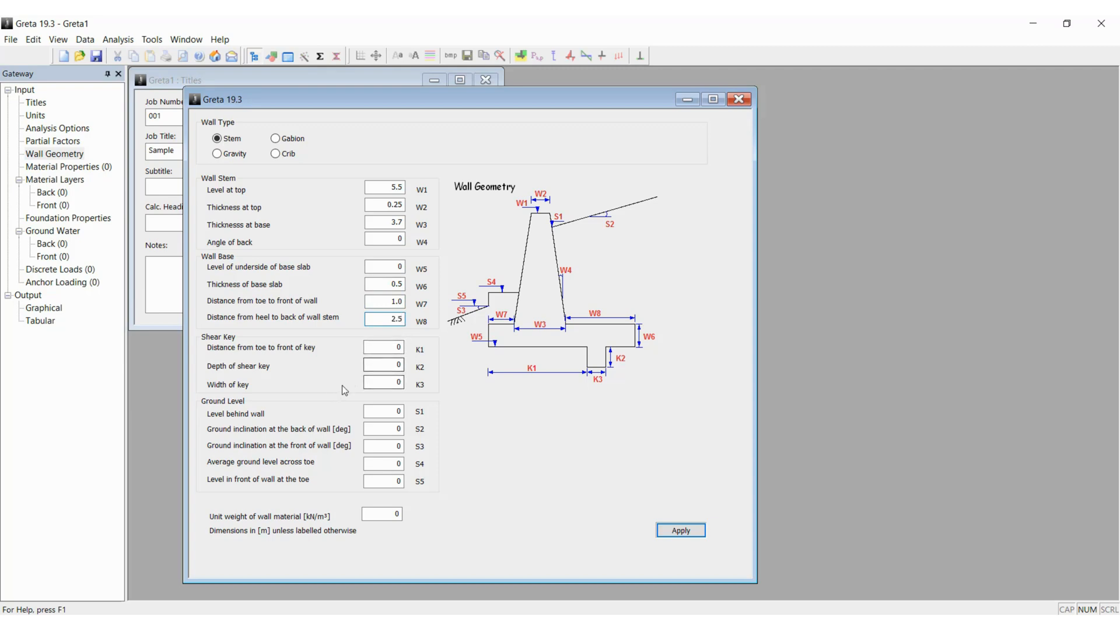
pyautogui.moveTo(415, 413)
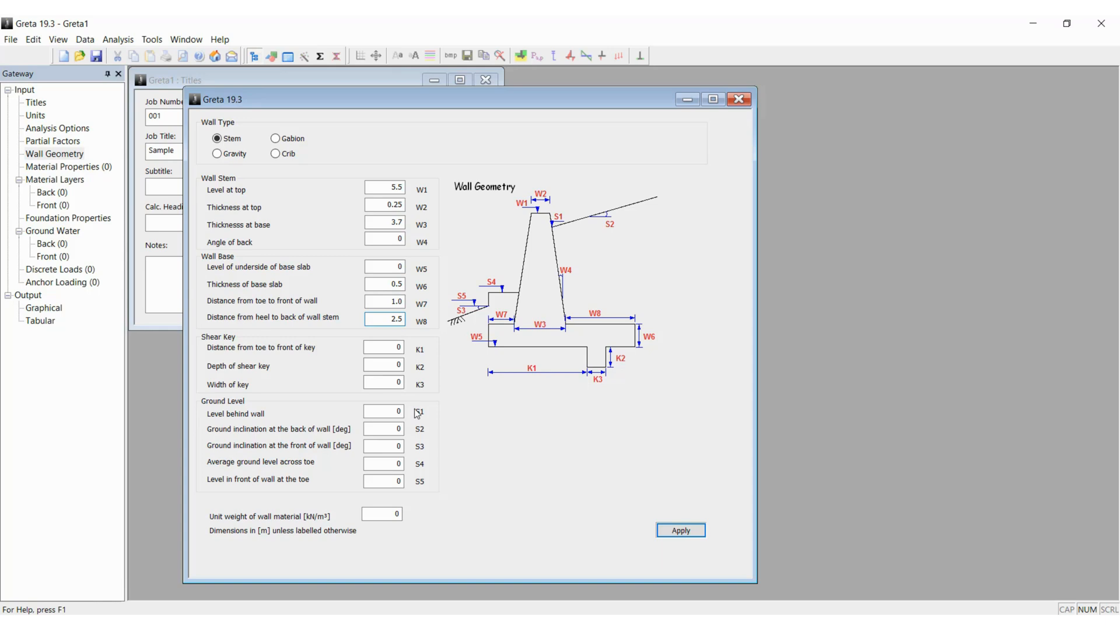
# - Set ground level 5 behind the wall, 18.4° inclination, and average toe ground level 0.5
pyautogui.click(383, 410)
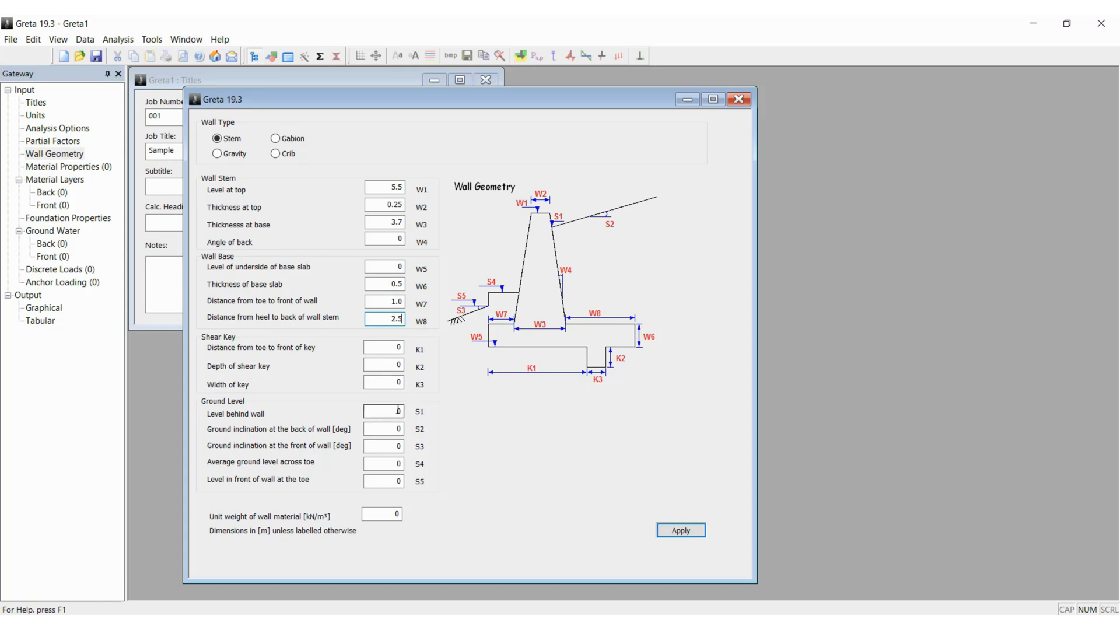
pyautogui.click(383, 411)
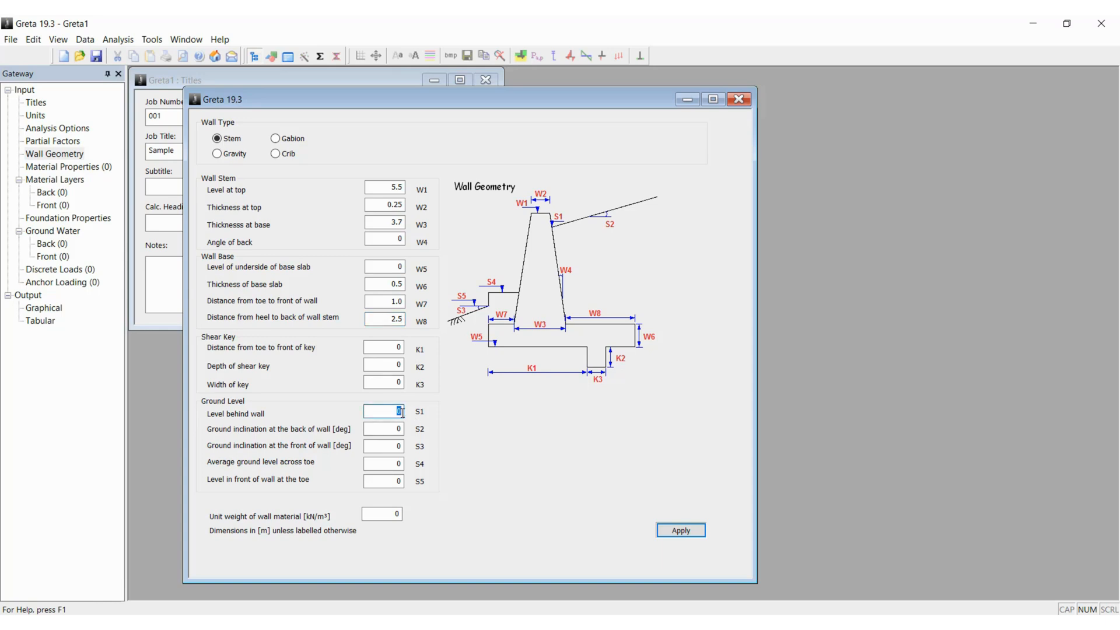
pyautogui.write('5')
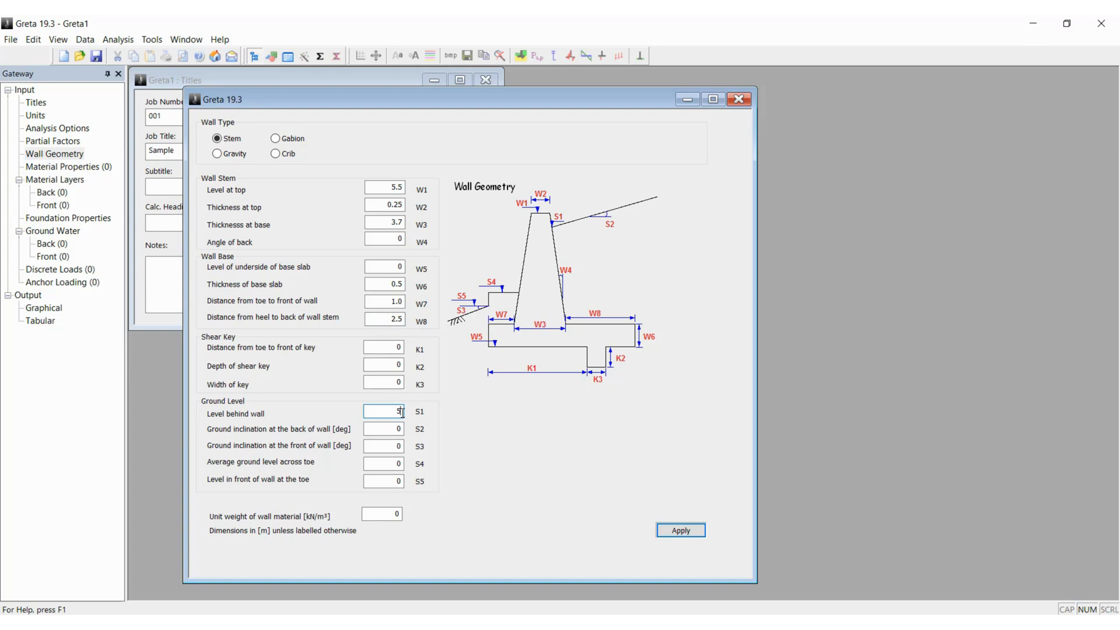
pyautogui.click(392, 429)
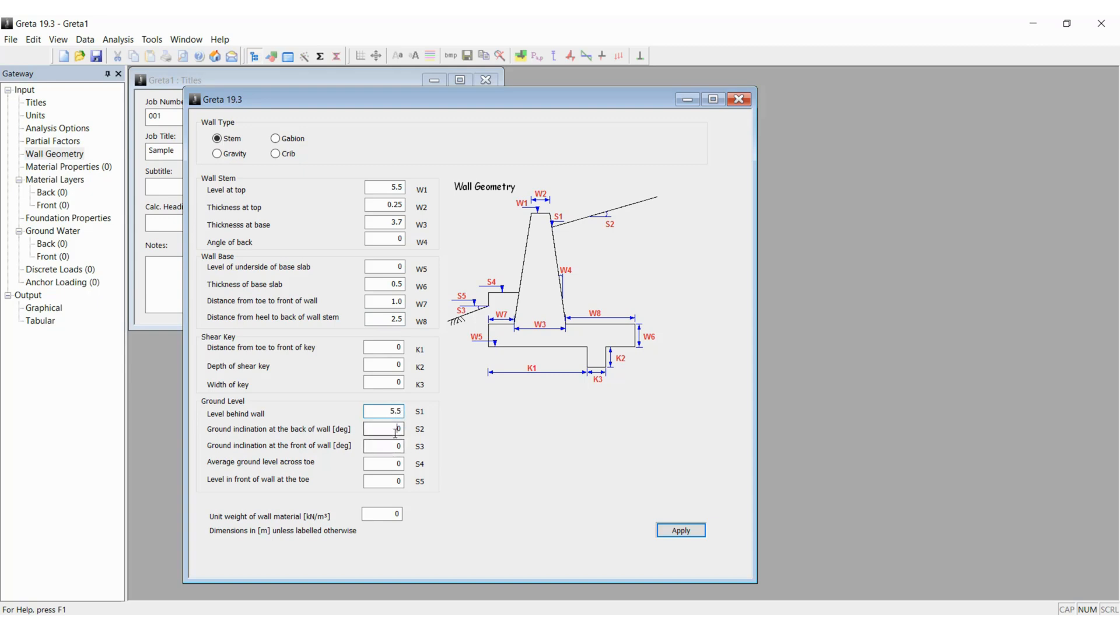
pyautogui.write('1')
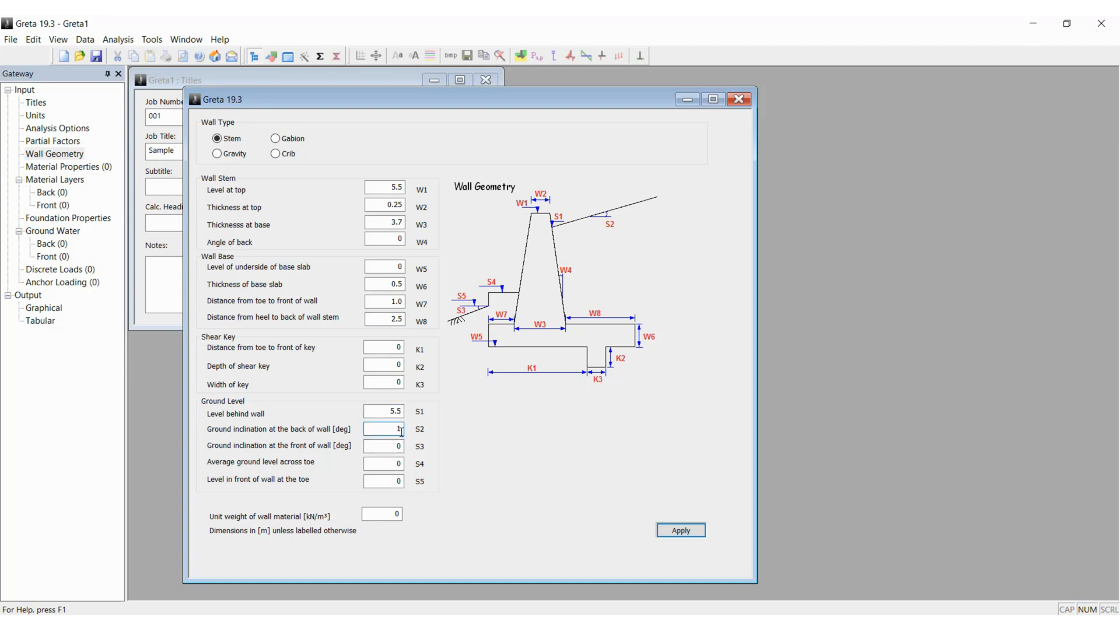
pyautogui.write('18.4')
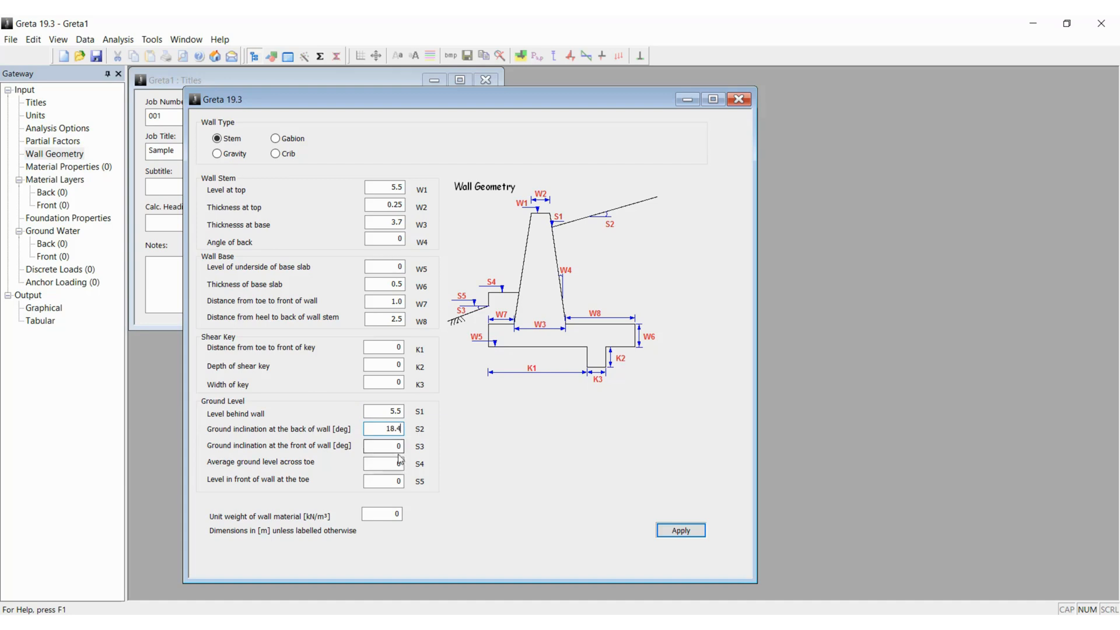
pyautogui.click(383, 446)
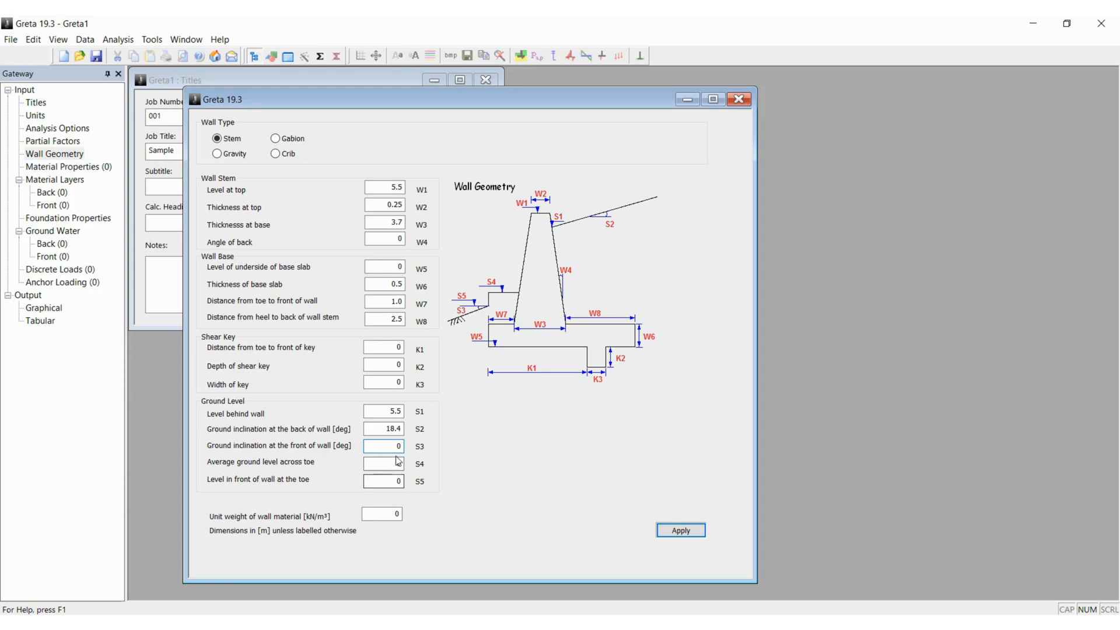
pyautogui.click(384, 445)
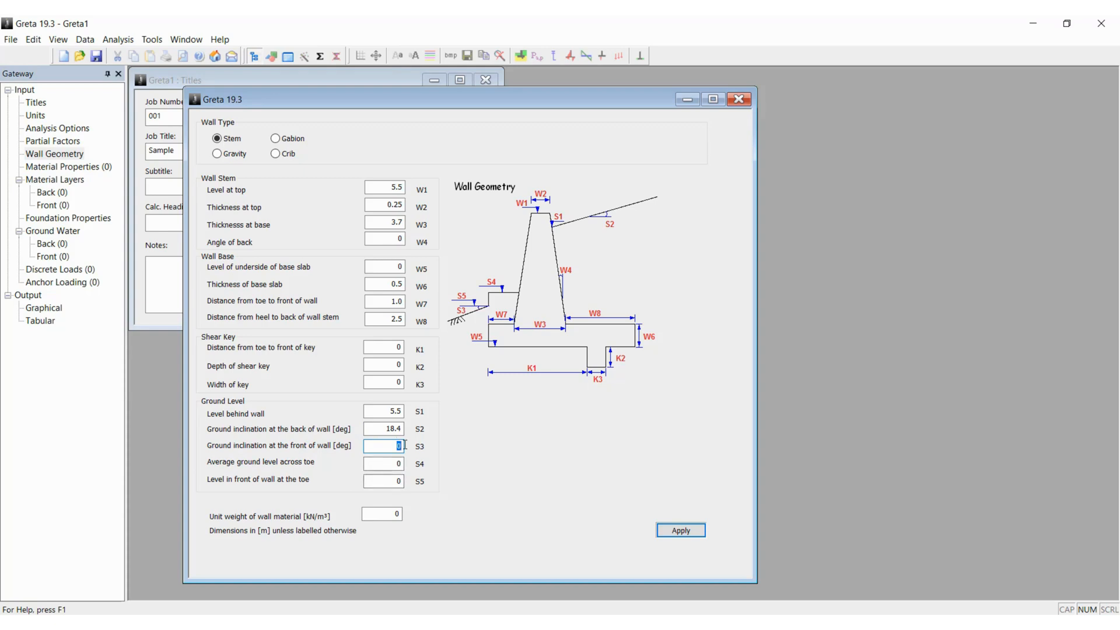
pyautogui.click(383, 462)
pyautogui.write('.5')
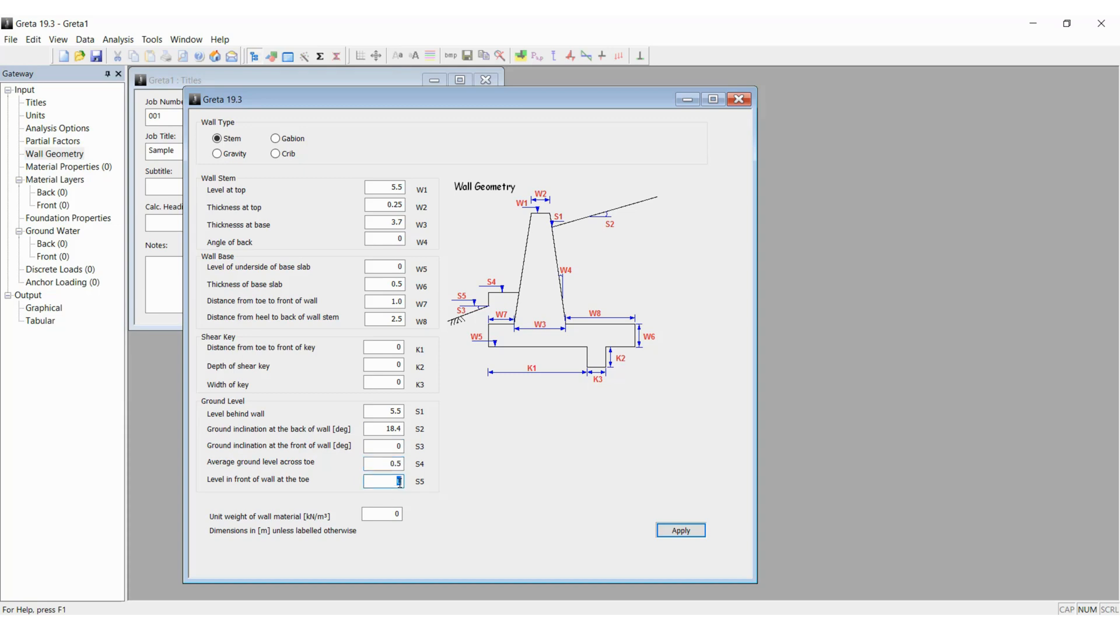
pyautogui.write('0.5')
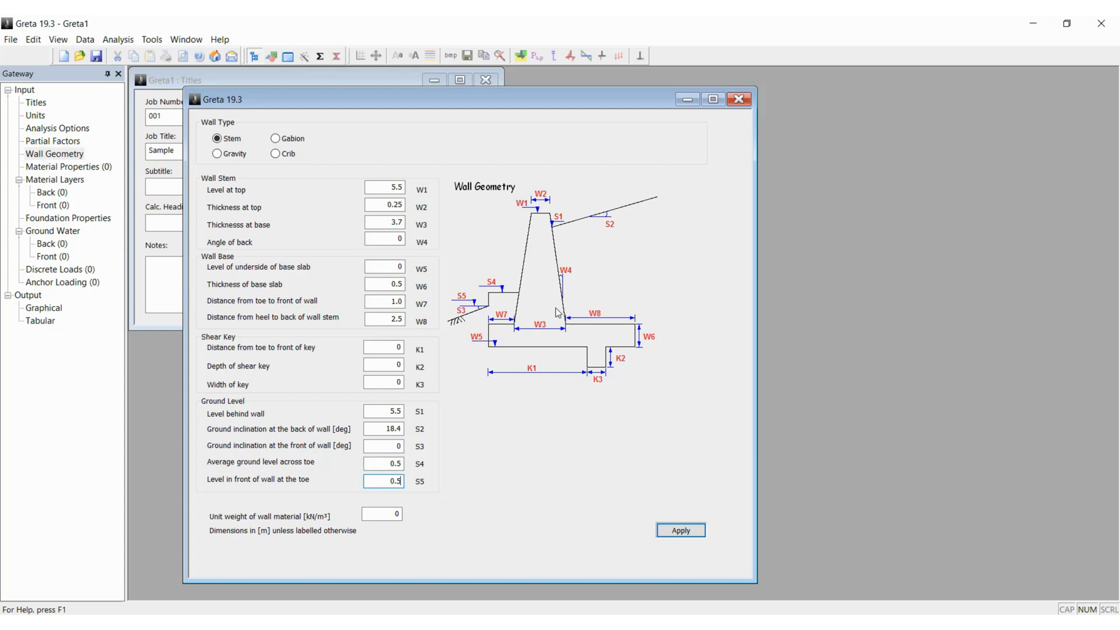
pyautogui.moveTo(572, 334)
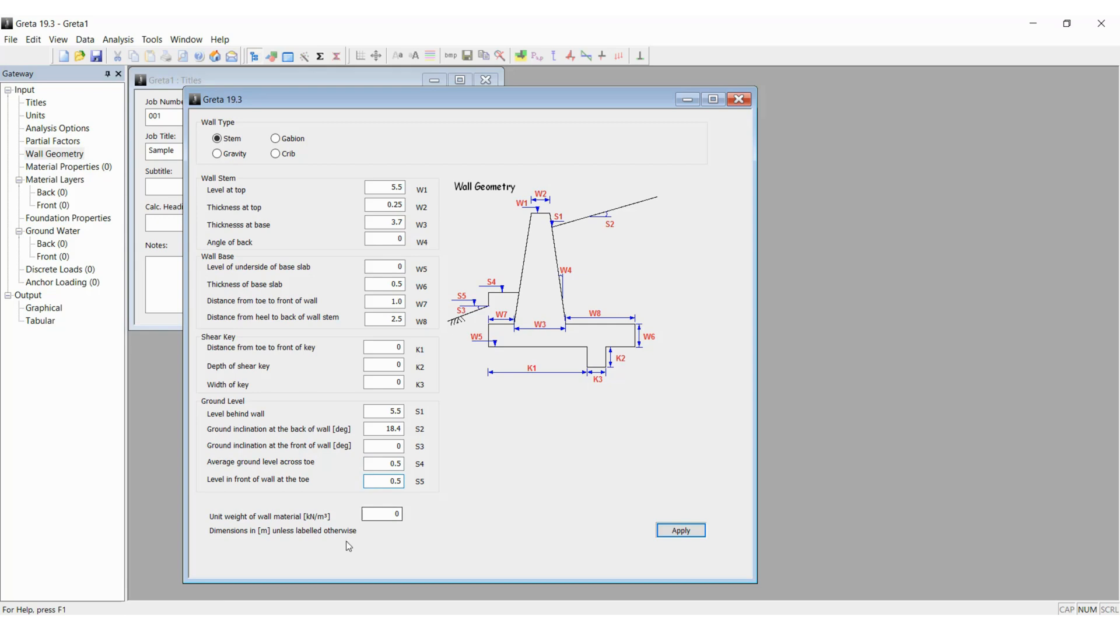
# - Set wall material unit weight to 24 kN/m³, apply the geometry and close the dialog
pyautogui.click(381, 513)
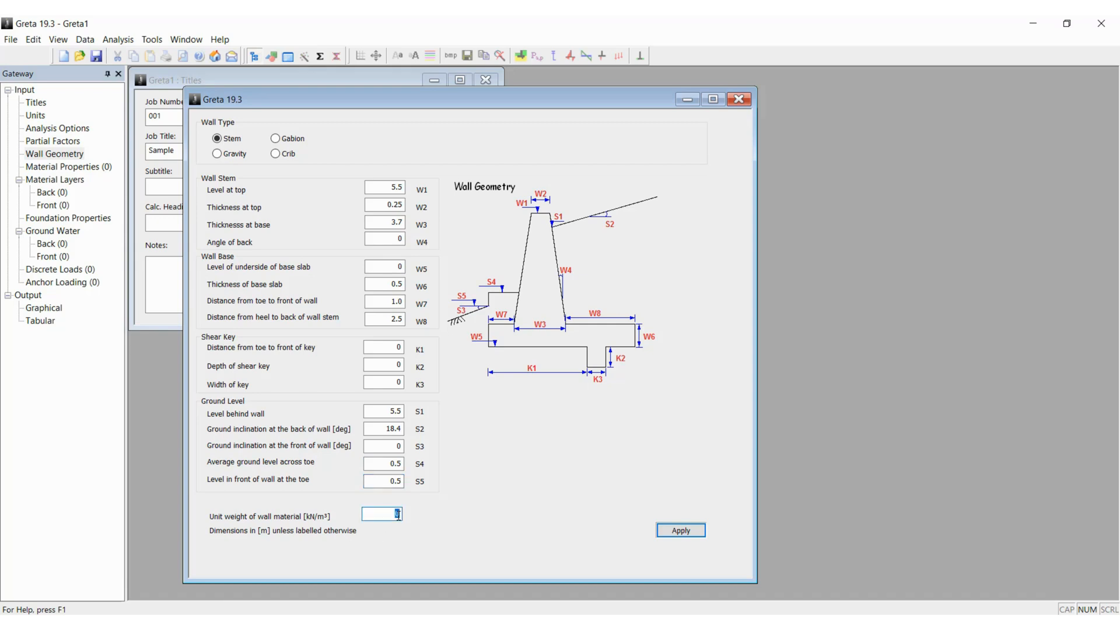
pyautogui.write('24')
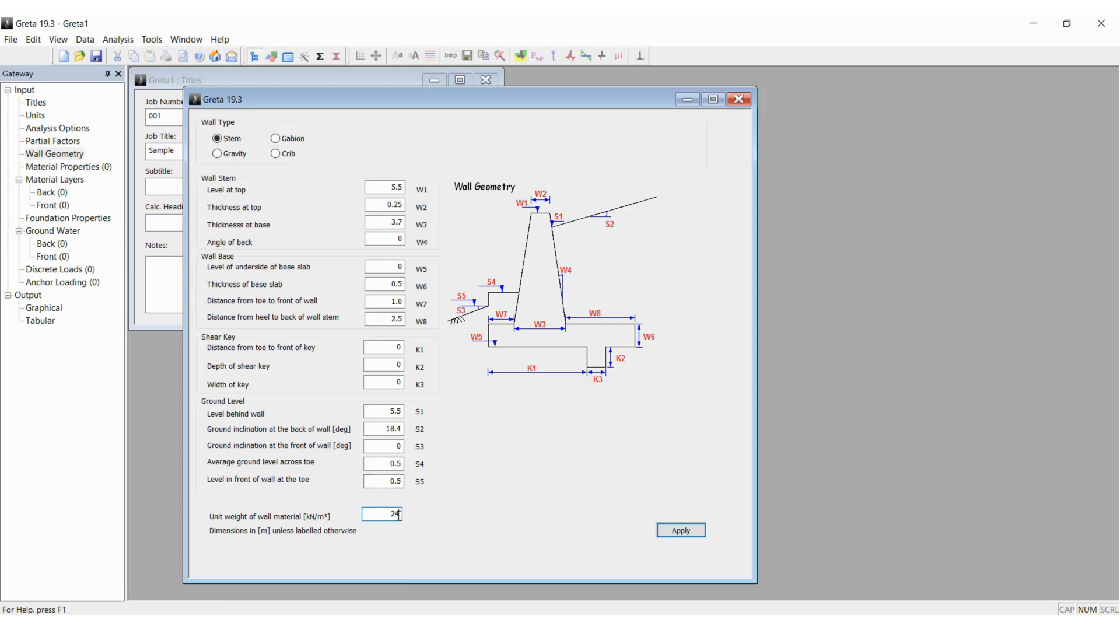
pyautogui.click(681, 529)
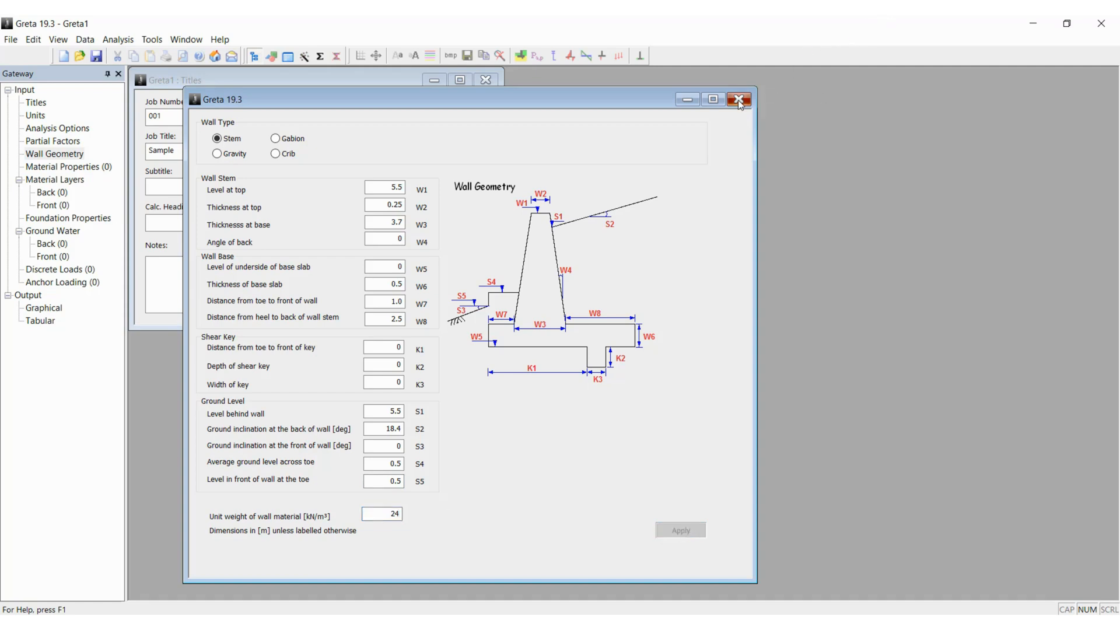
pyautogui.click(737, 99)
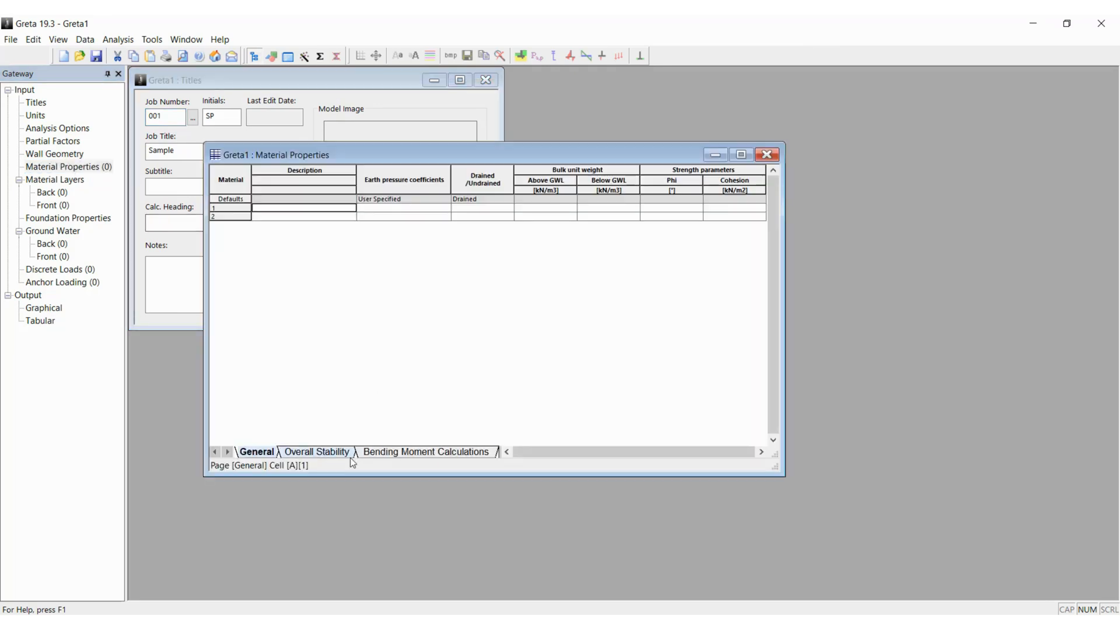
# - Name material 1 Fill, user-specified and drained, in the maximized material table
pyautogui.click(739, 154)
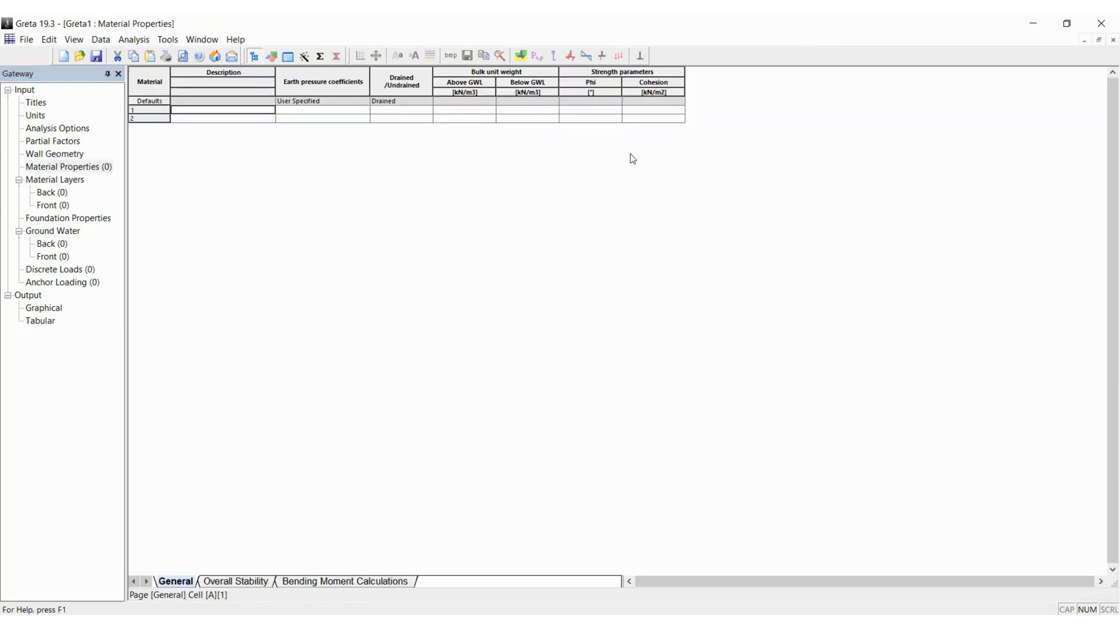
pyautogui.moveTo(250, 588)
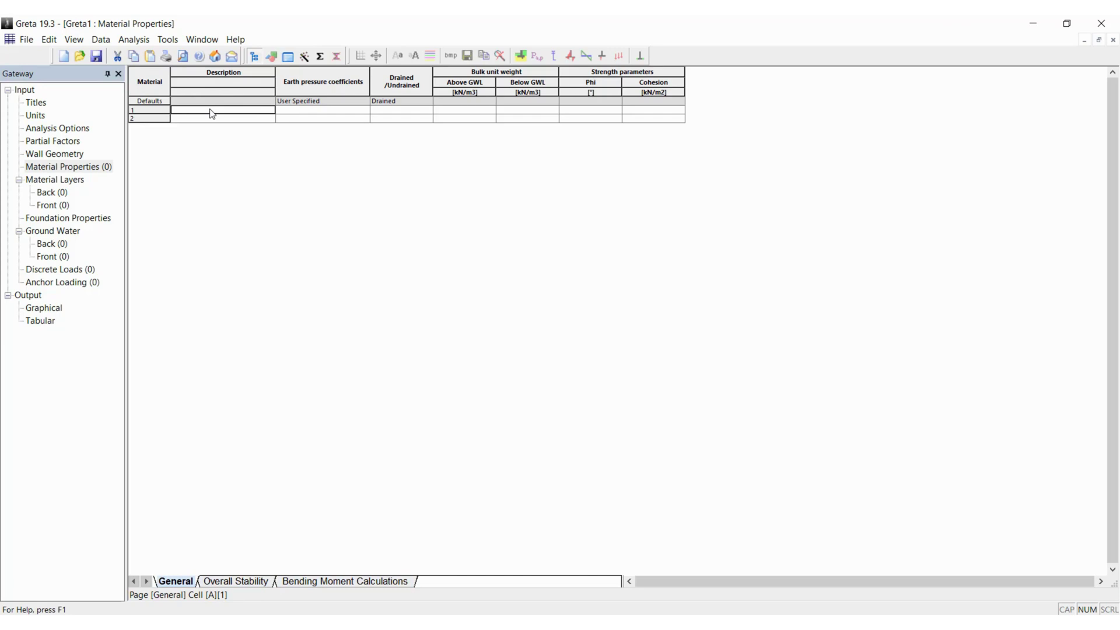
pyautogui.write('Fill')
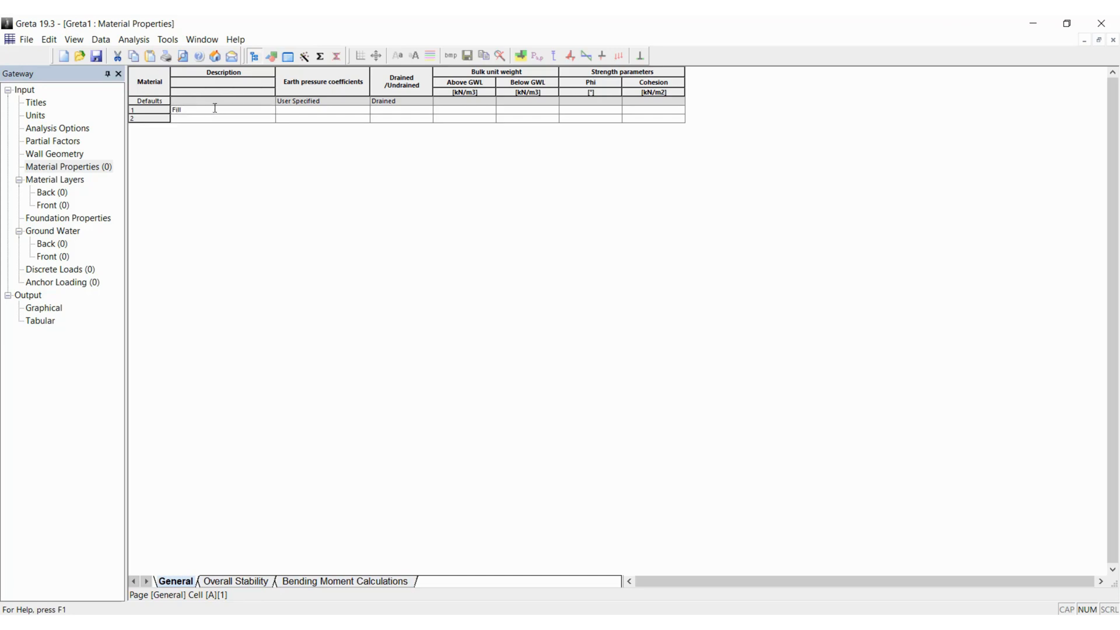
pyautogui.click(366, 109)
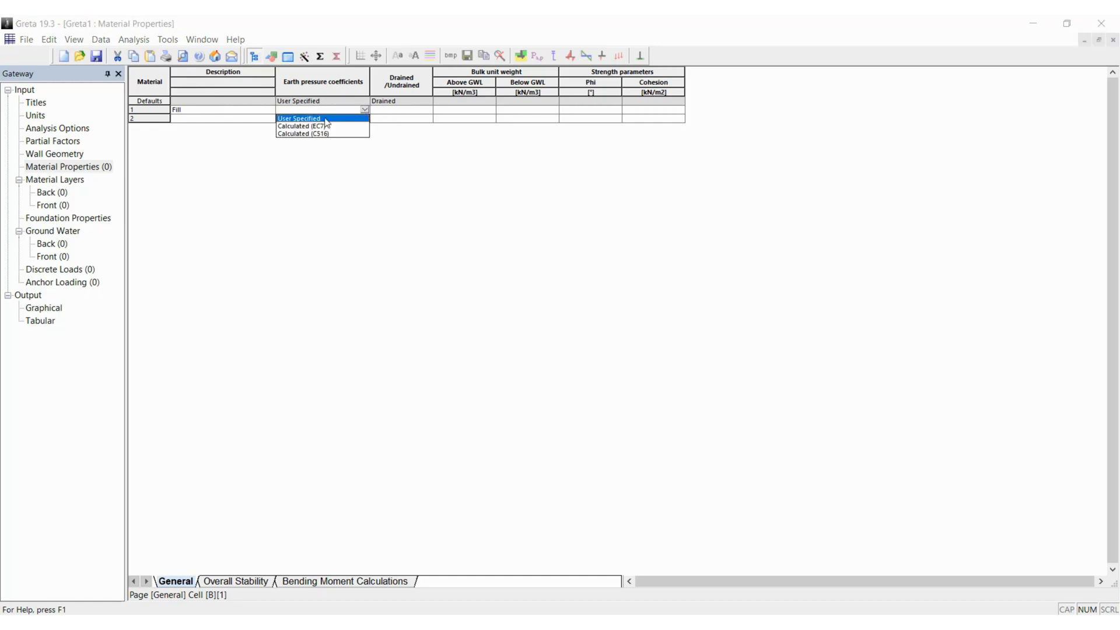
pyautogui.click(298, 119)
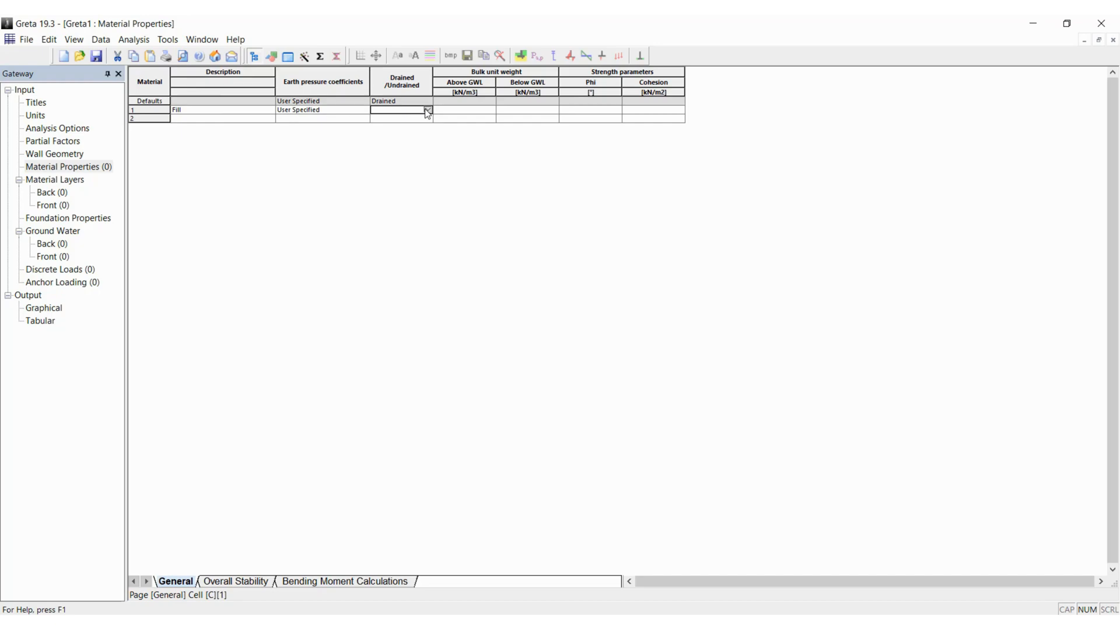
pyautogui.click(463, 109)
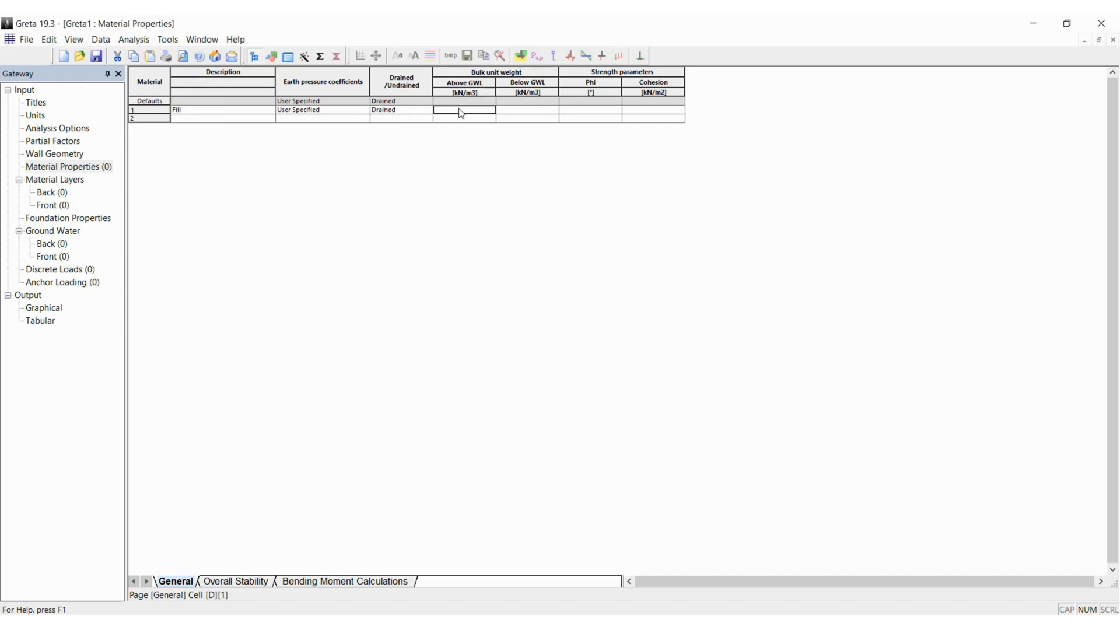
# - Give Fill unit weights of 18 kN/m³ above and below groundwater and phi 33°
pyautogui.write('18')
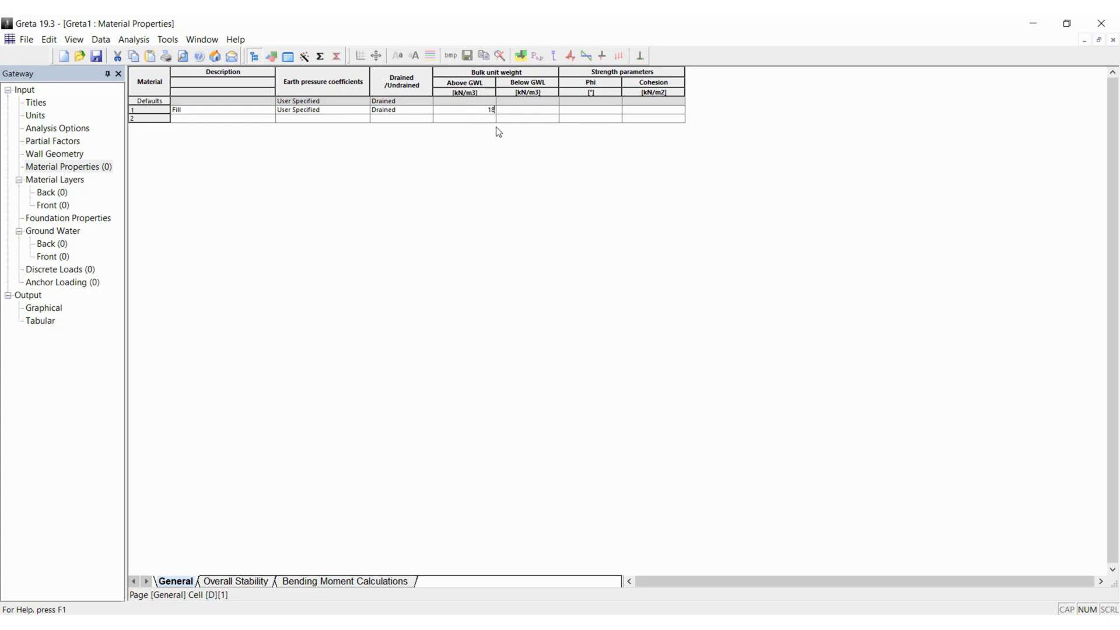
pyautogui.write('1')
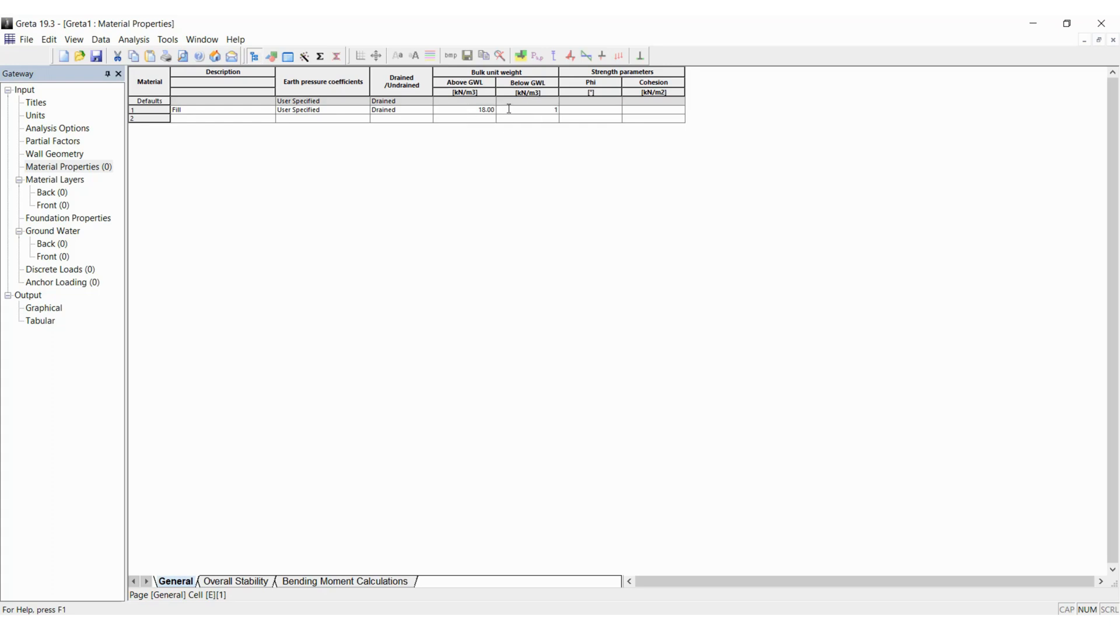
pyautogui.write('18')
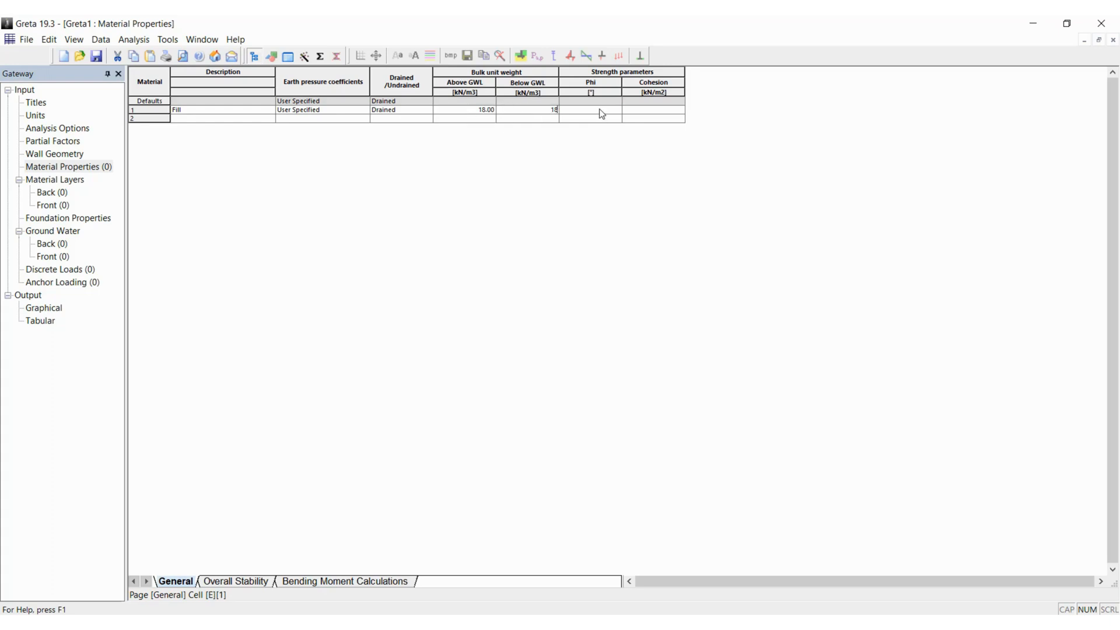
pyautogui.press('Tab')
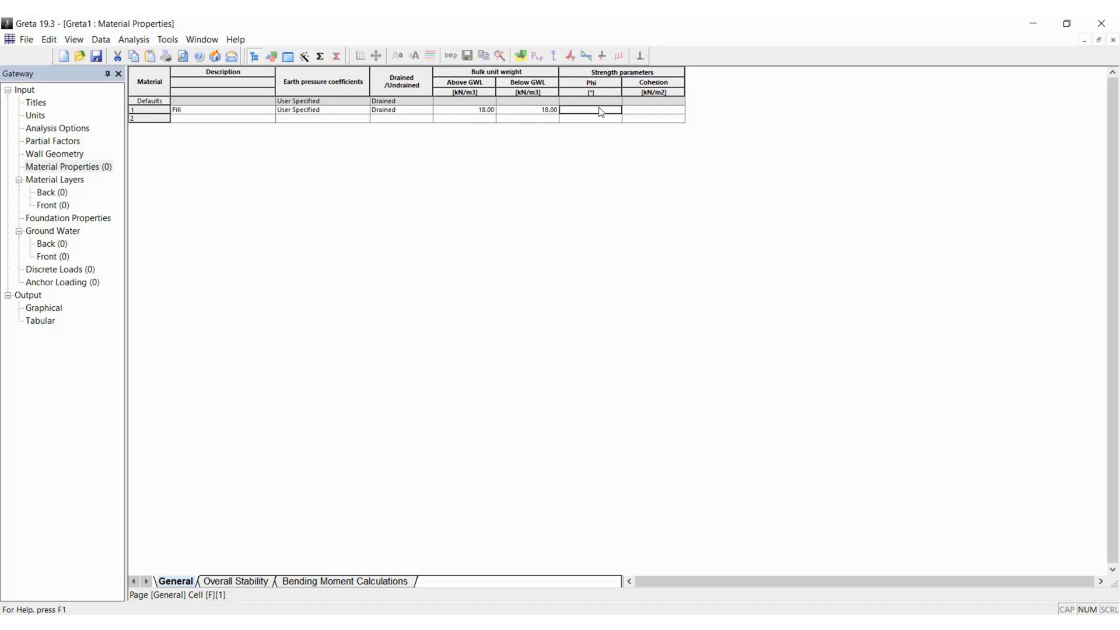
pyautogui.write('33')
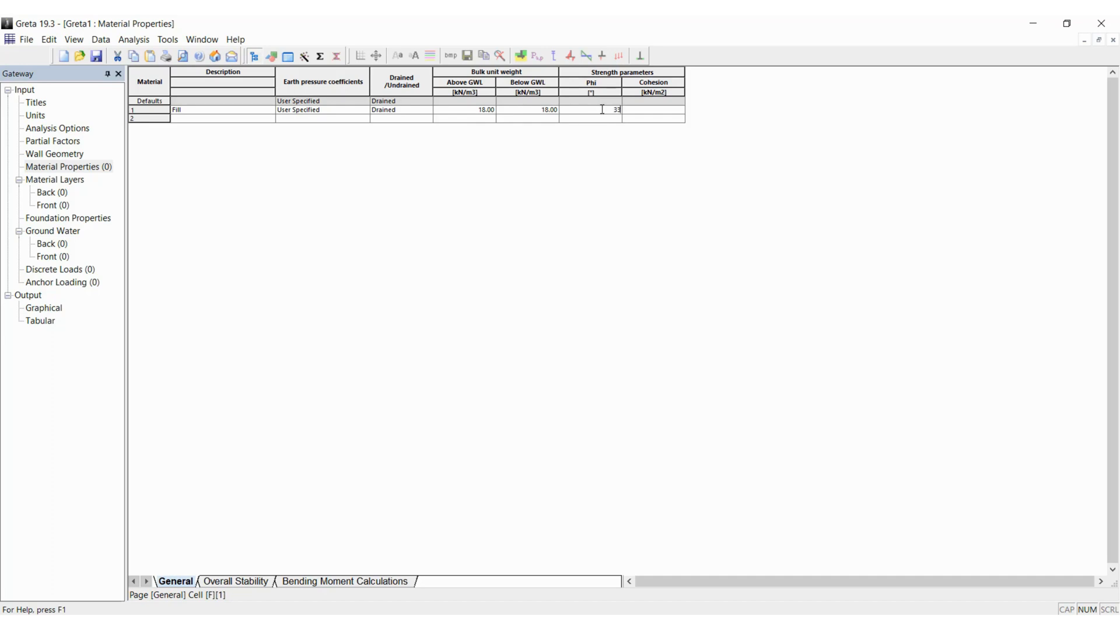
pyautogui.click(654, 110)
pyautogui.write('0')
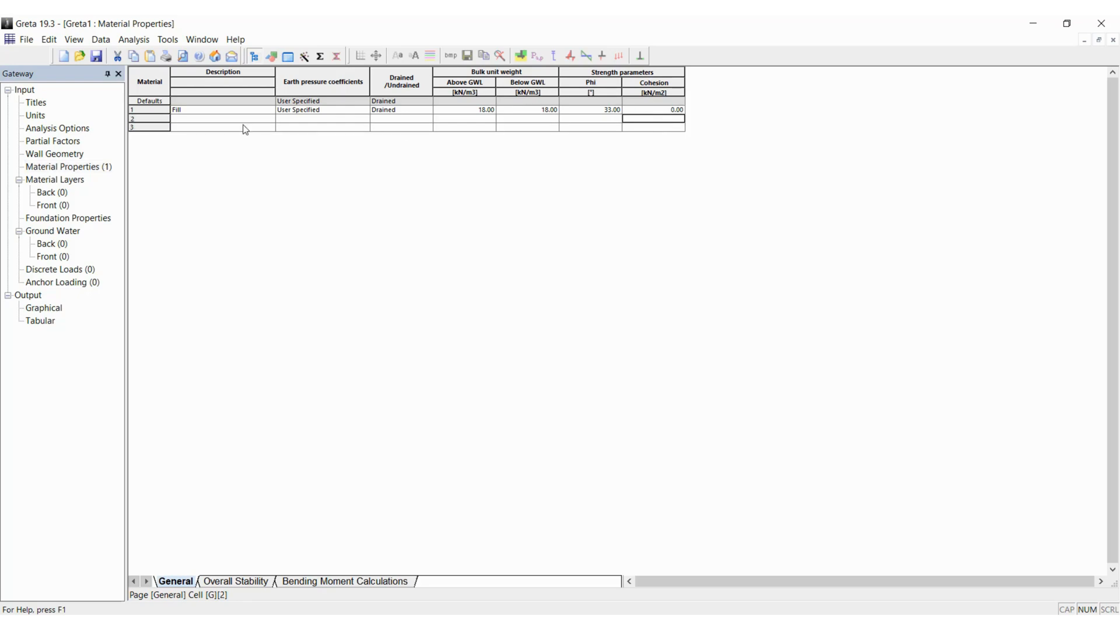
# - Add material 2 Soil, user-specified and drained, with 19 kN/m³ unit weight and phi 37°
pyautogui.write('Soil')
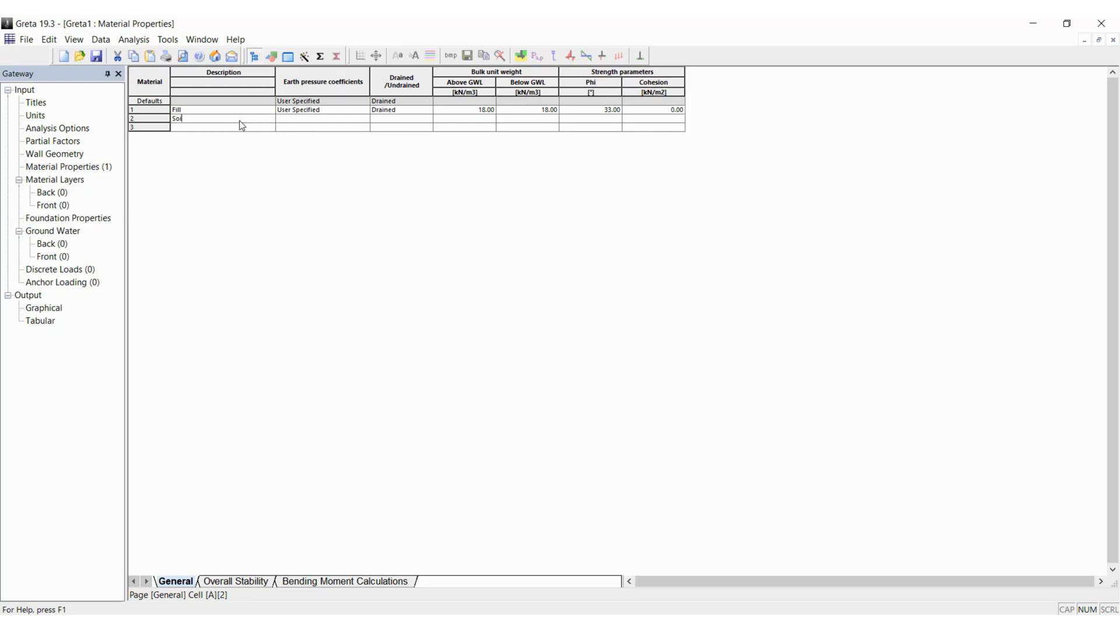
pyautogui.click(364, 119)
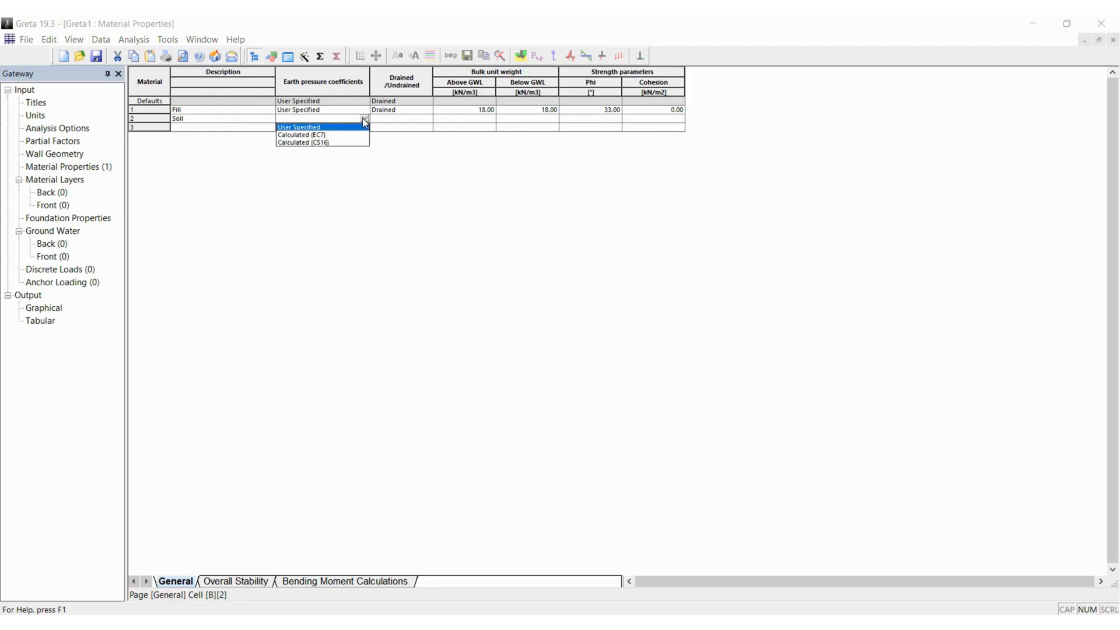
pyautogui.click(297, 126)
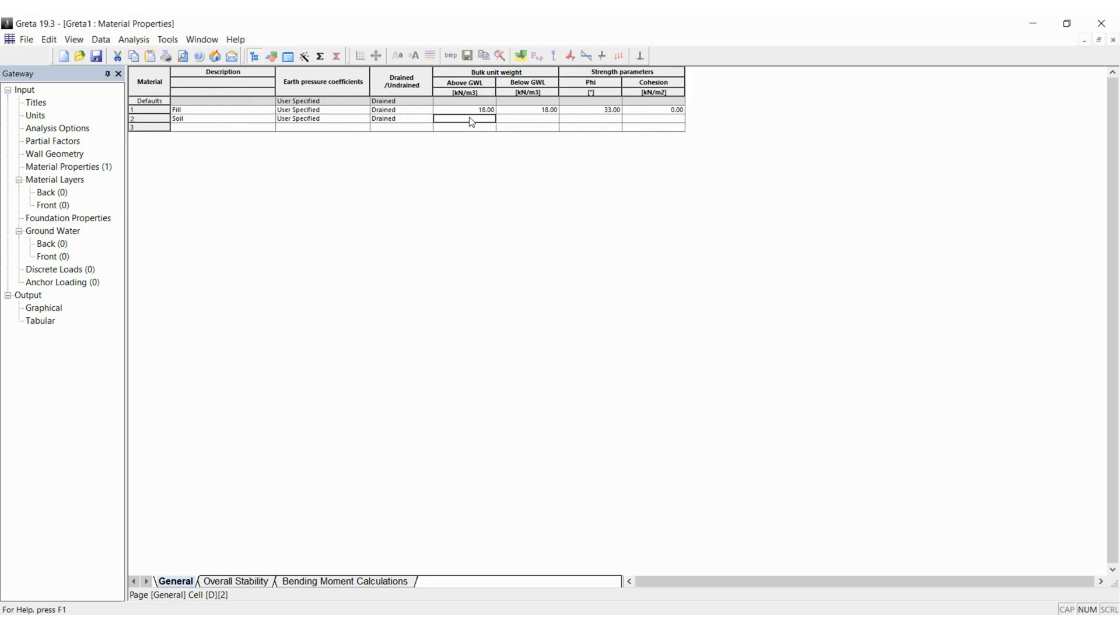
pyautogui.write('19.00')
pyautogui.click(590, 118)
pyautogui.write('37')
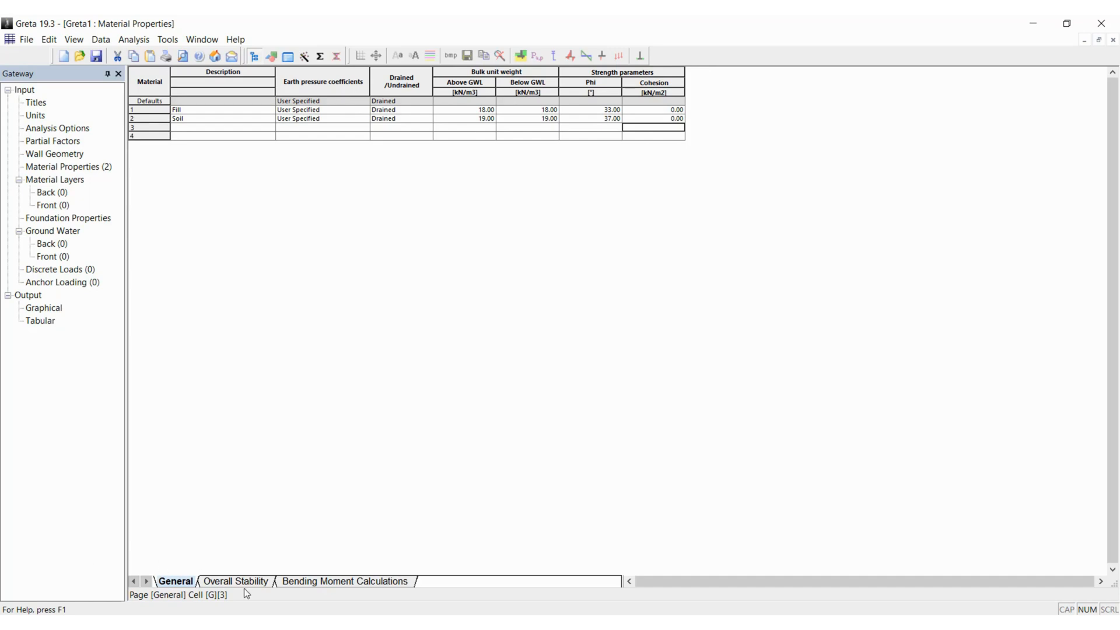
pyautogui.click(232, 582)
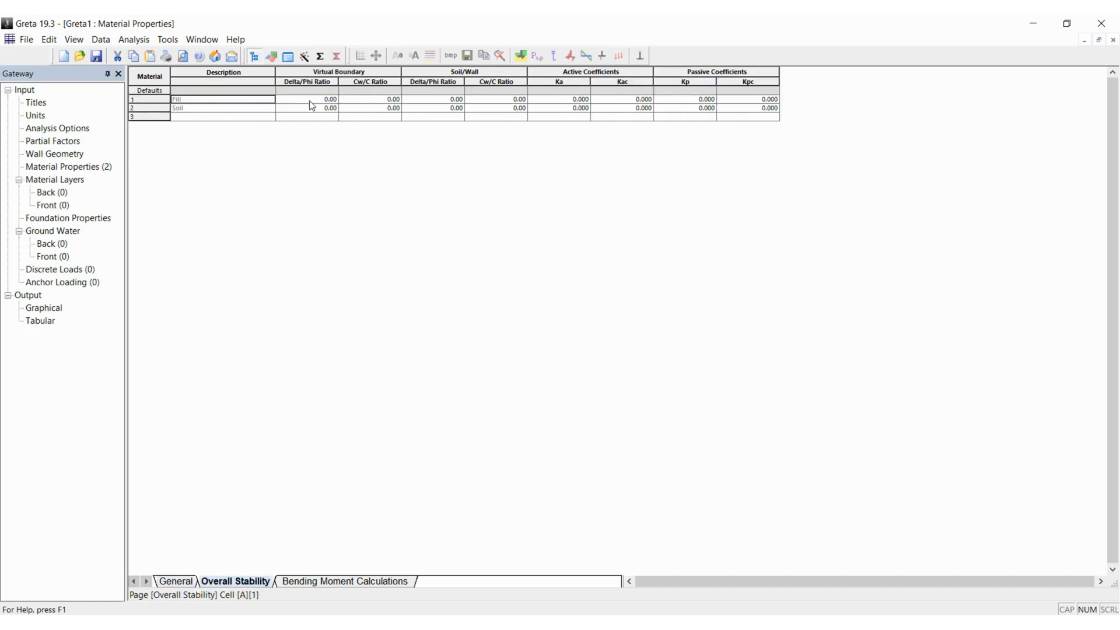
# - Enter Delta/Phi ratios 0.56 and 0.56 and Ka 0.328 in Fill's overall-stability row
pyautogui.click(307, 99)
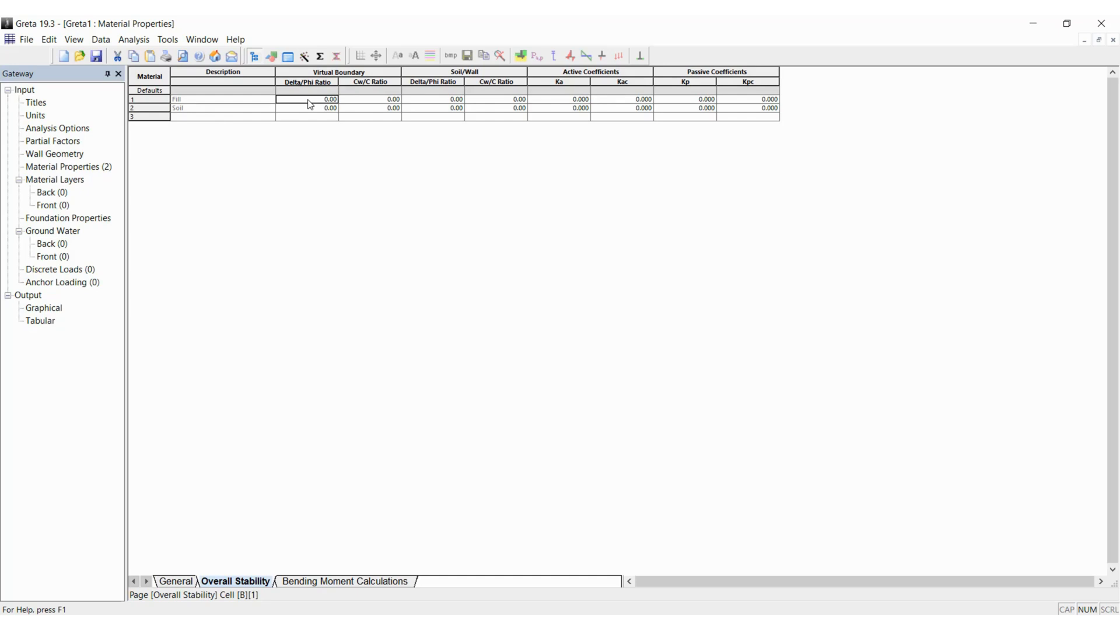
pyautogui.write('0.56')
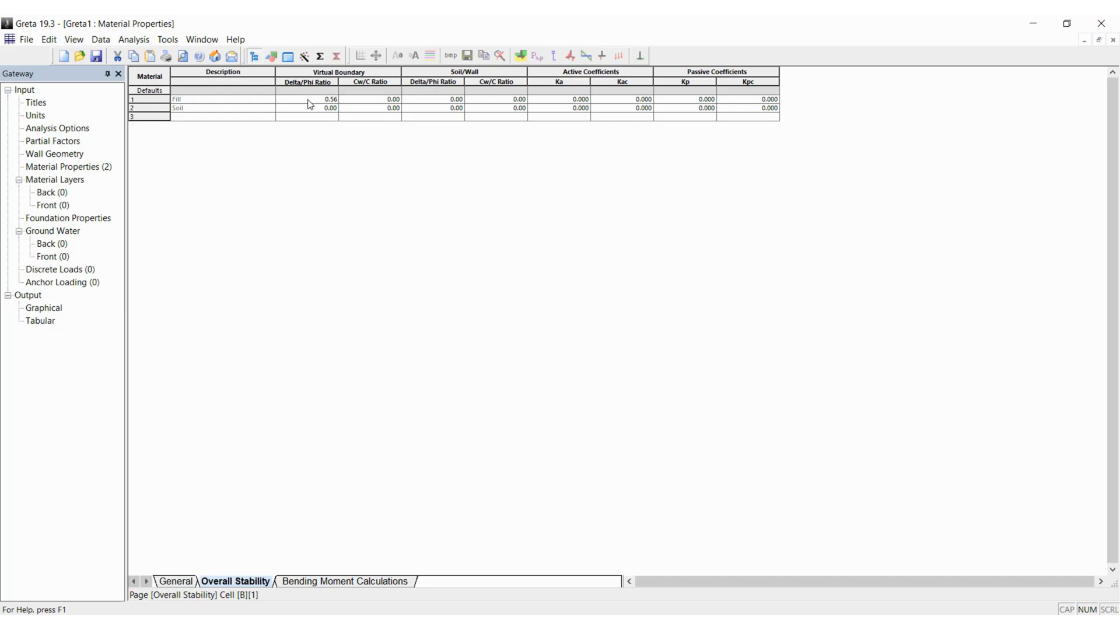
pyautogui.click(371, 109)
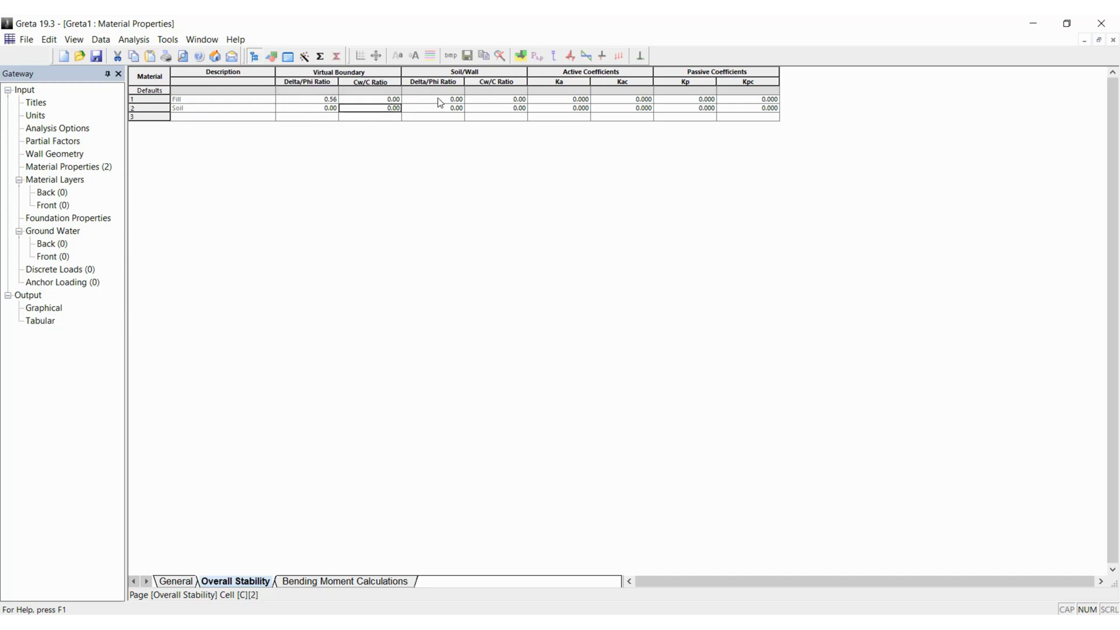
pyautogui.click(433, 98)
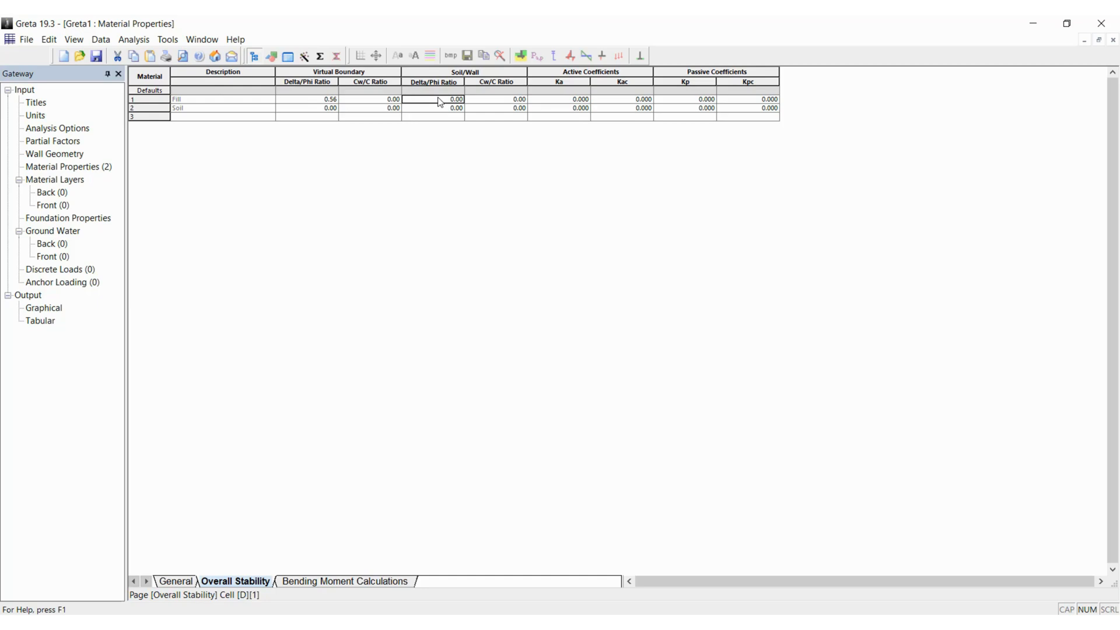
pyautogui.write('0.56')
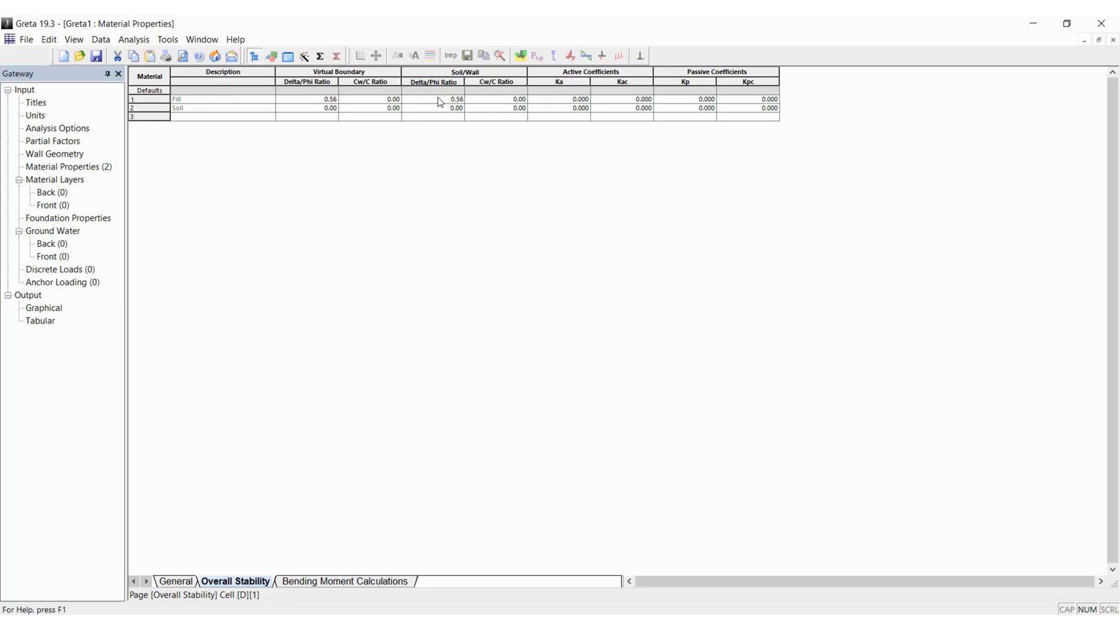
pyautogui.click(559, 98)
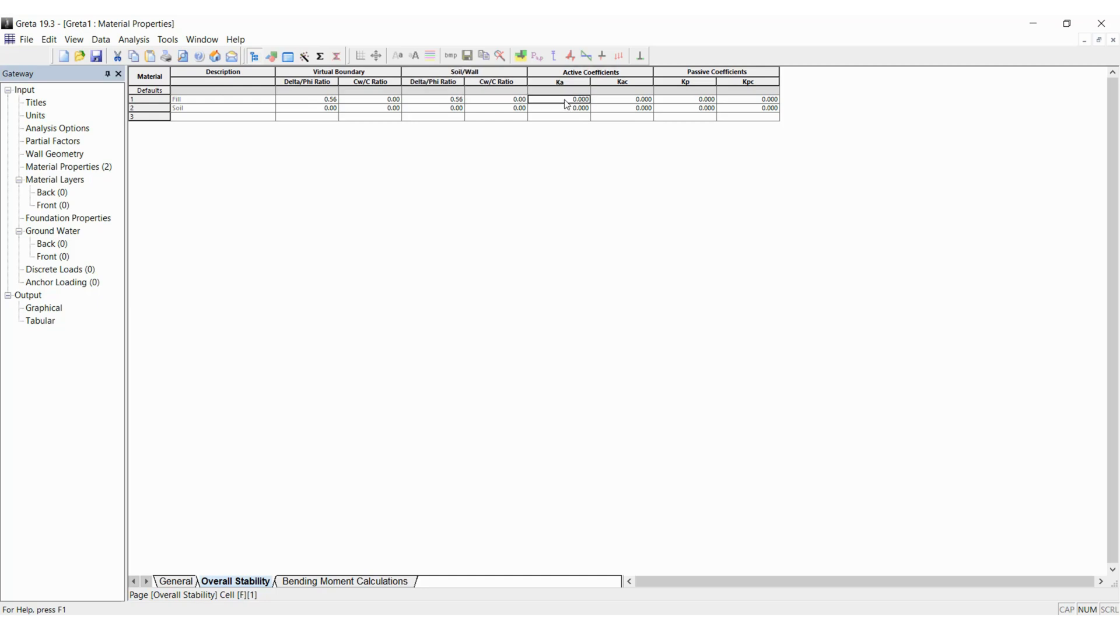
pyautogui.doubleClick(559, 98)
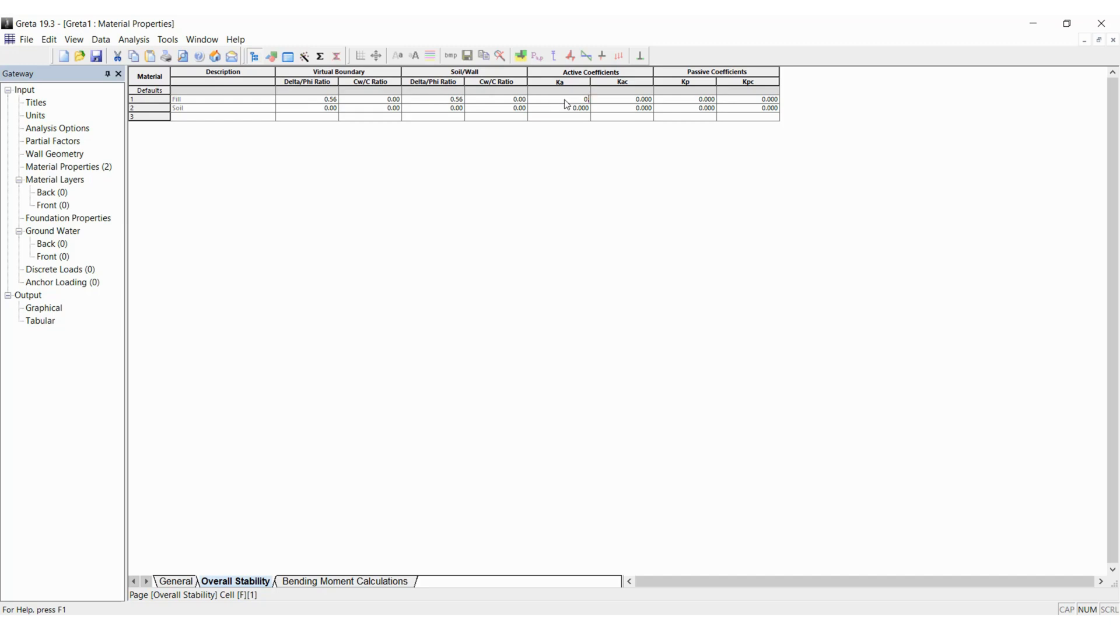
pyautogui.write('0.328')
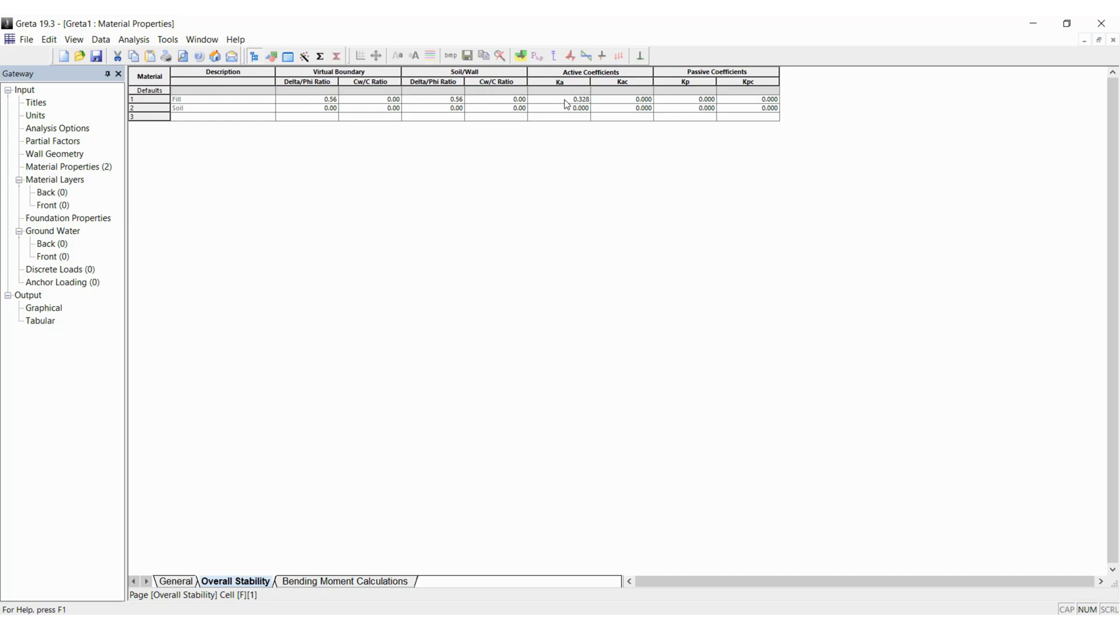
pyautogui.moveTo(285, 123)
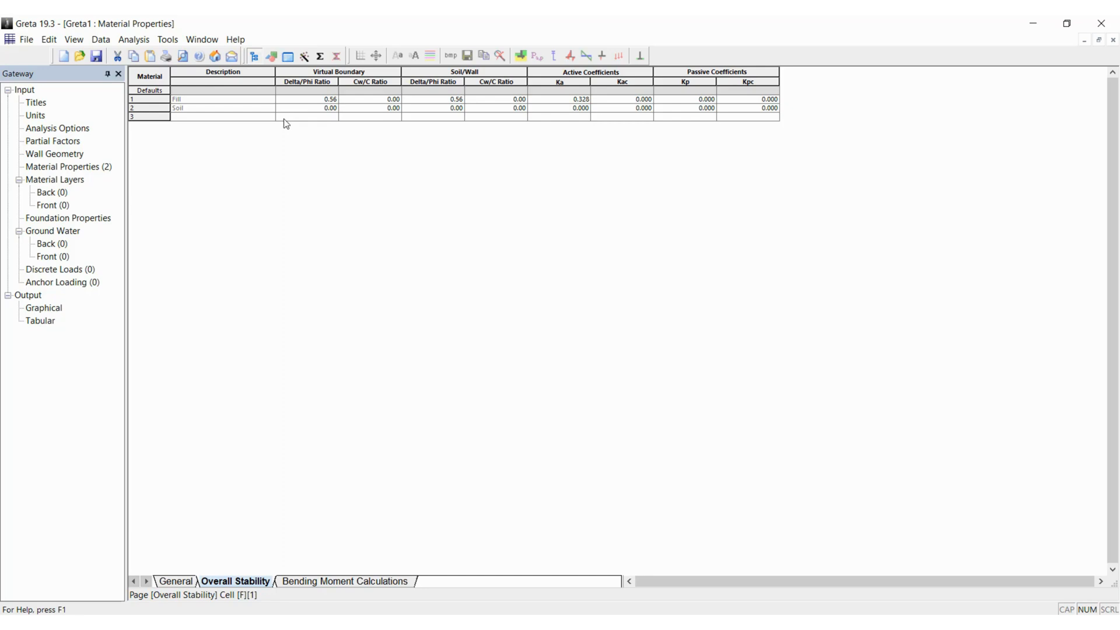
# - Enter Delta/Phi ratios 1.00 and 1.00 and Ka 0.186 in Soil's overall-stability row
pyautogui.click(306, 109)
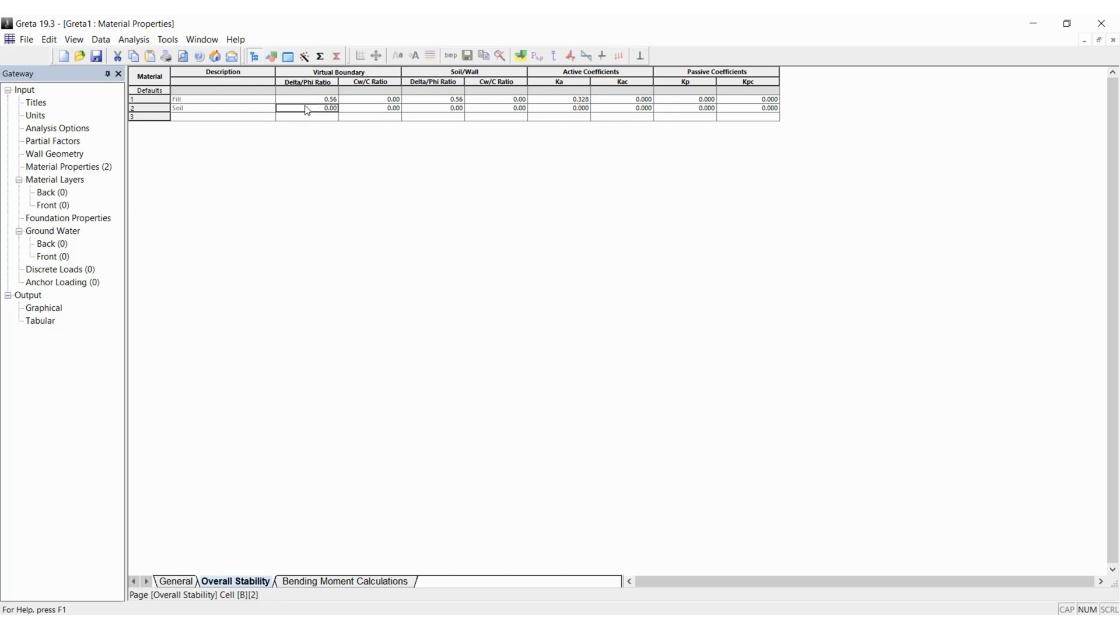
pyautogui.write('1.')
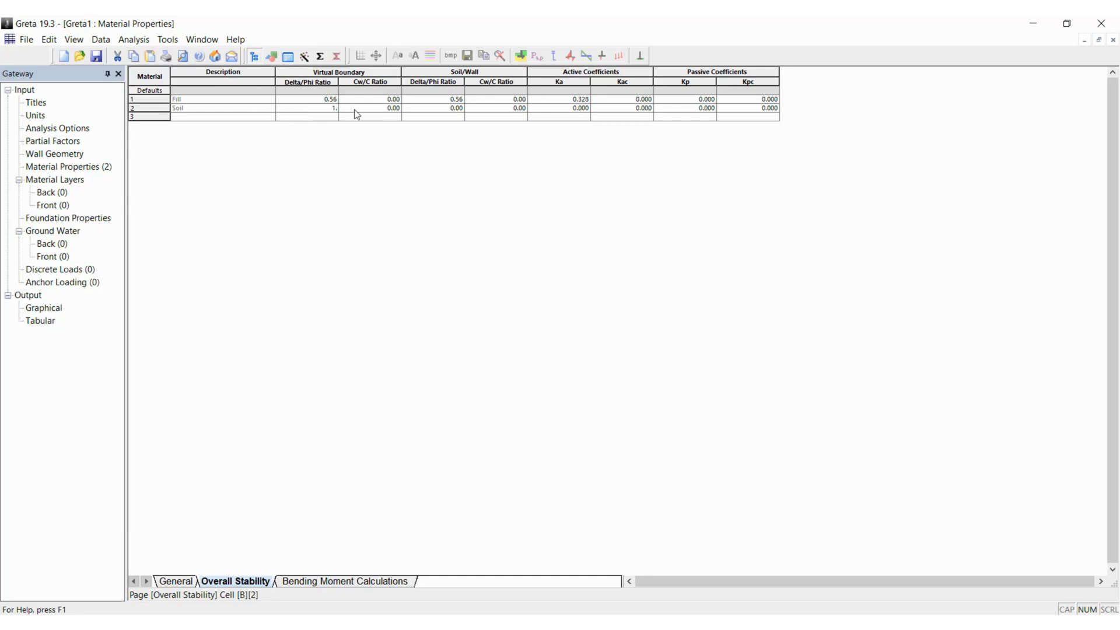
pyautogui.click(369, 108)
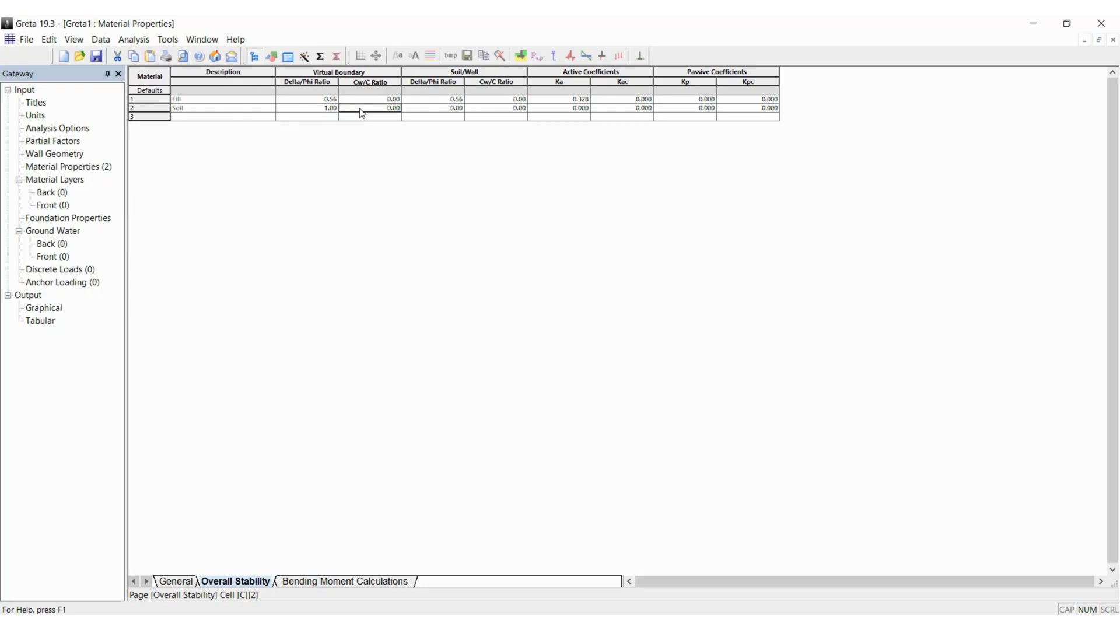
pyautogui.click(433, 108)
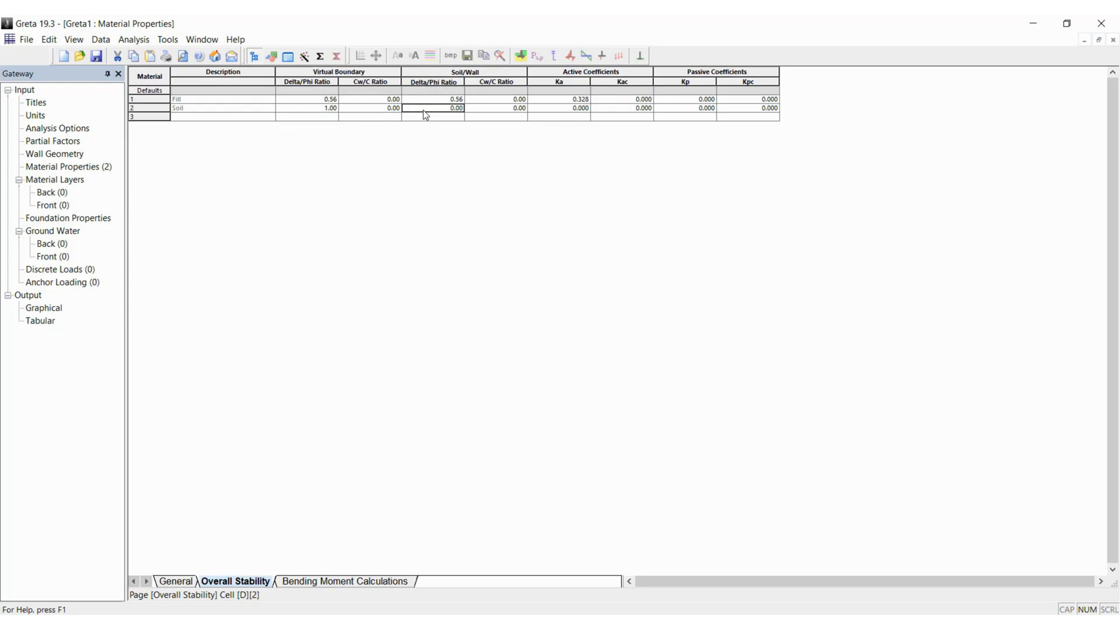
pyautogui.write('1.0')
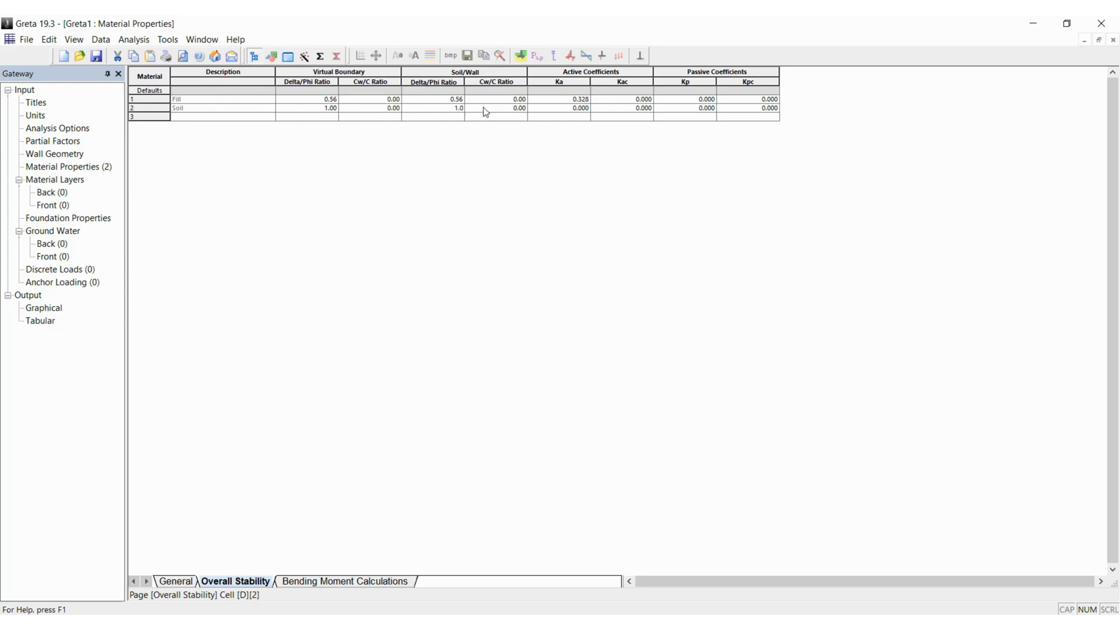
pyautogui.click(496, 108)
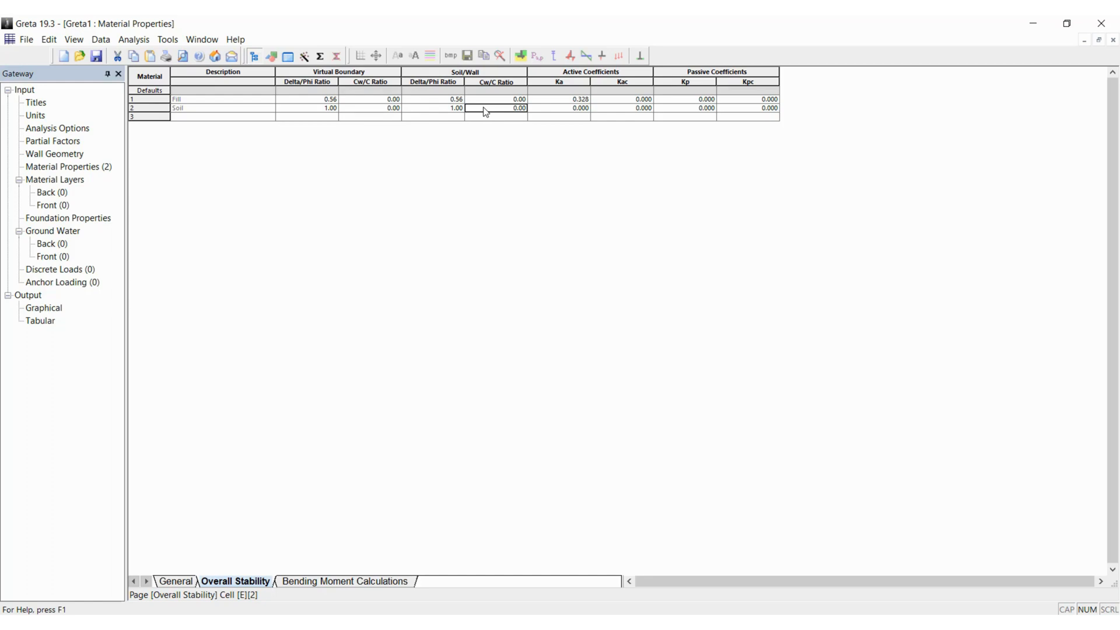
pyautogui.click(559, 107)
pyautogui.write('0.188')
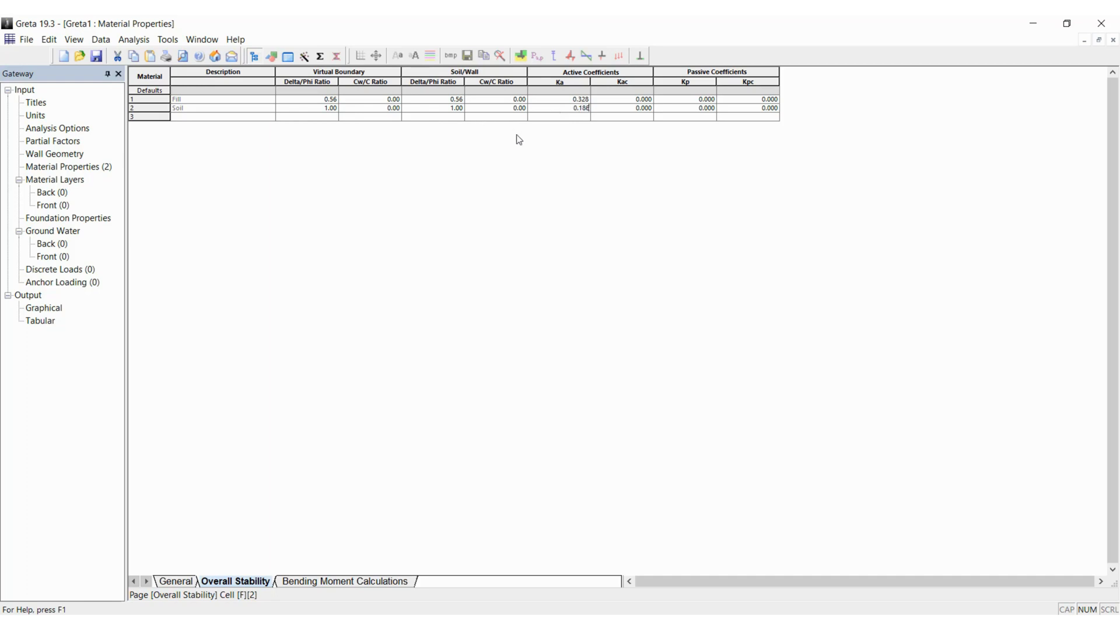
pyautogui.click(343, 581)
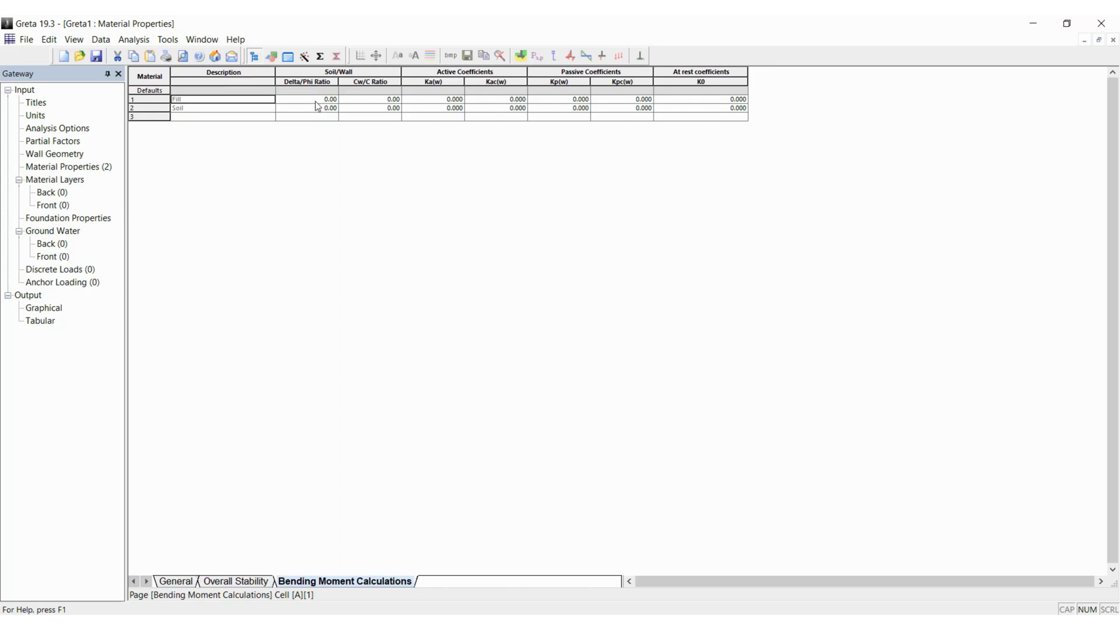
# - Enter Fill Delta/Phi 0.56 and Ka(w) 0.328, Soil Delta/Phi 1.00 and Ka(w) 0.186
pyautogui.click(307, 98)
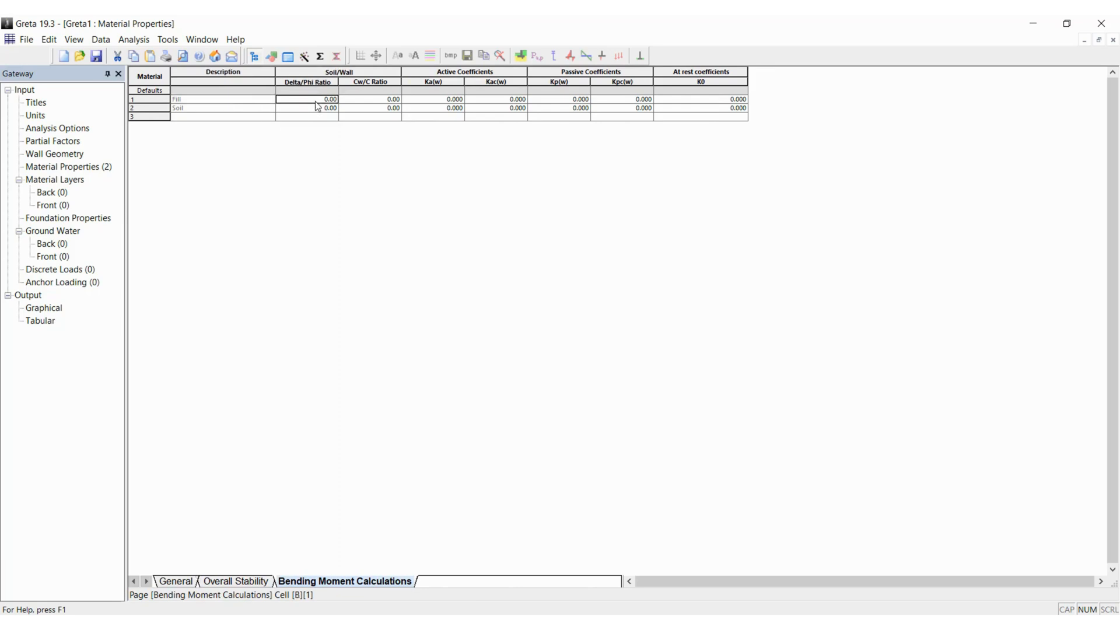
pyautogui.write('0.56')
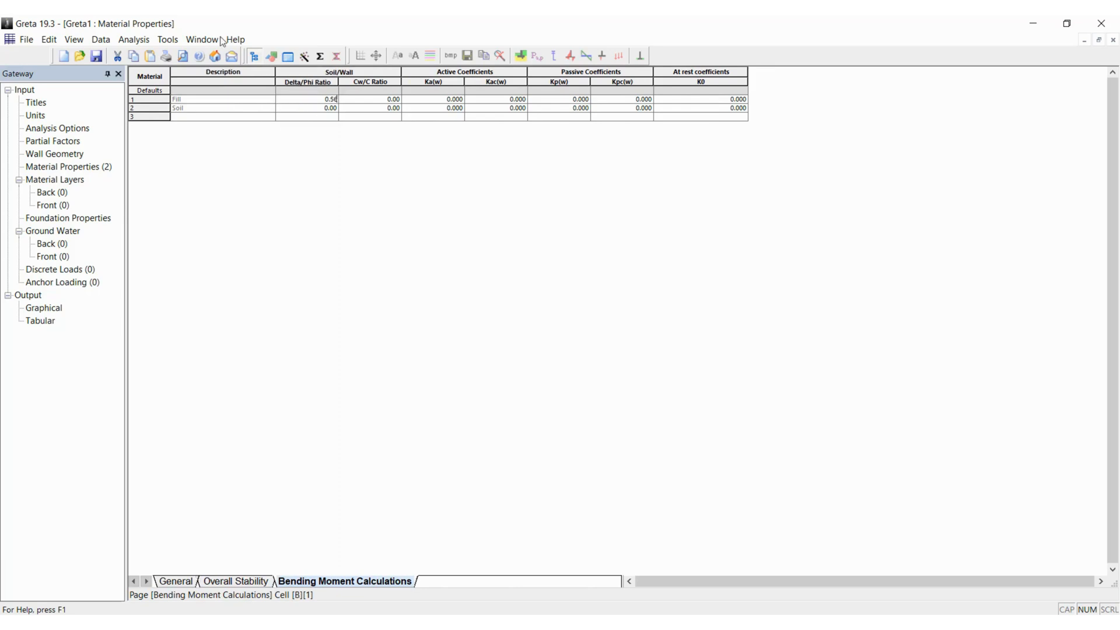
pyautogui.moveTo(434, 103)
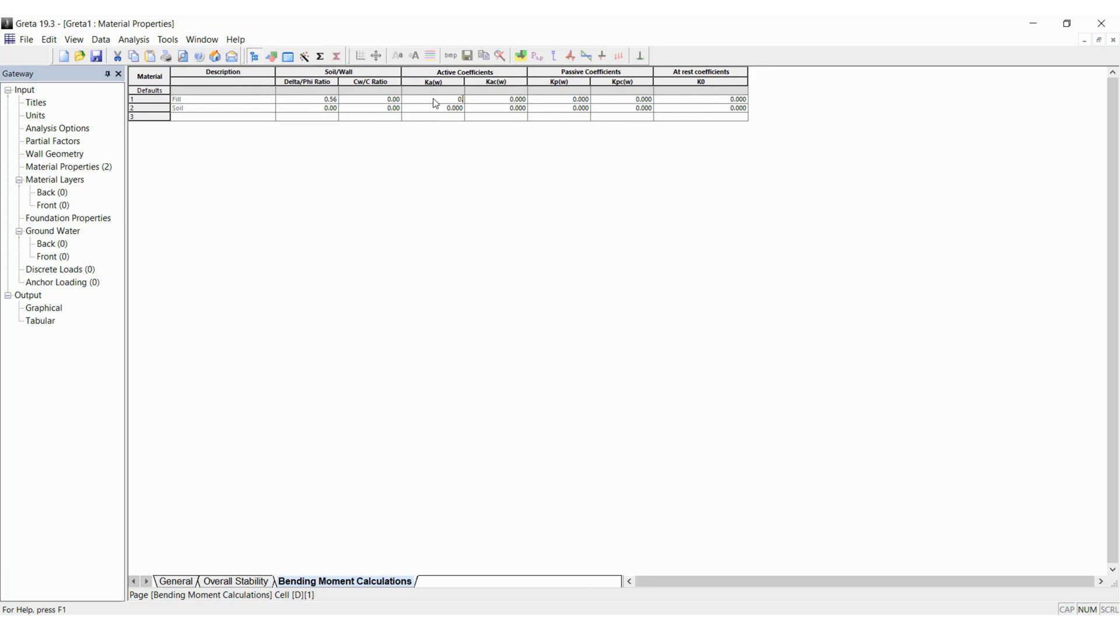
pyautogui.write('0.328')
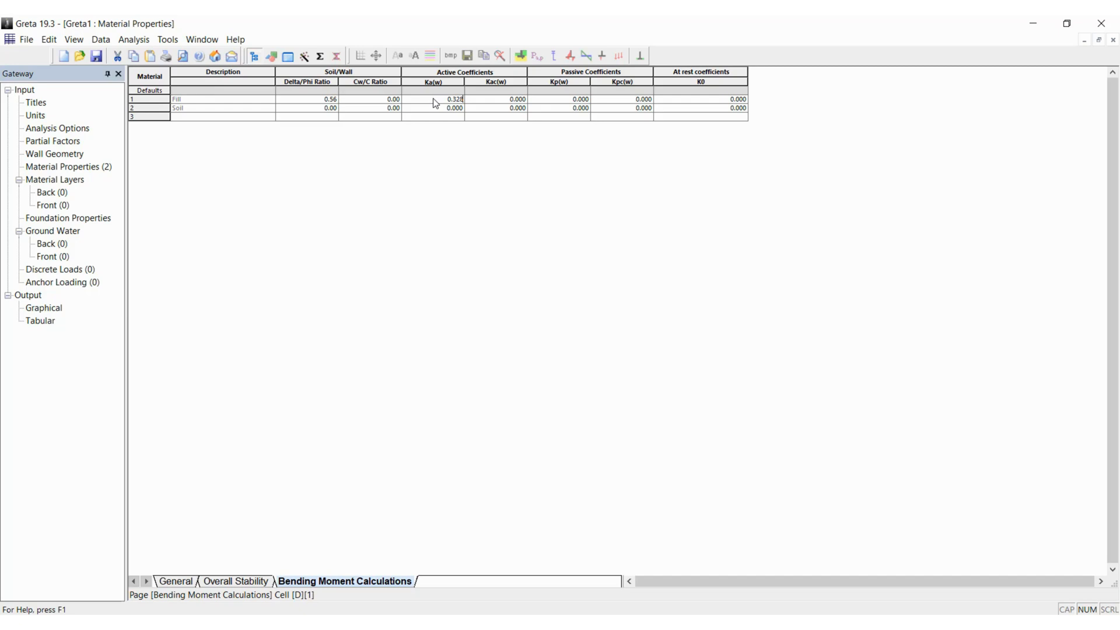
pyautogui.click(307, 108)
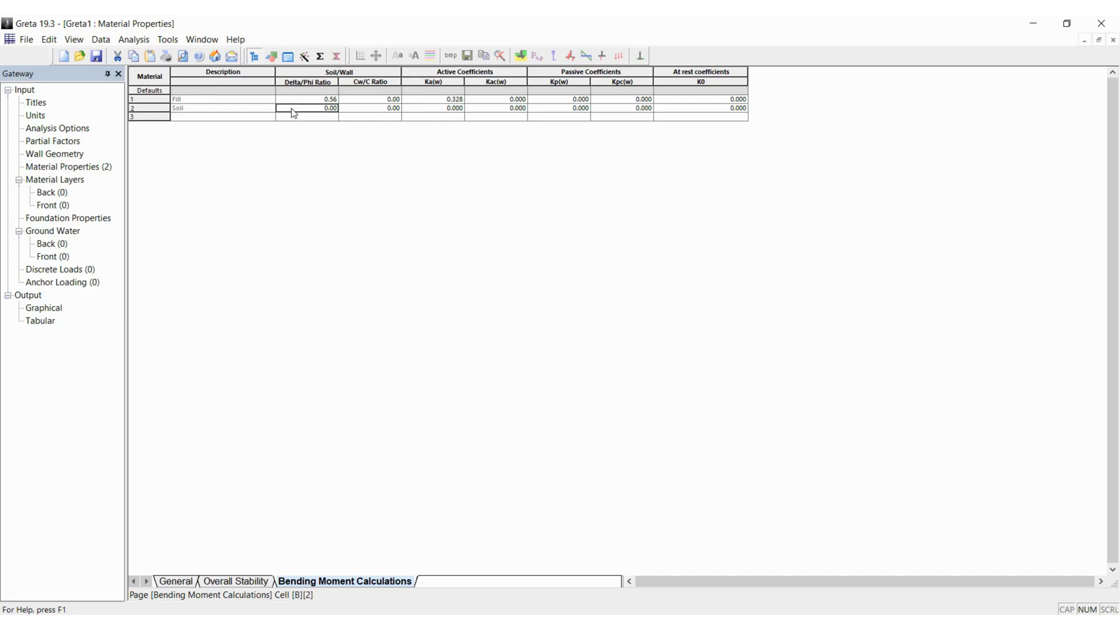
pyautogui.write('1.00')
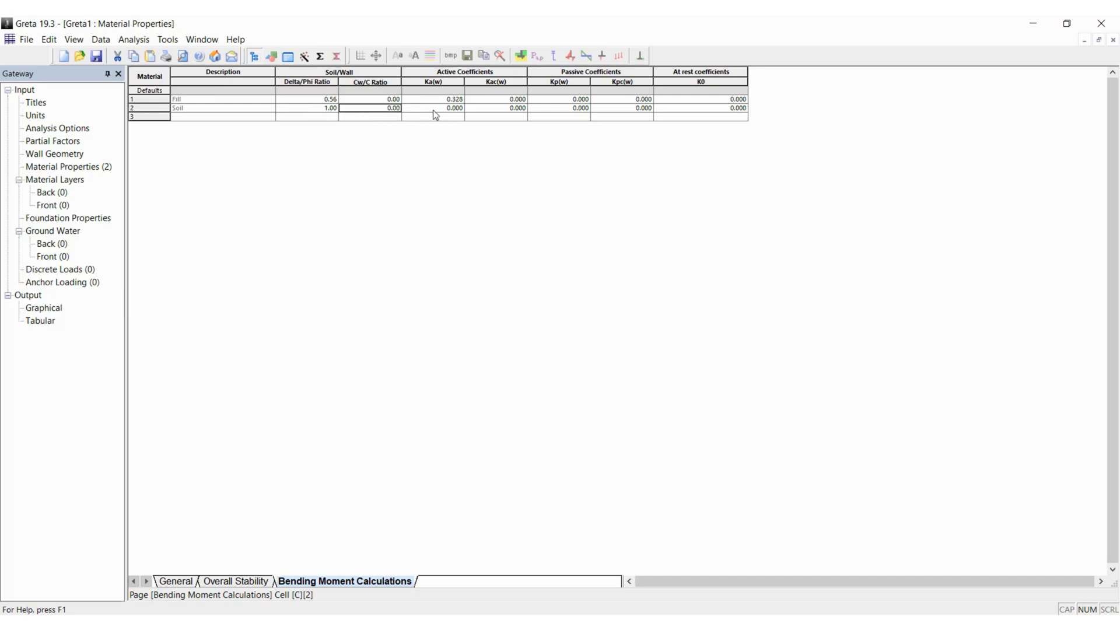
pyautogui.click(444, 108)
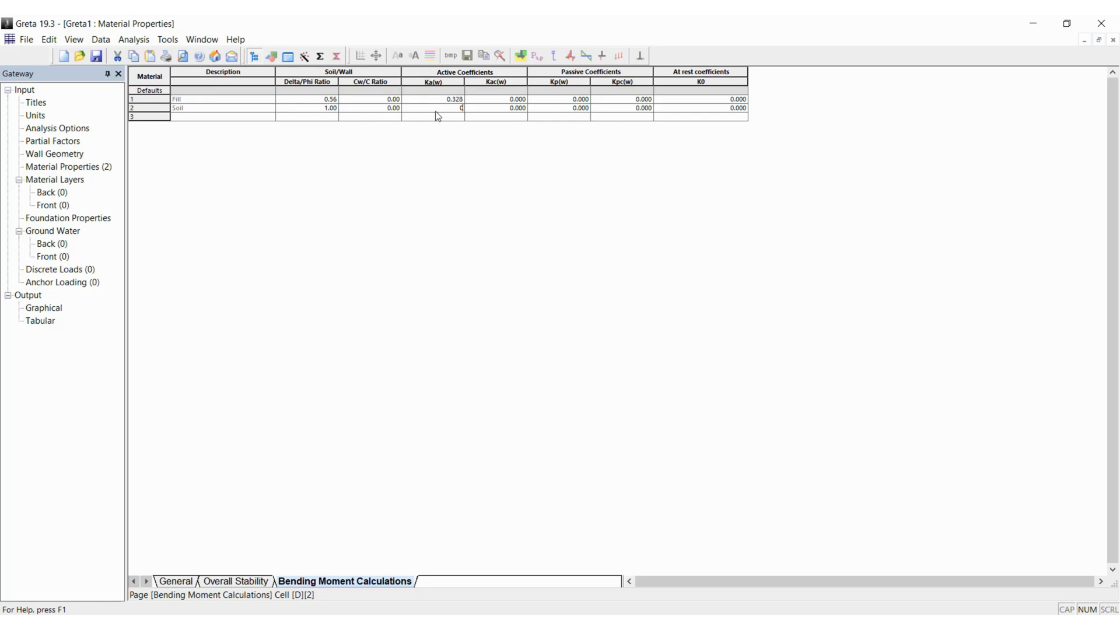
pyautogui.write('0.186')
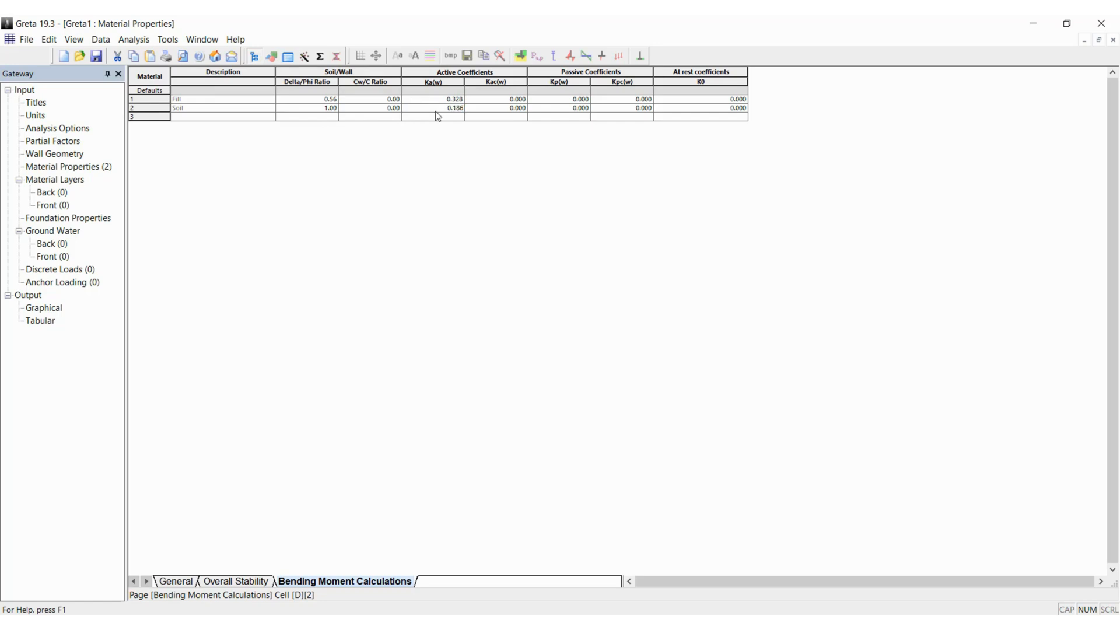
pyautogui.moveTo(300, 606)
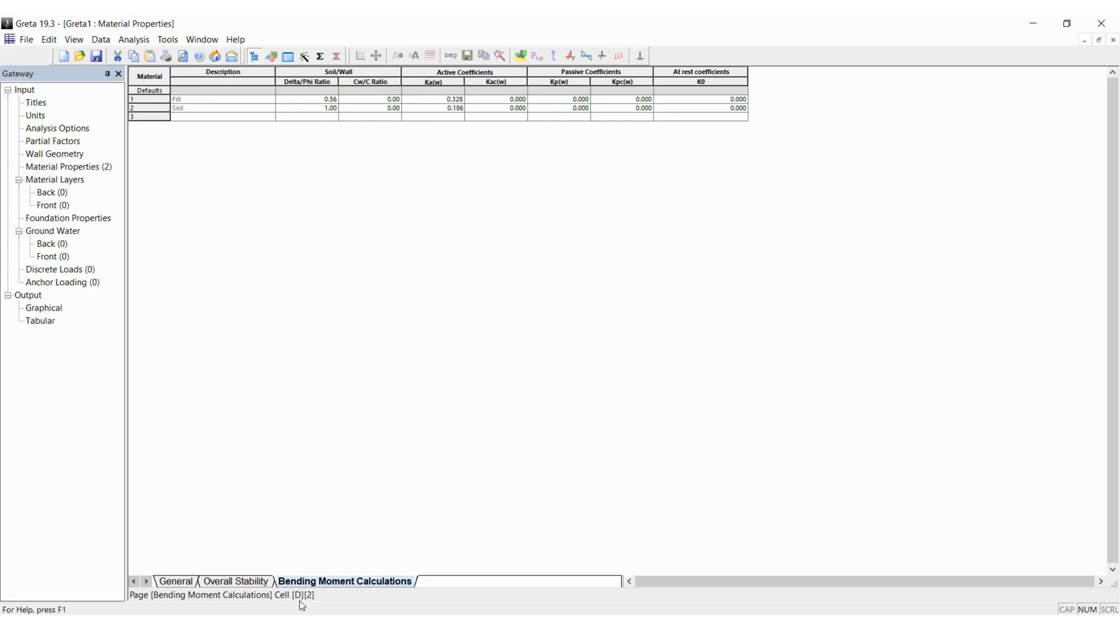
pyautogui.moveTo(70, 173)
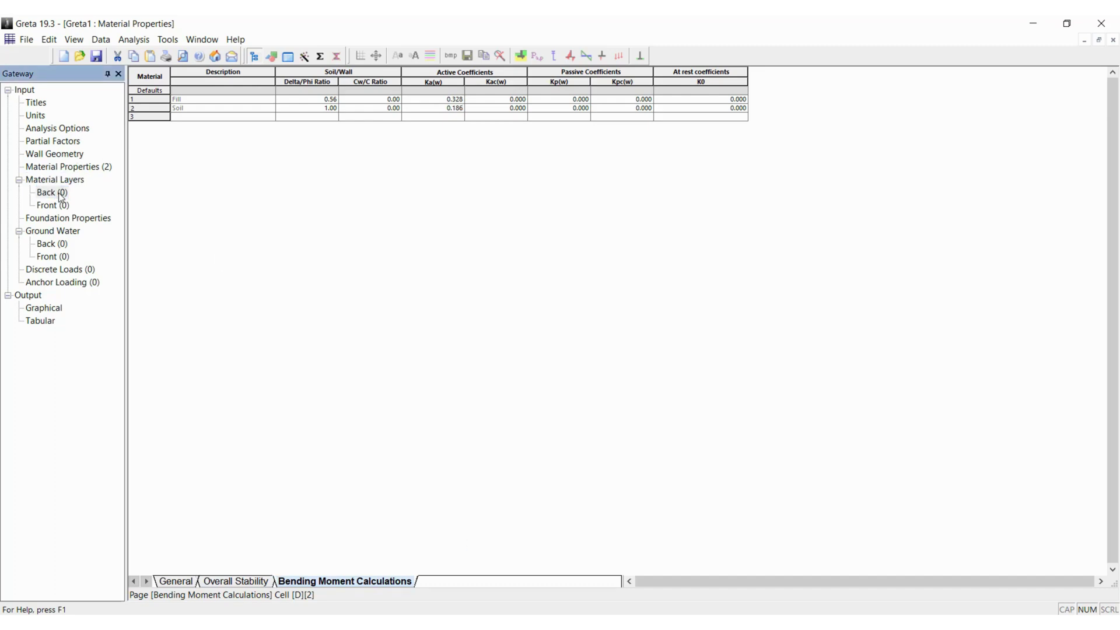
# - Define two back material layers at levels 0 and -10
pyautogui.click(45, 191)
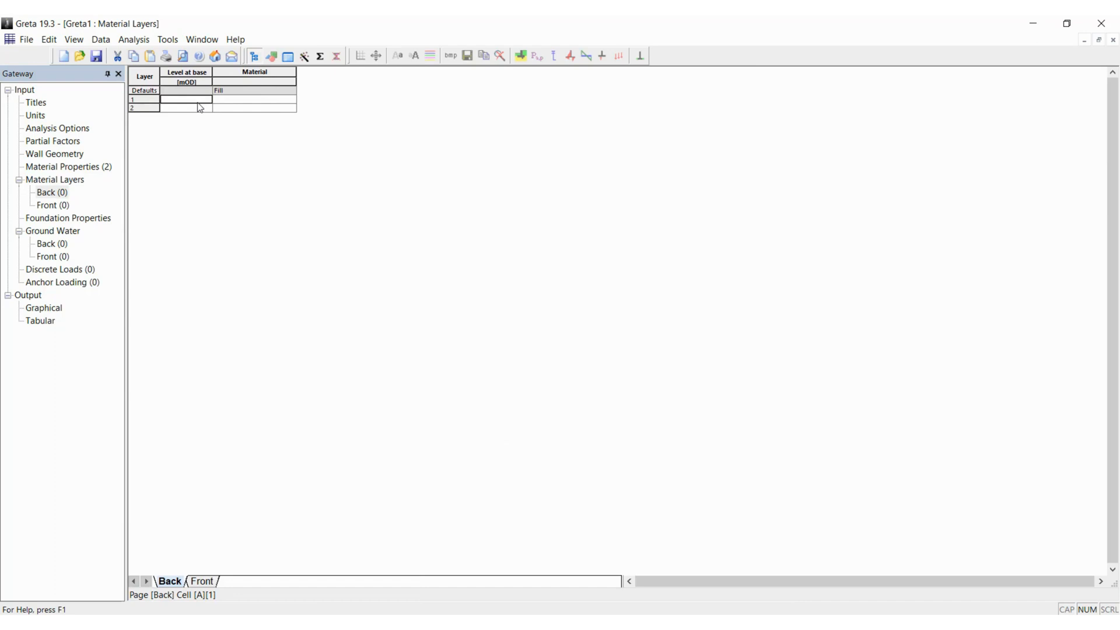
pyautogui.write('0')
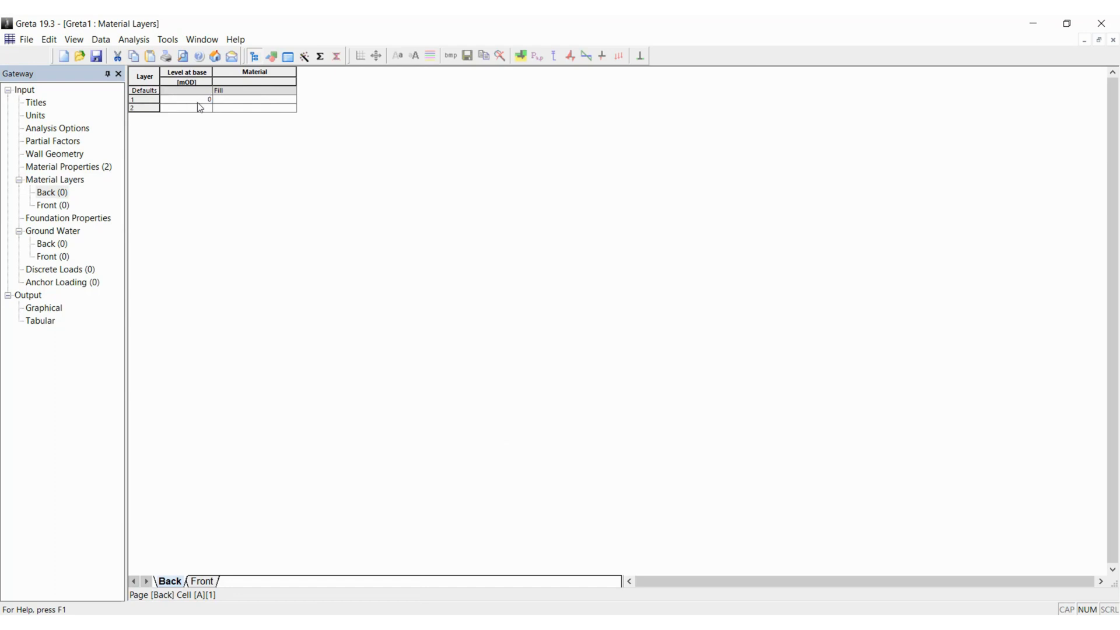
pyautogui.click(254, 98)
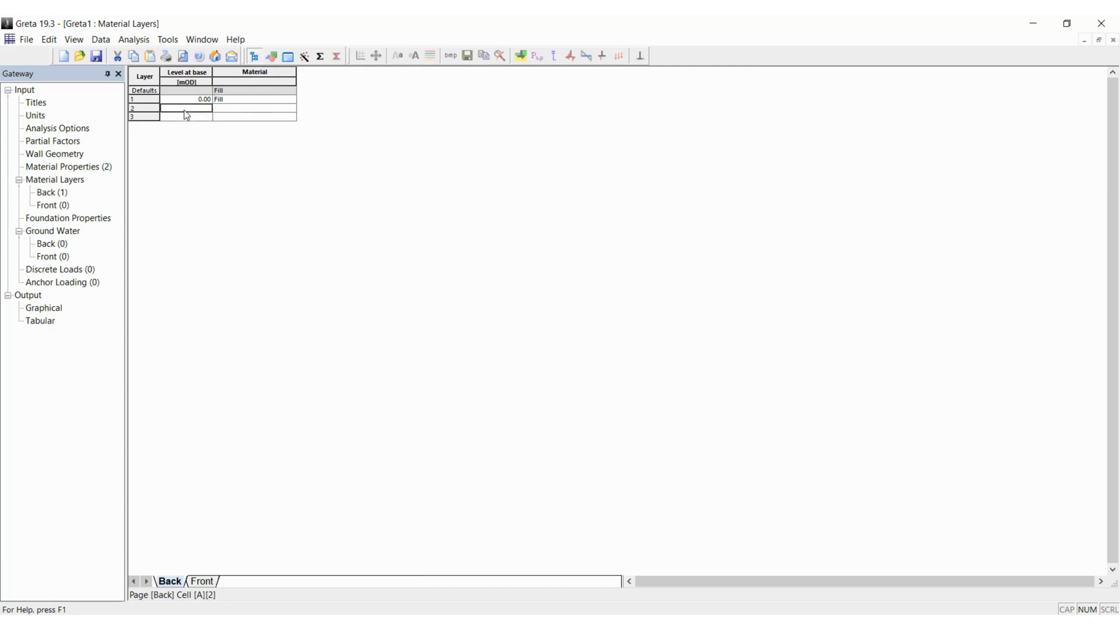
pyautogui.write('-10')
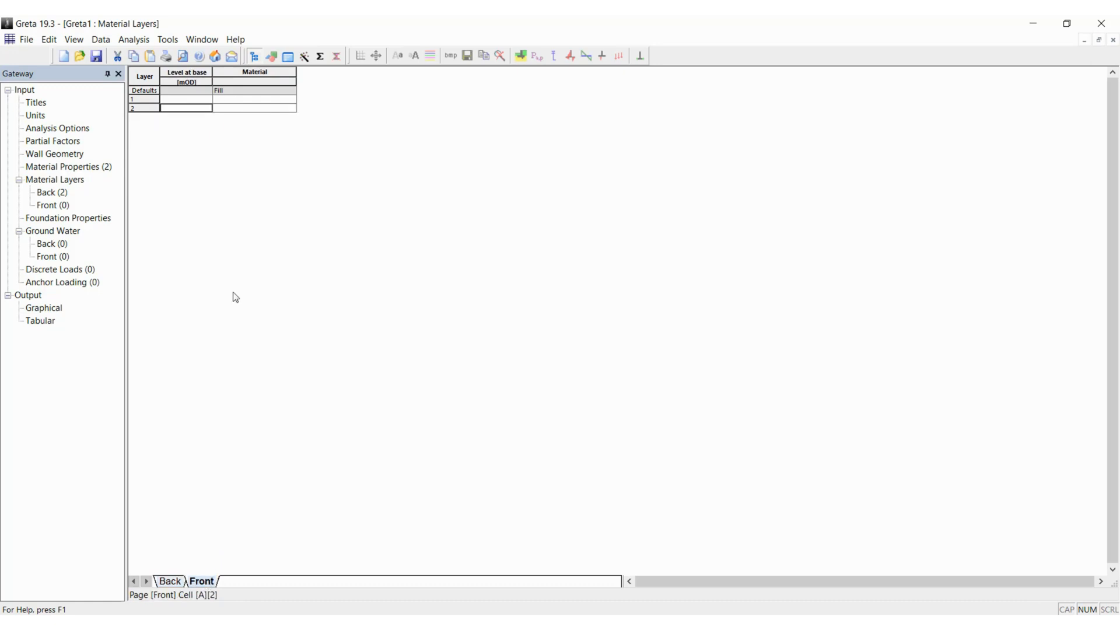
# - Define the front layers as Fill at 0.00 and Soil at -10.00 mOD
pyautogui.click(185, 100)
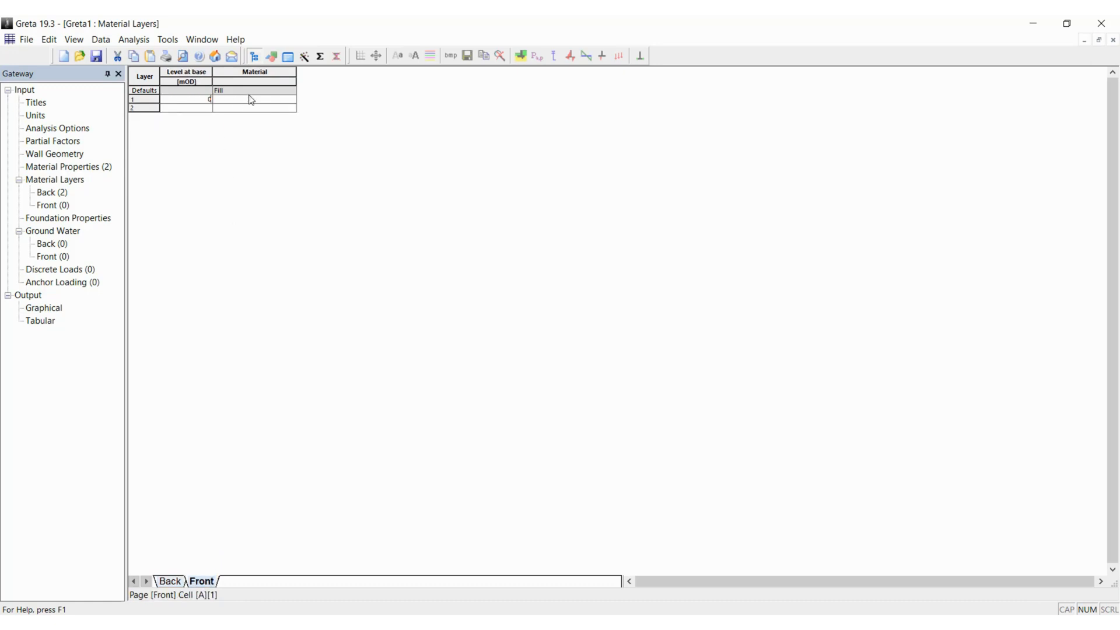
pyautogui.click(254, 98)
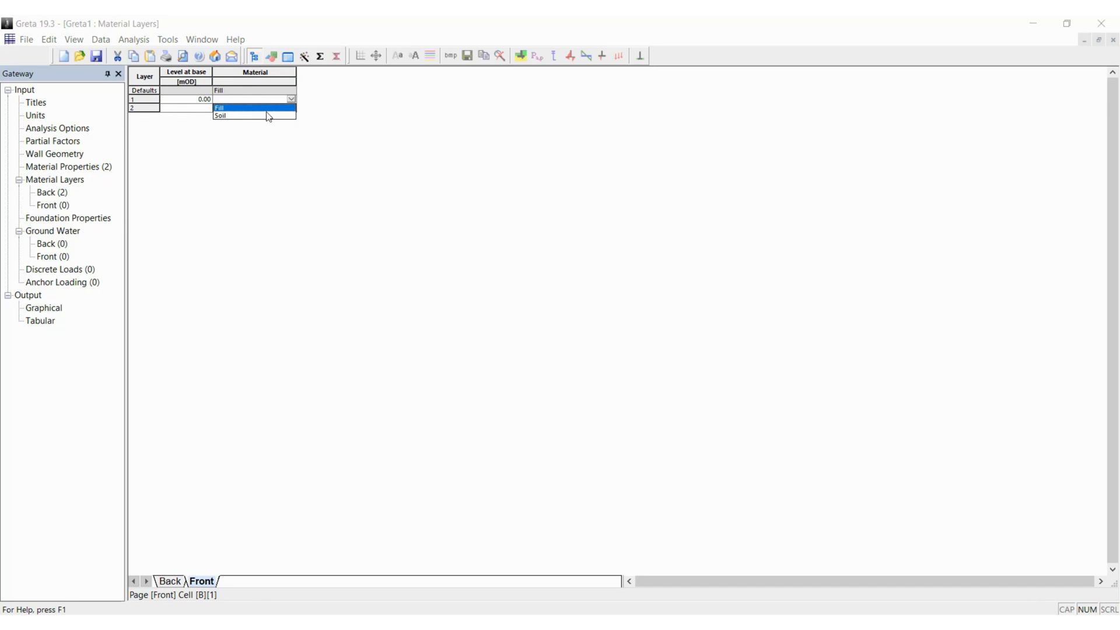
pyautogui.click(221, 107)
pyautogui.write('-10')
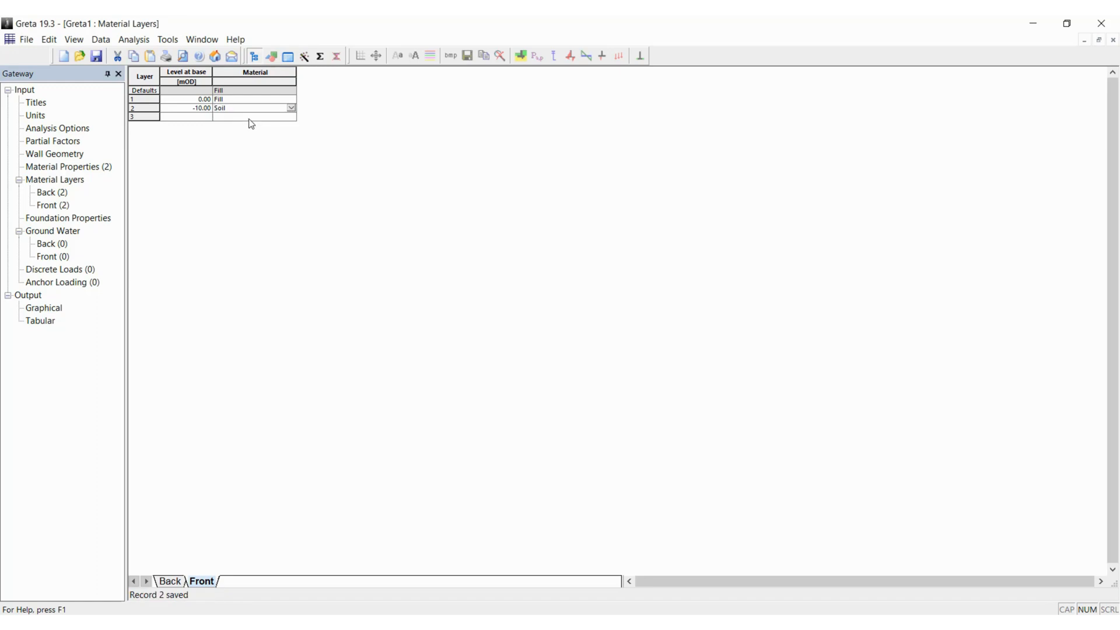
pyautogui.click(253, 117)
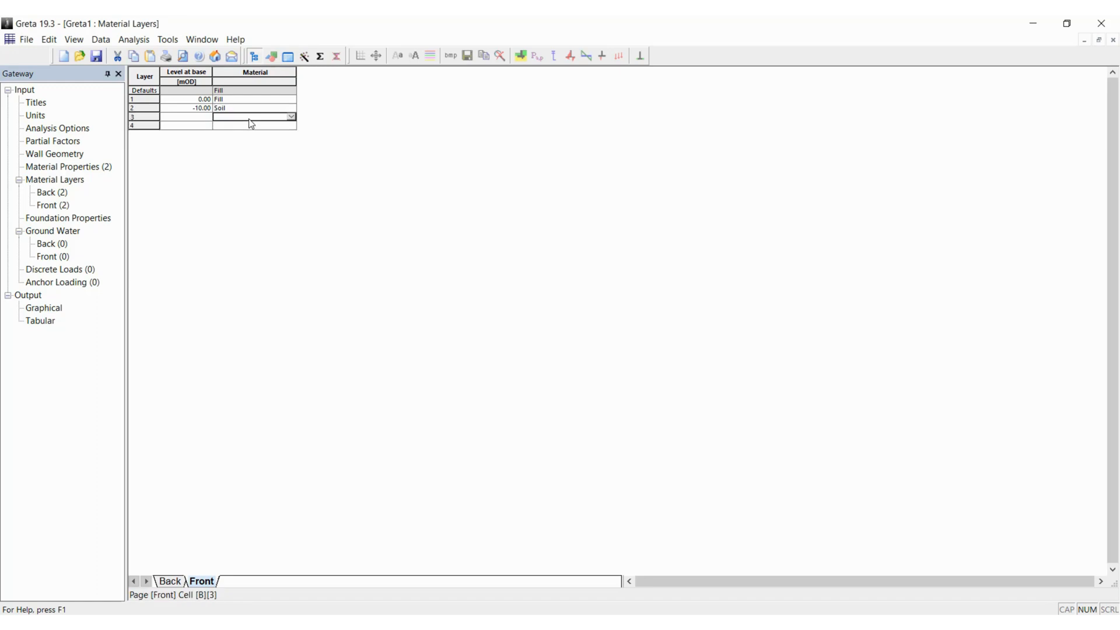
pyautogui.click(68, 218)
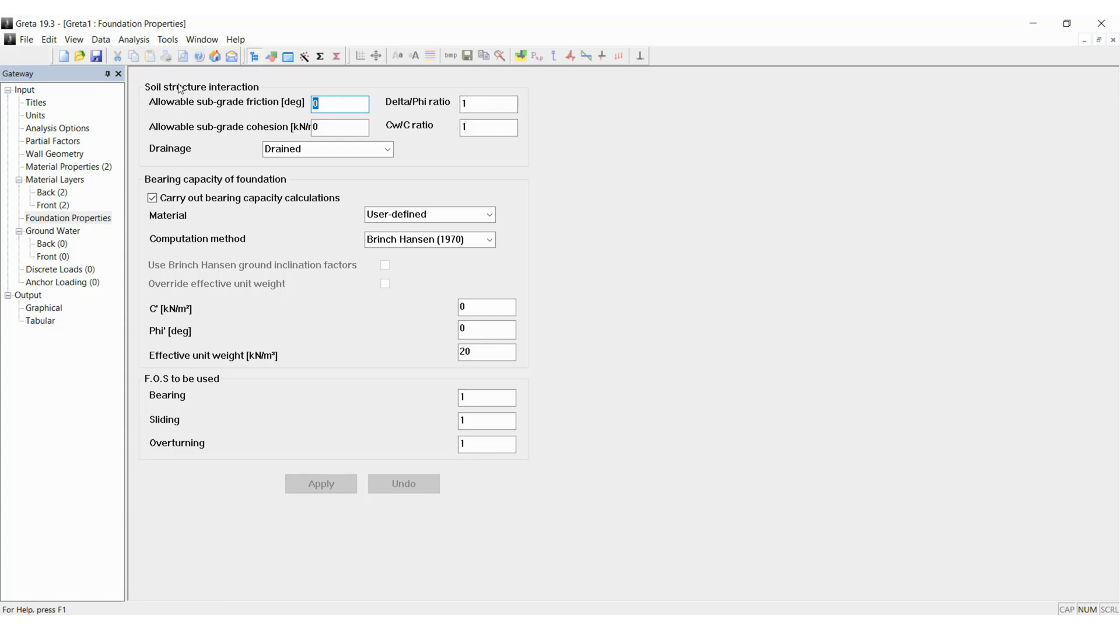
pyautogui.moveTo(352, 105)
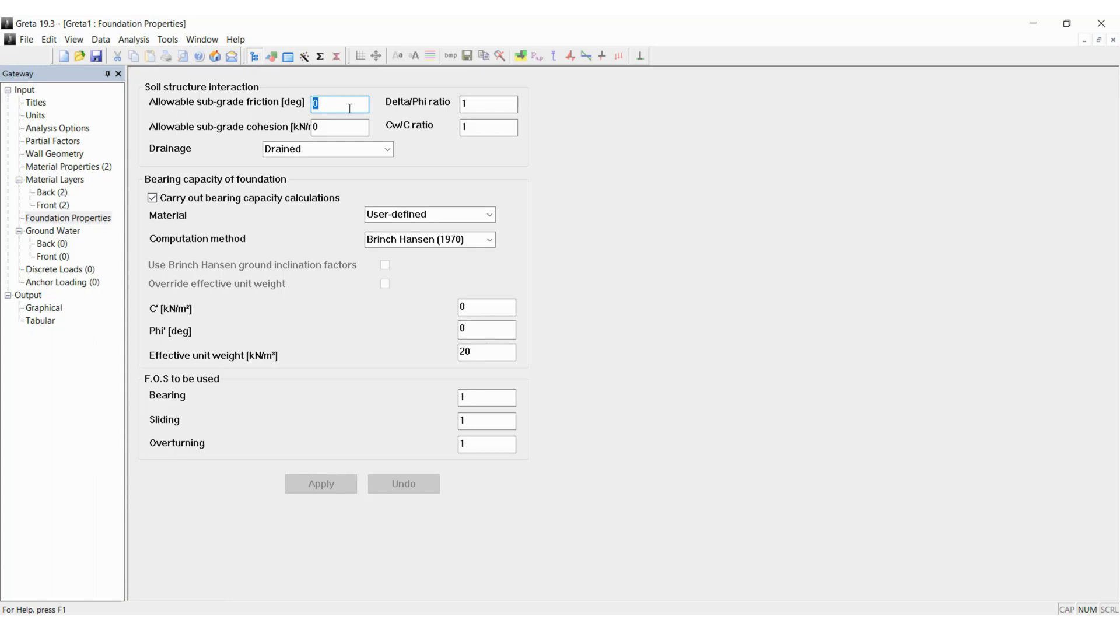
# - Apply foundation properties with 37° allowable sub-grade friction and Fill as bearing material
pyautogui.write('37')
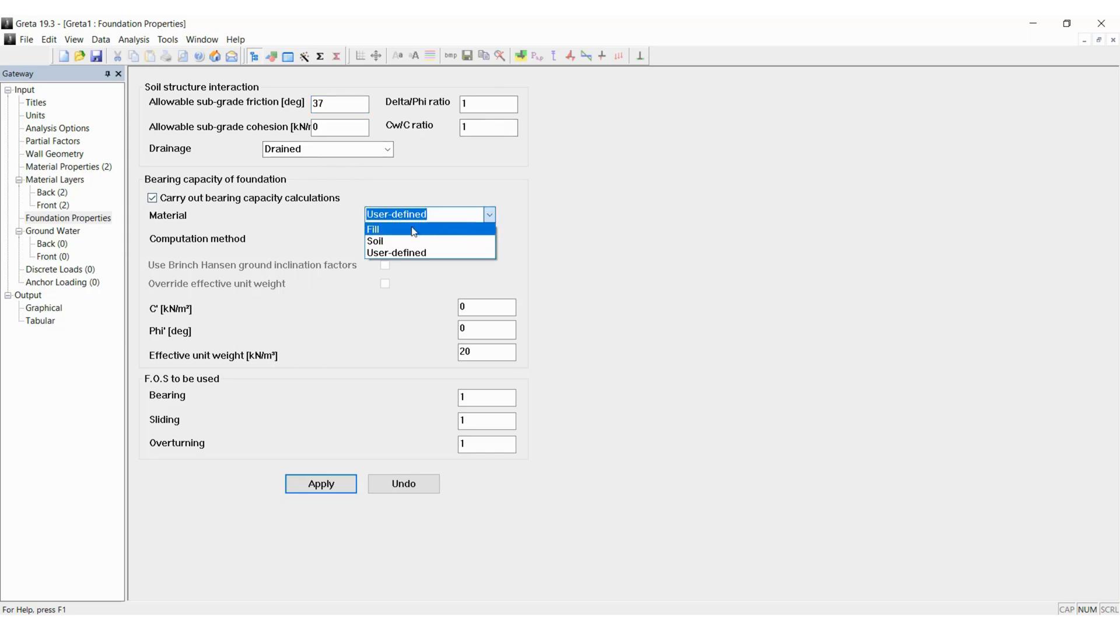
pyautogui.click(397, 229)
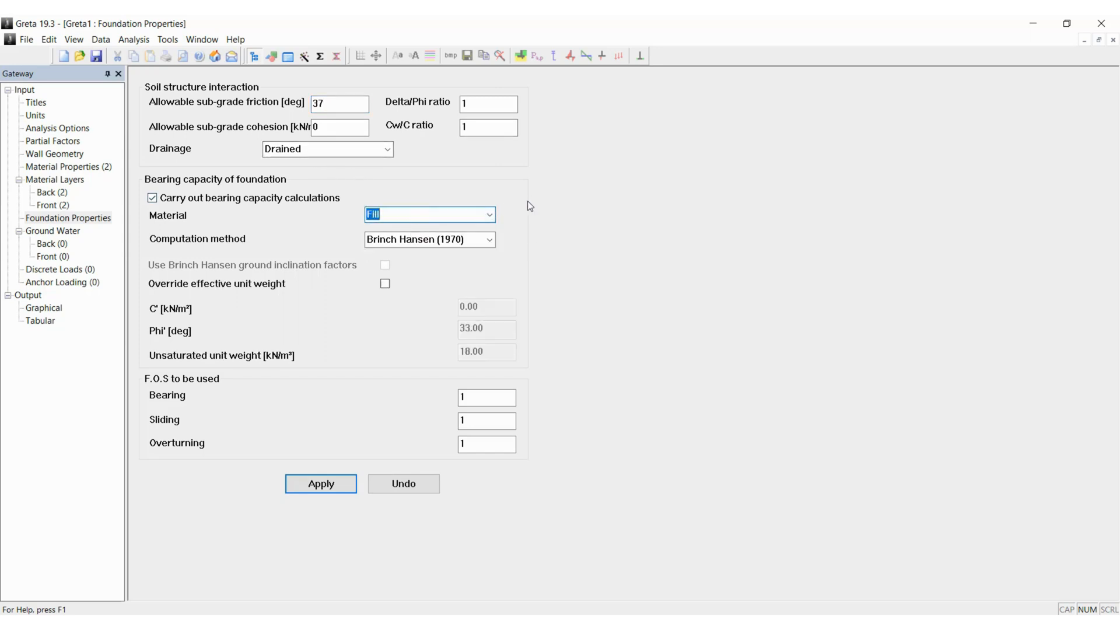
pyautogui.moveTo(248, 382)
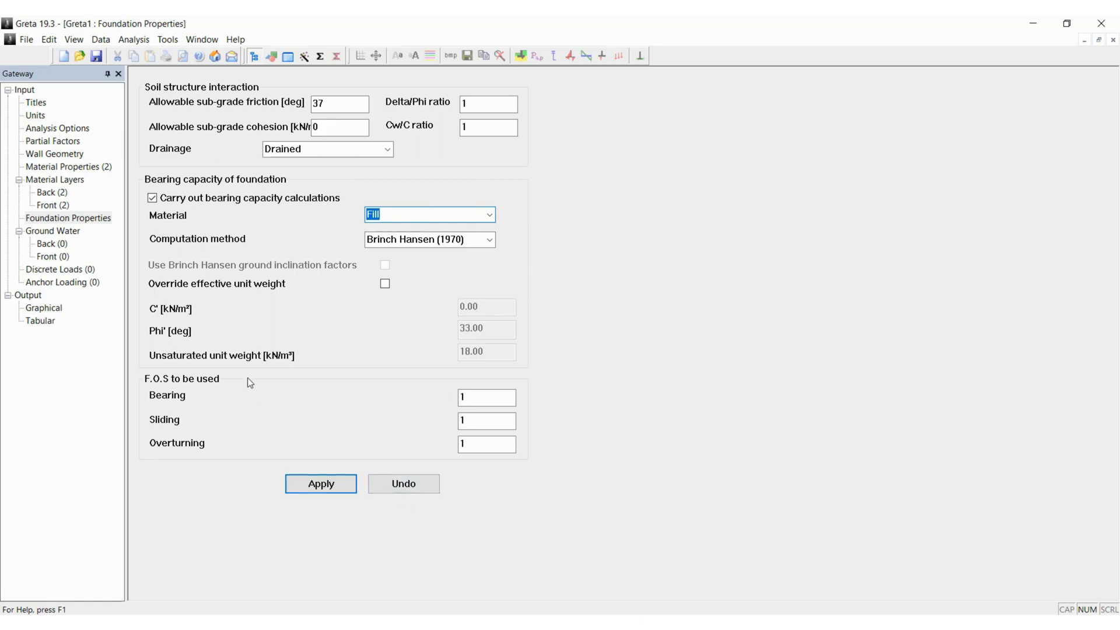
pyautogui.click(320, 485)
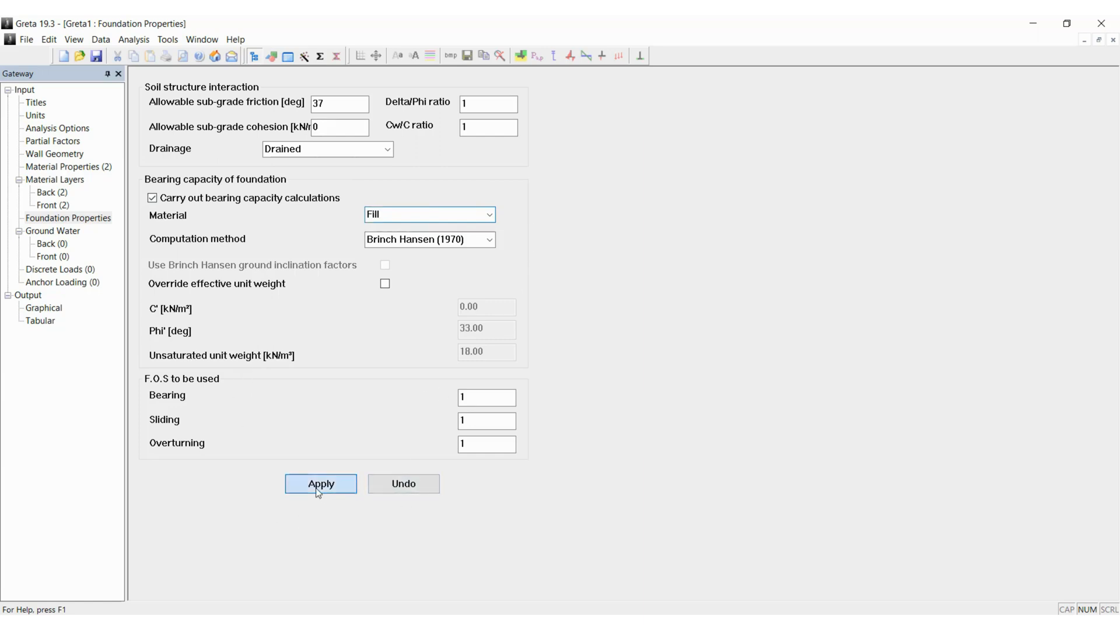
pyautogui.click(321, 483)
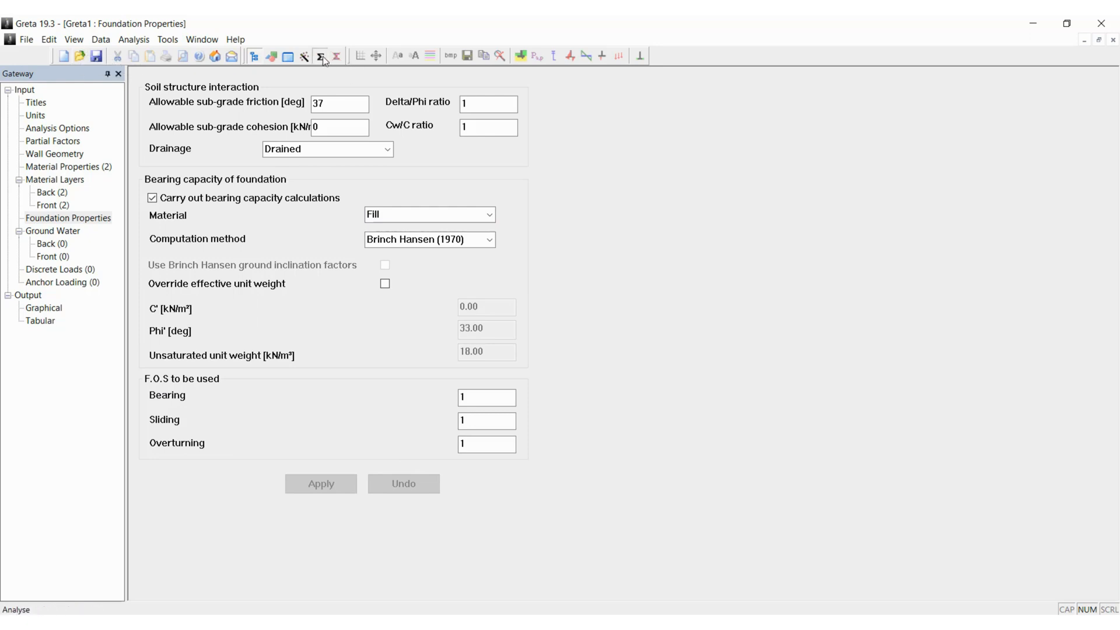
# - Run the analysis, accept the data-check warnings and output the Results report
pyautogui.click(320, 55)
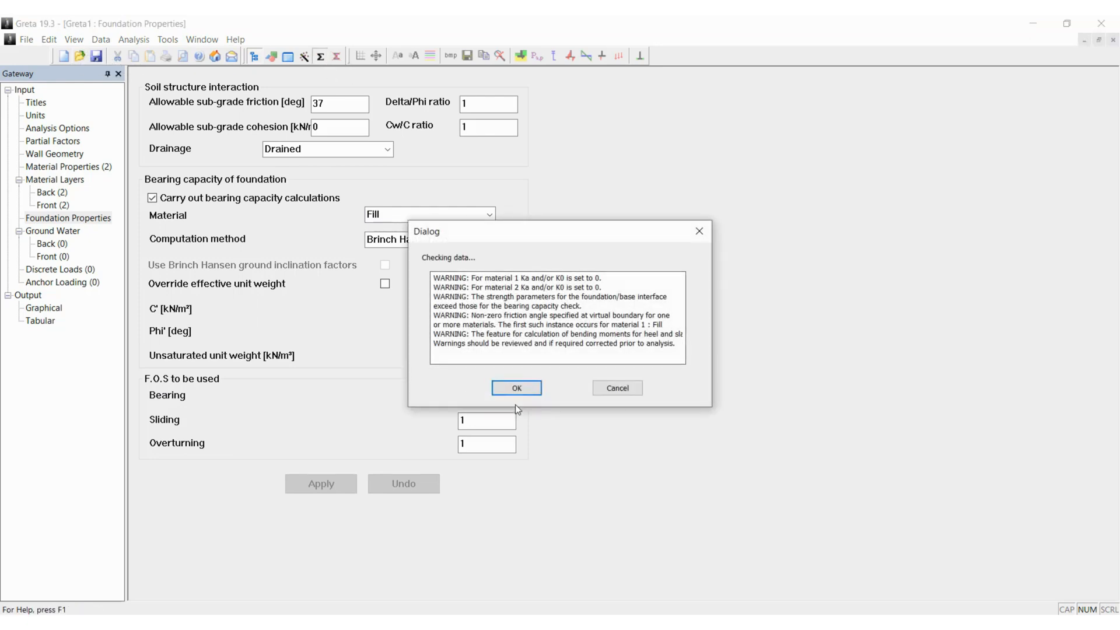
pyautogui.click(516, 387)
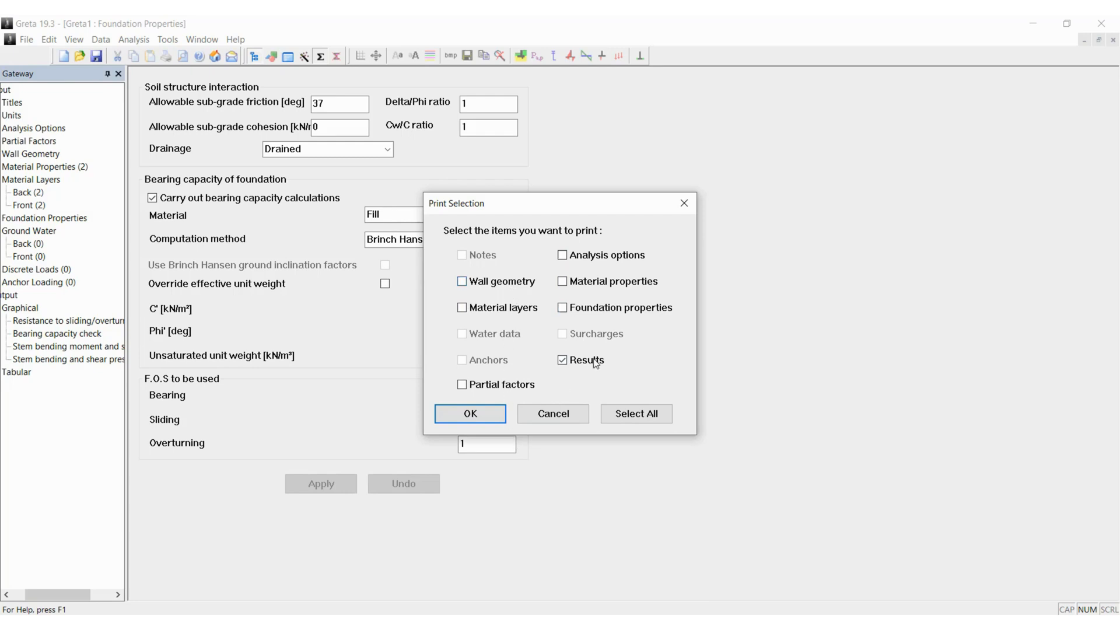
pyautogui.click(470, 413)
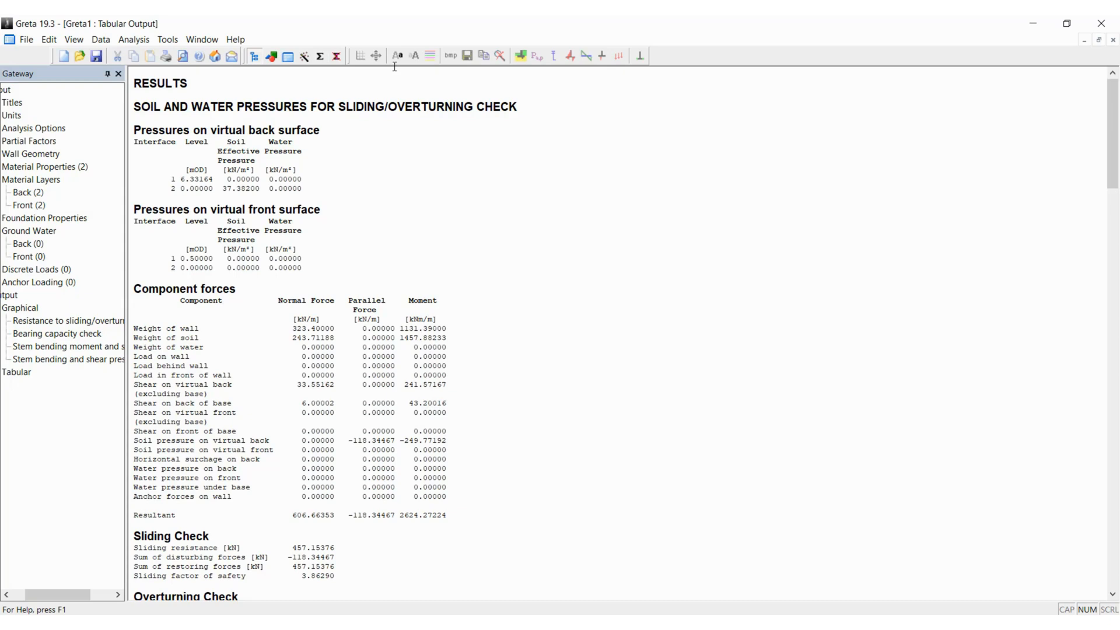
pyautogui.moveTo(221, 119)
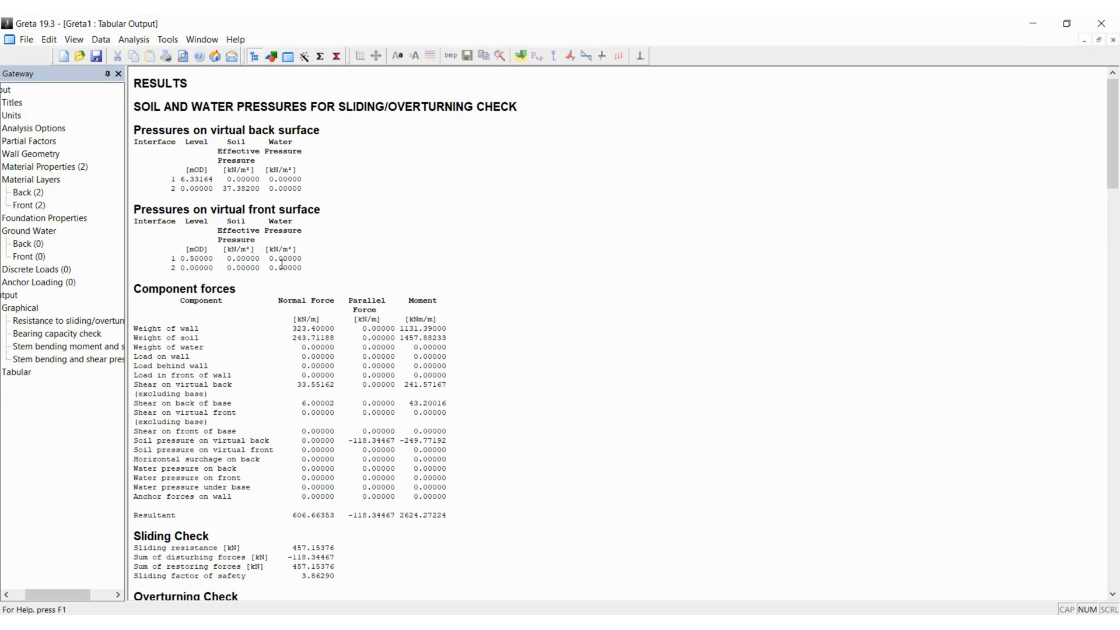
# - Scroll through the tabular output to review sliding 3.86, overturning 11.51 and bearing FOS 7.11
pyautogui.scroll(-3)
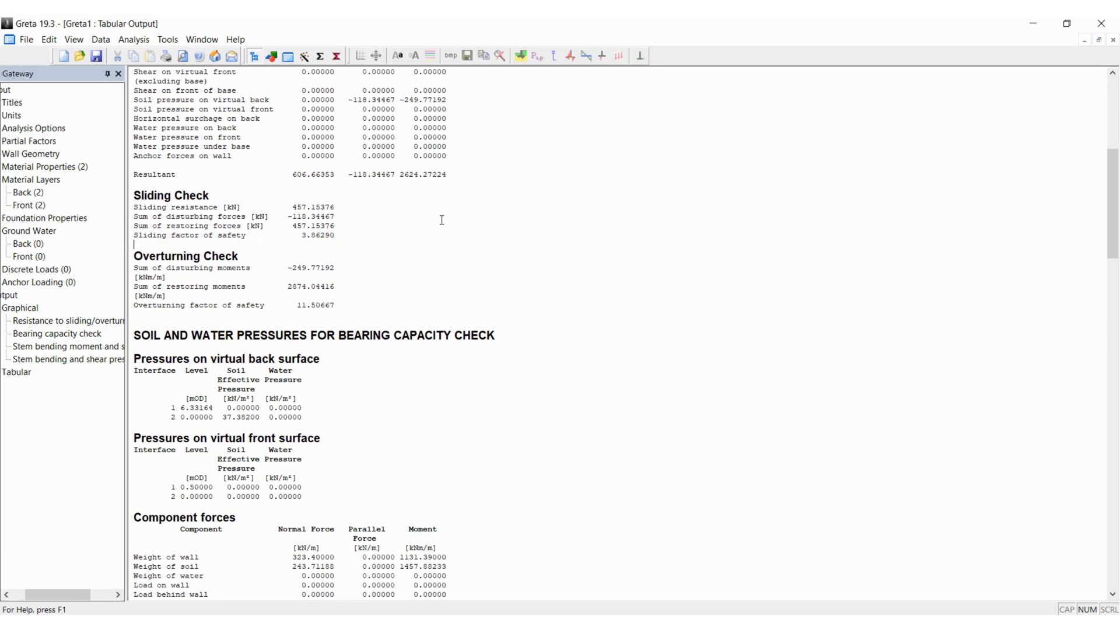
pyautogui.scroll(-3)
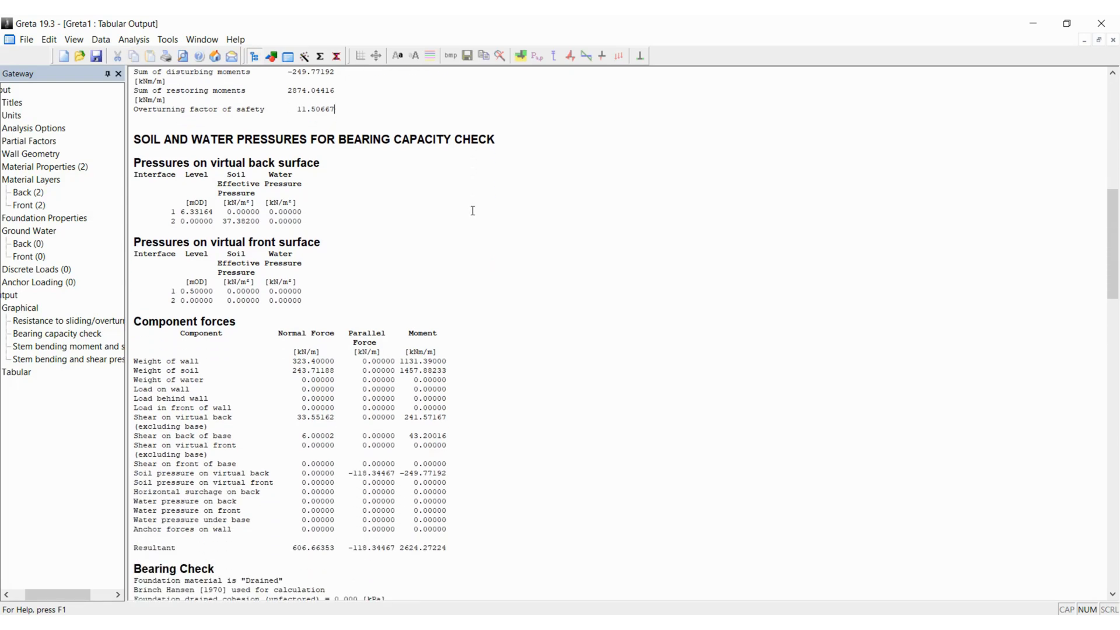
pyautogui.scroll(-3)
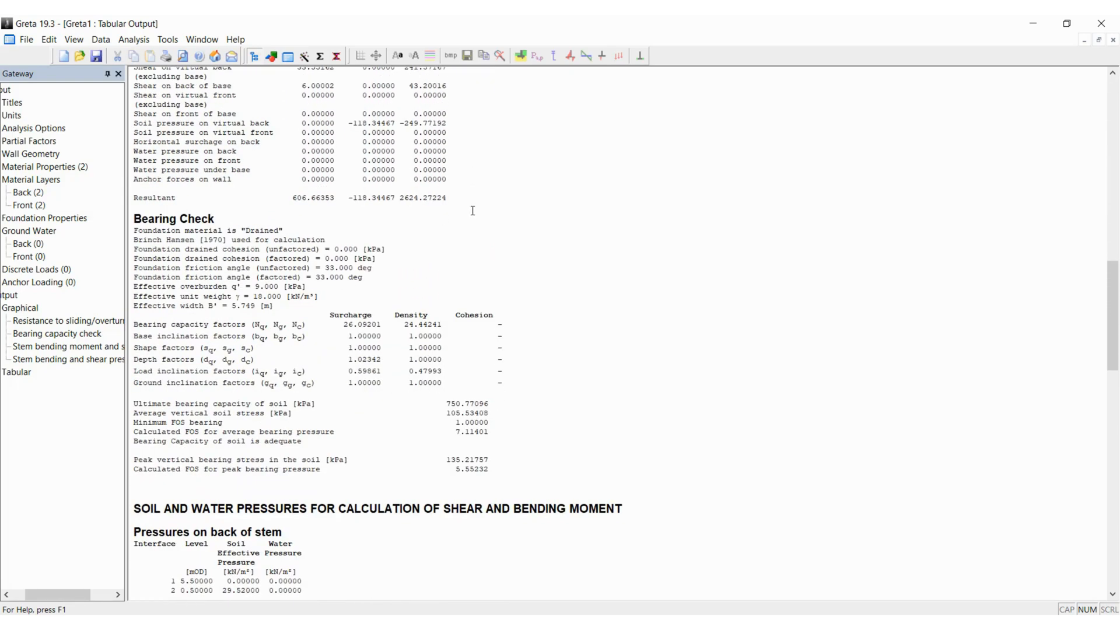
pyautogui.scroll(-3)
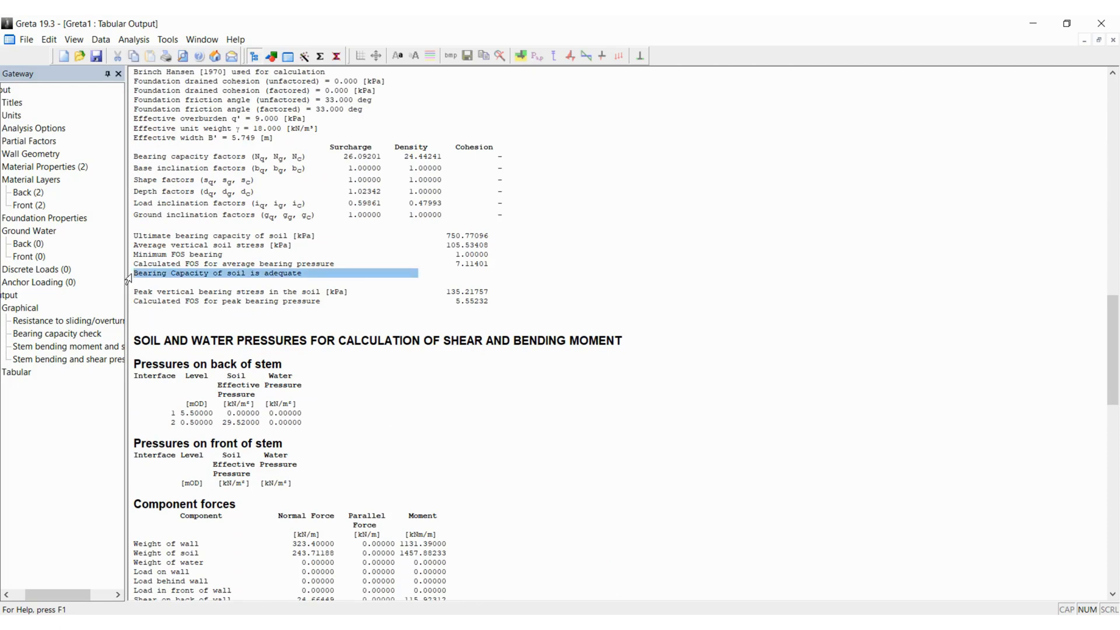
pyautogui.moveTo(252, 282)
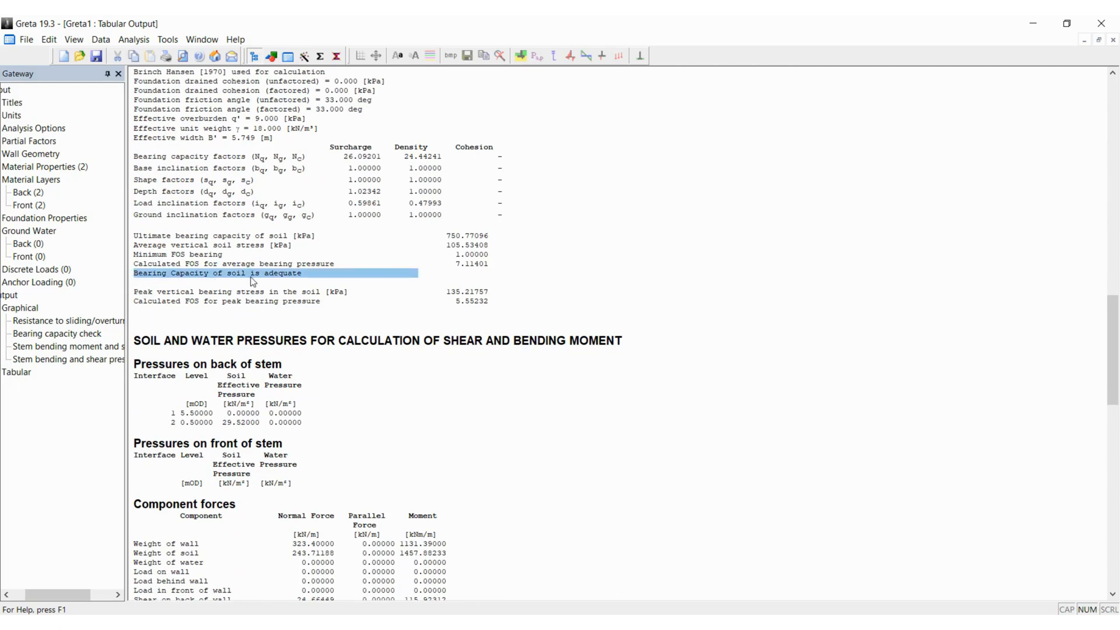
pyautogui.scroll(-3)
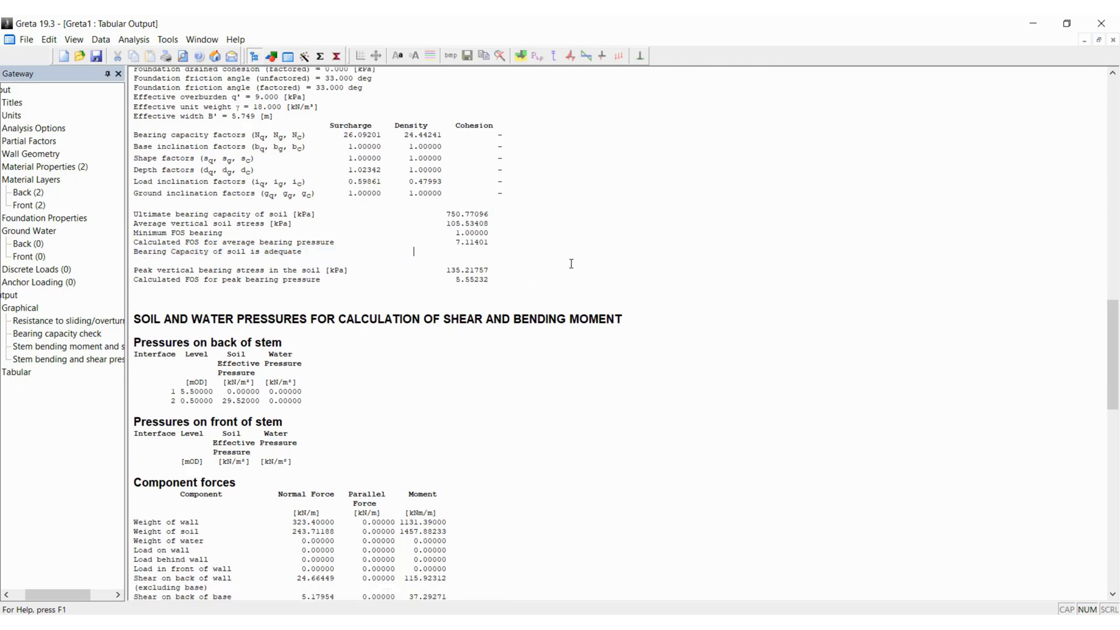
pyautogui.scroll(-3)
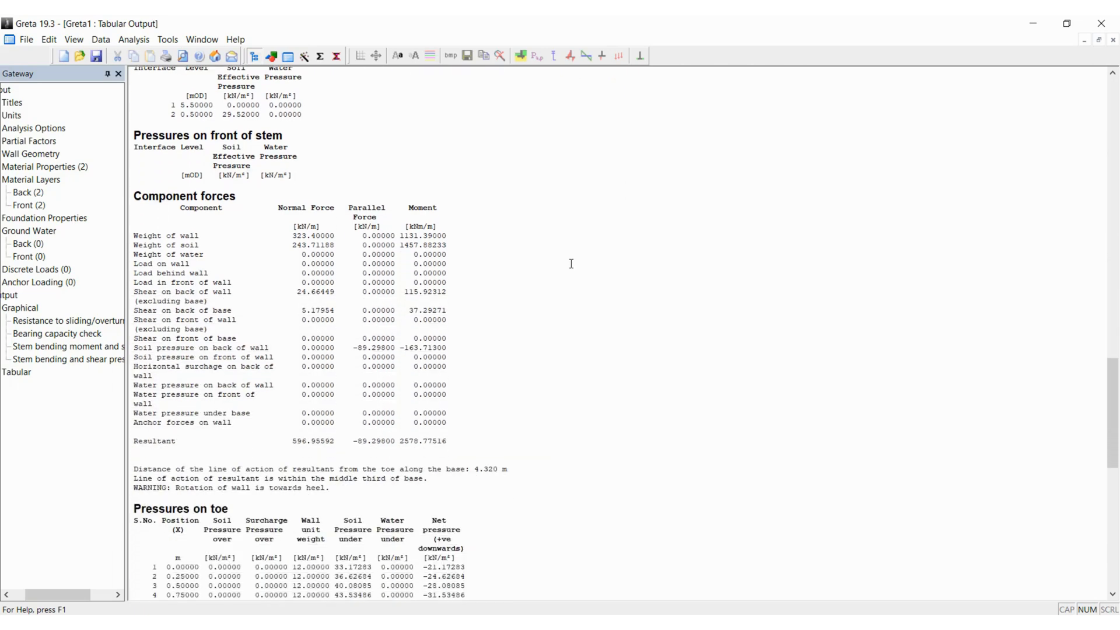
pyautogui.scroll(-3)
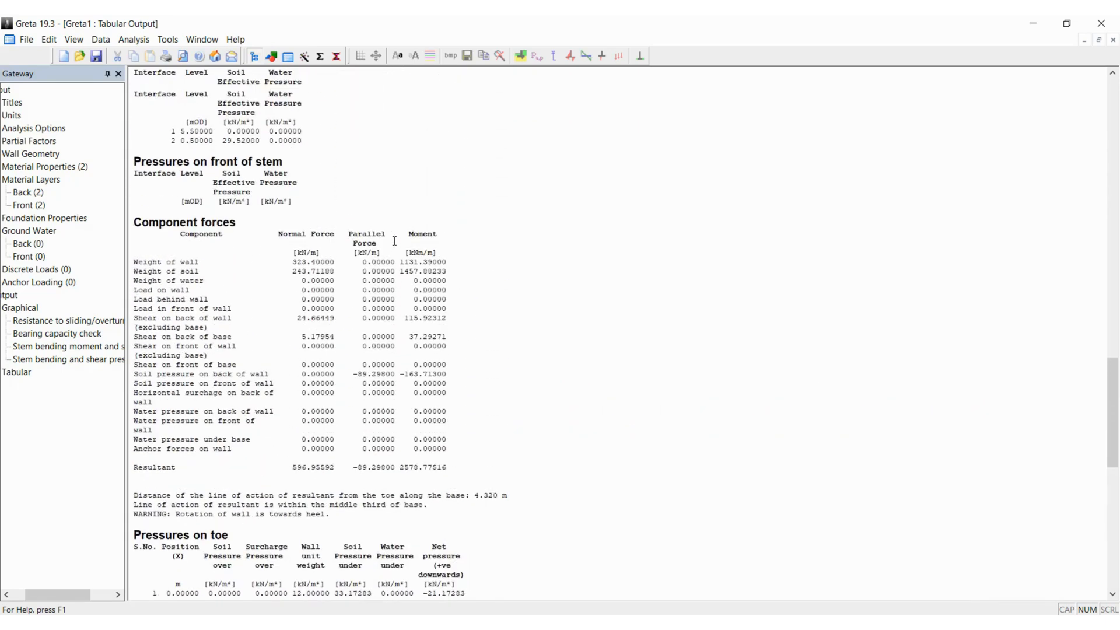
pyautogui.scroll(-3)
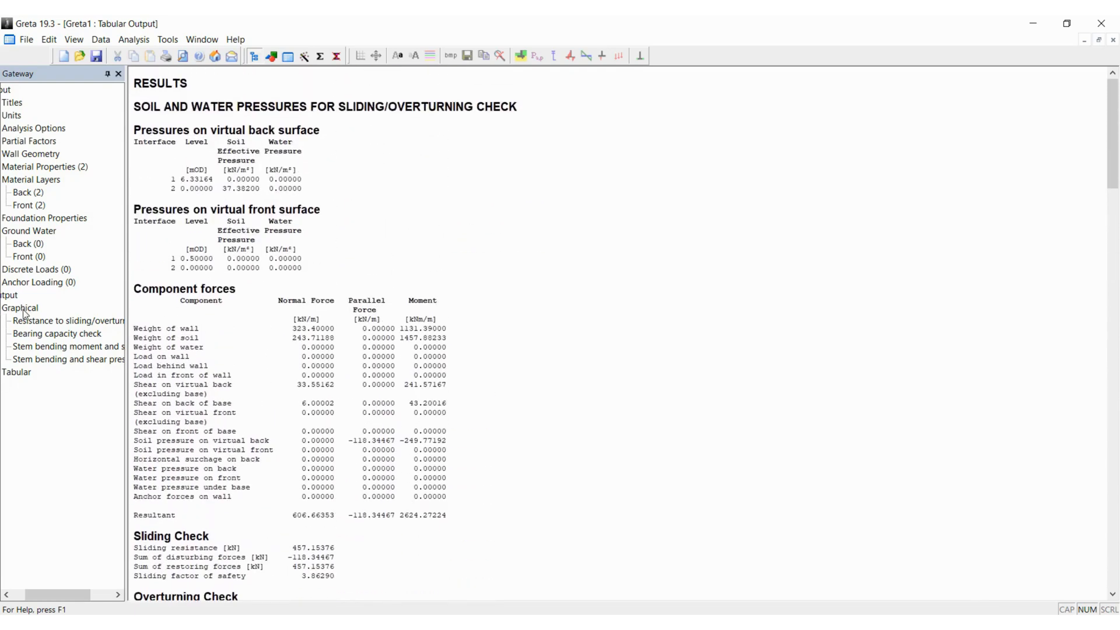
pyautogui.moveTo(70, 320)
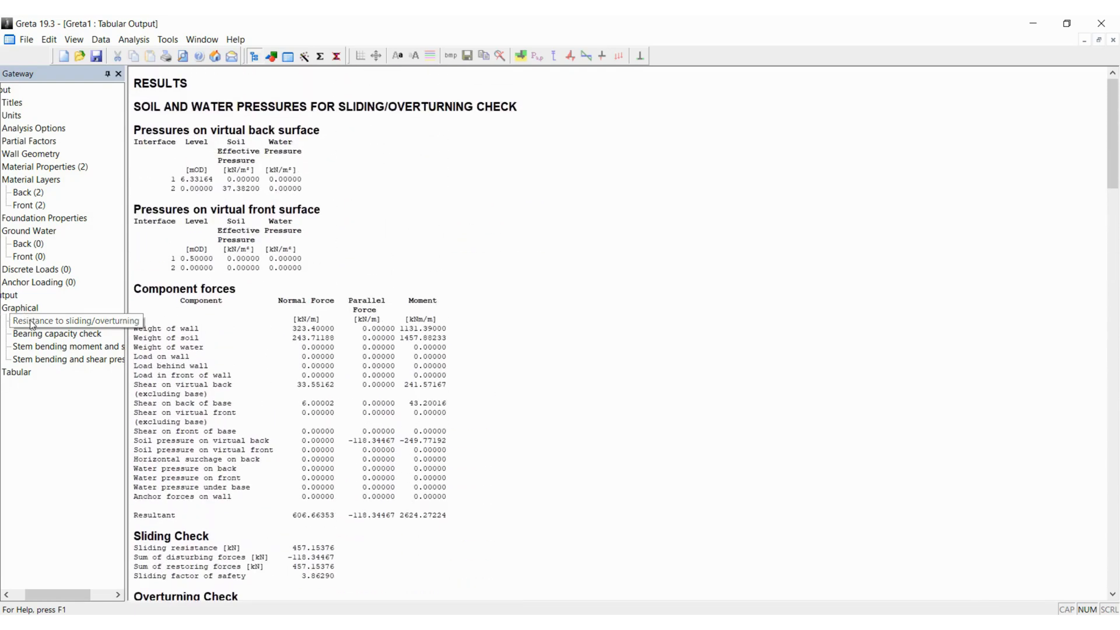
# - Show the sliding/overturning resistance diagram, then the bearing capacity check diagram
pyautogui.click(64, 320)
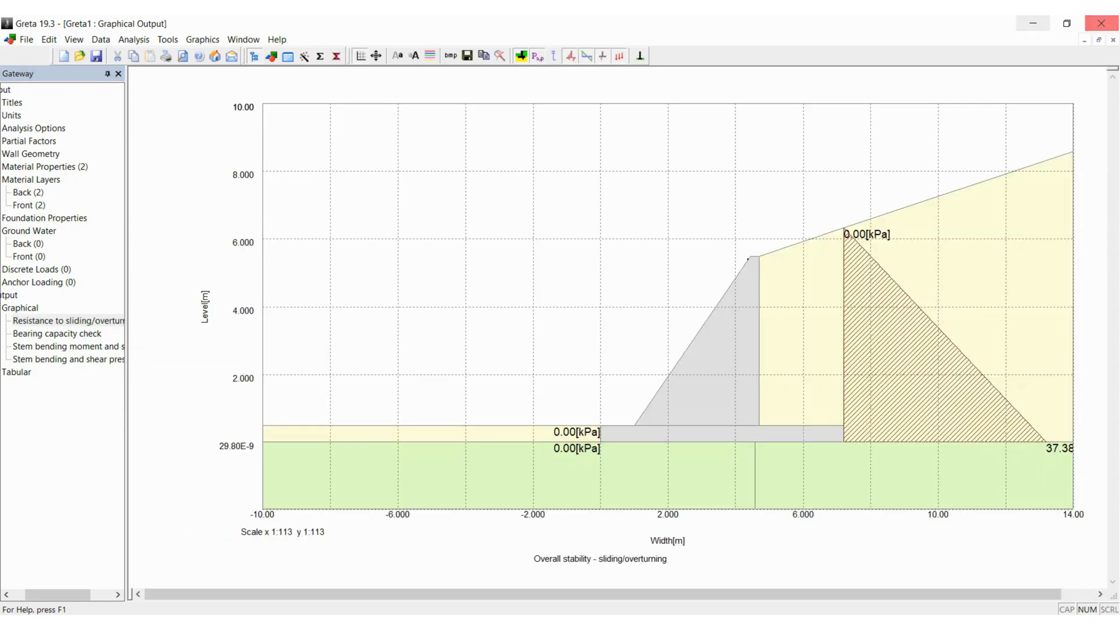
pyautogui.click(56, 334)
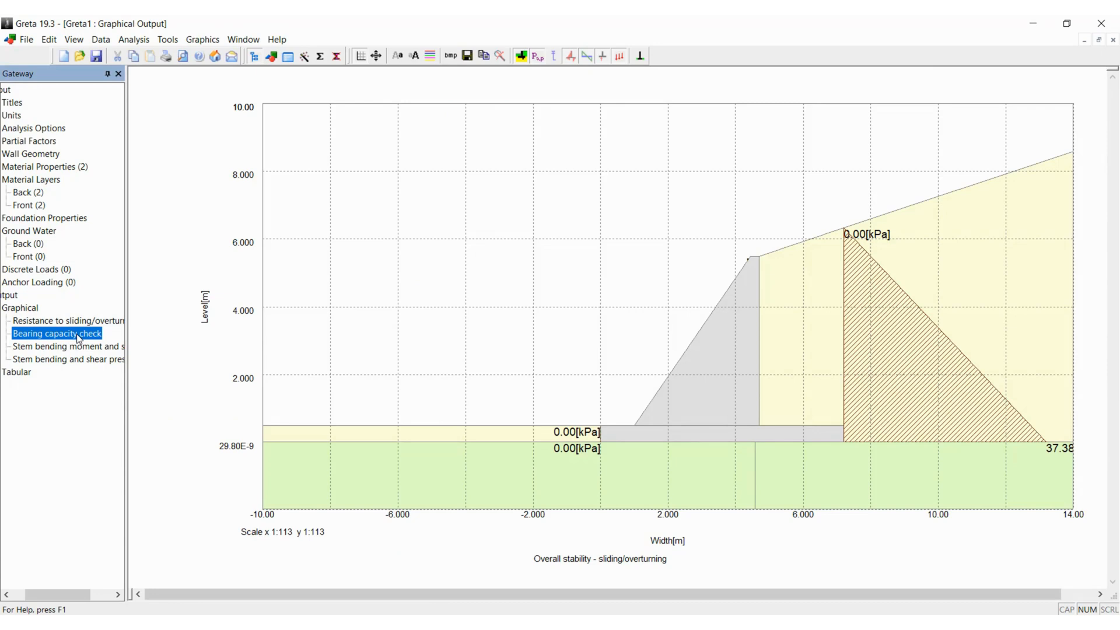
pyautogui.click(58, 334)
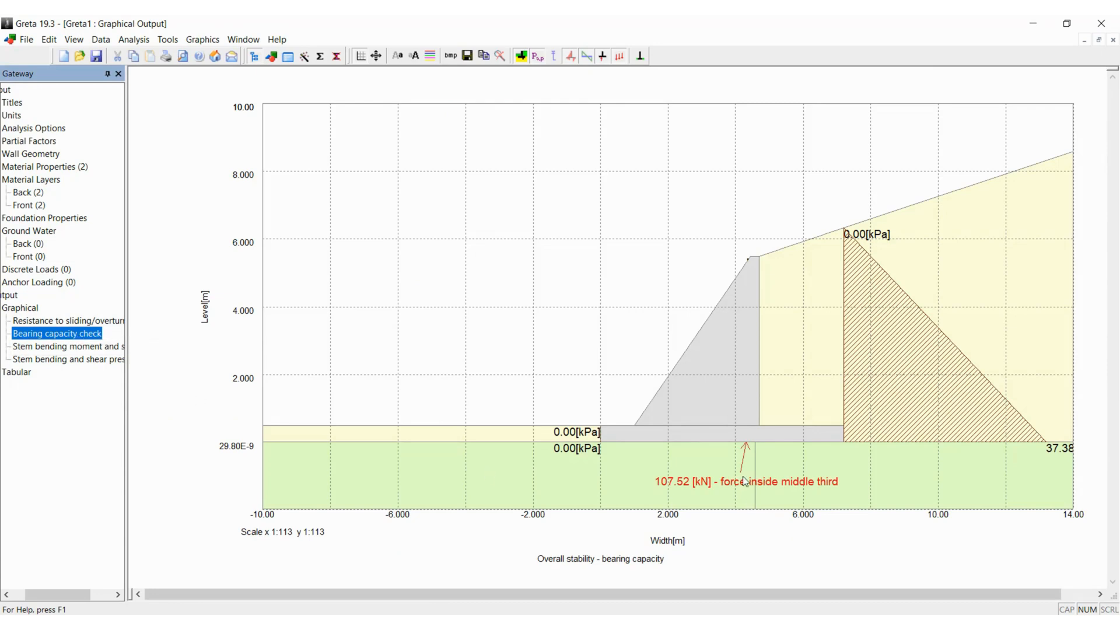
pyautogui.moveTo(752, 492)
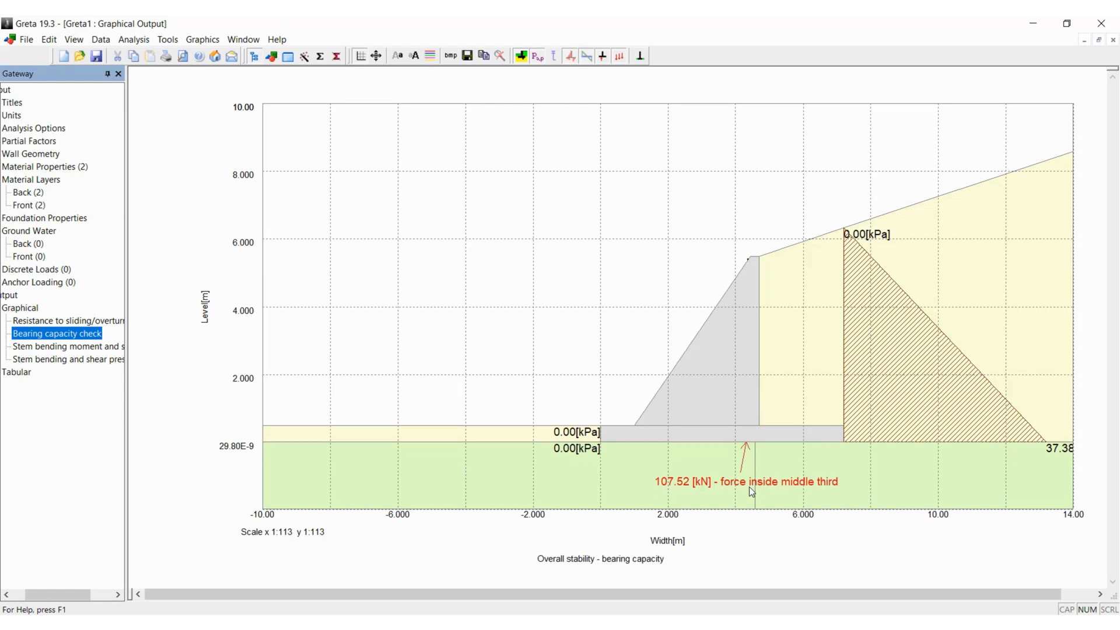
pyautogui.moveTo(184, 103)
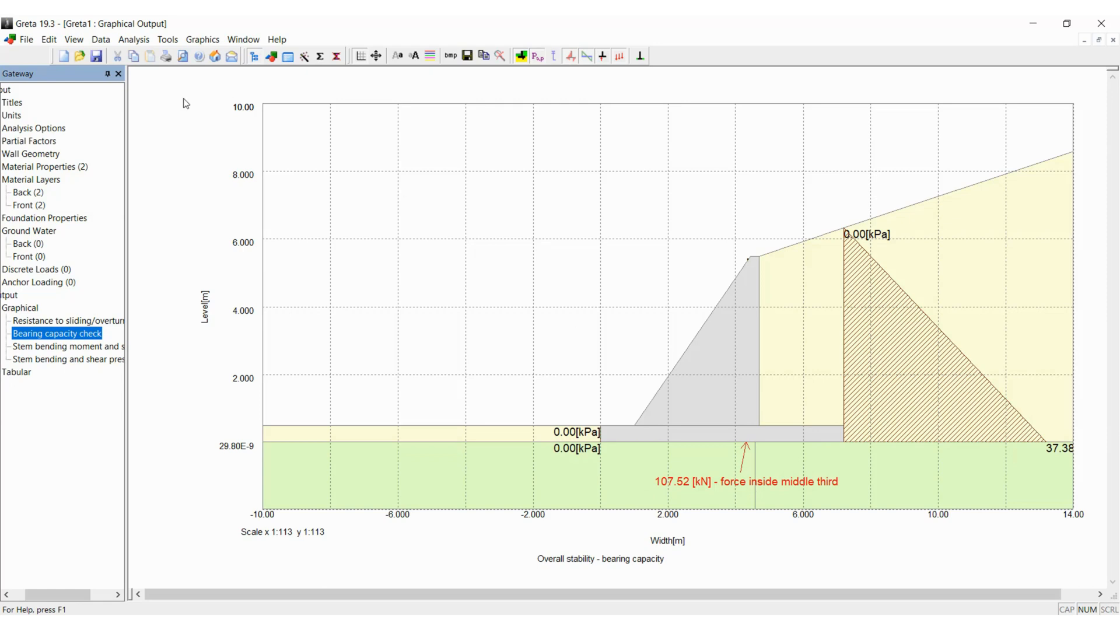